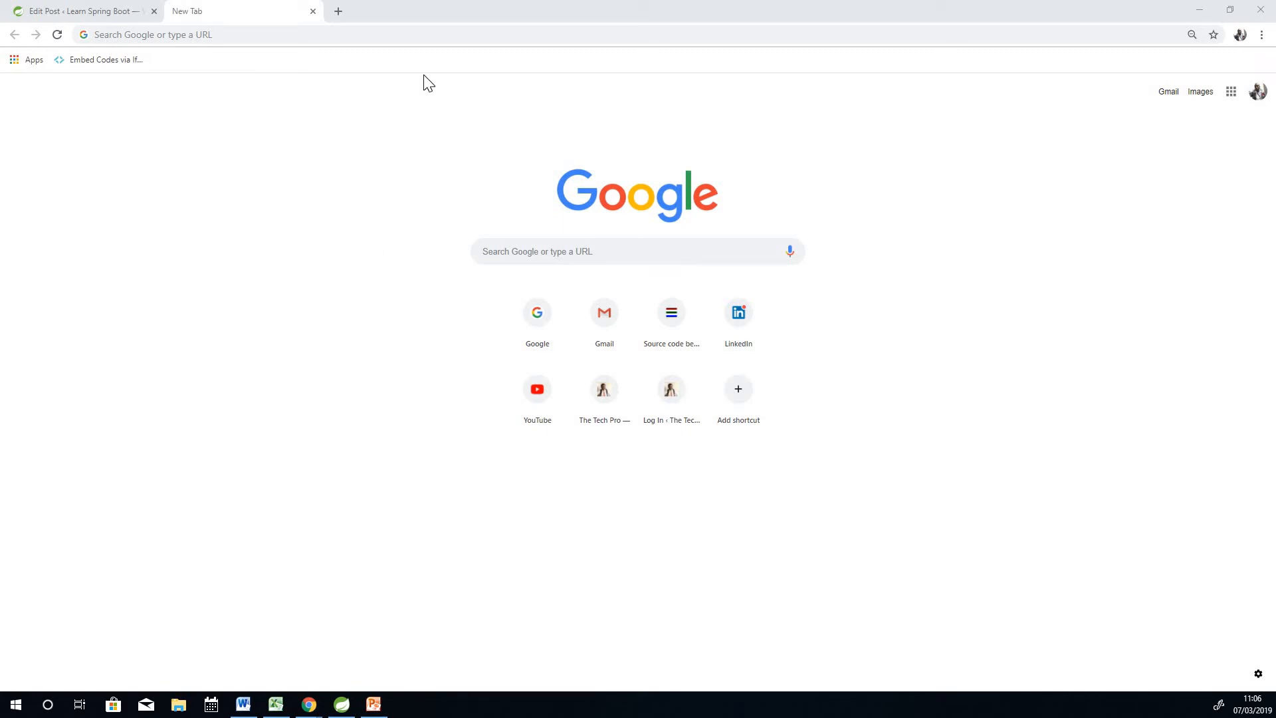
pyautogui.moveTo(498, 31)
pyautogui.write('Advanced')
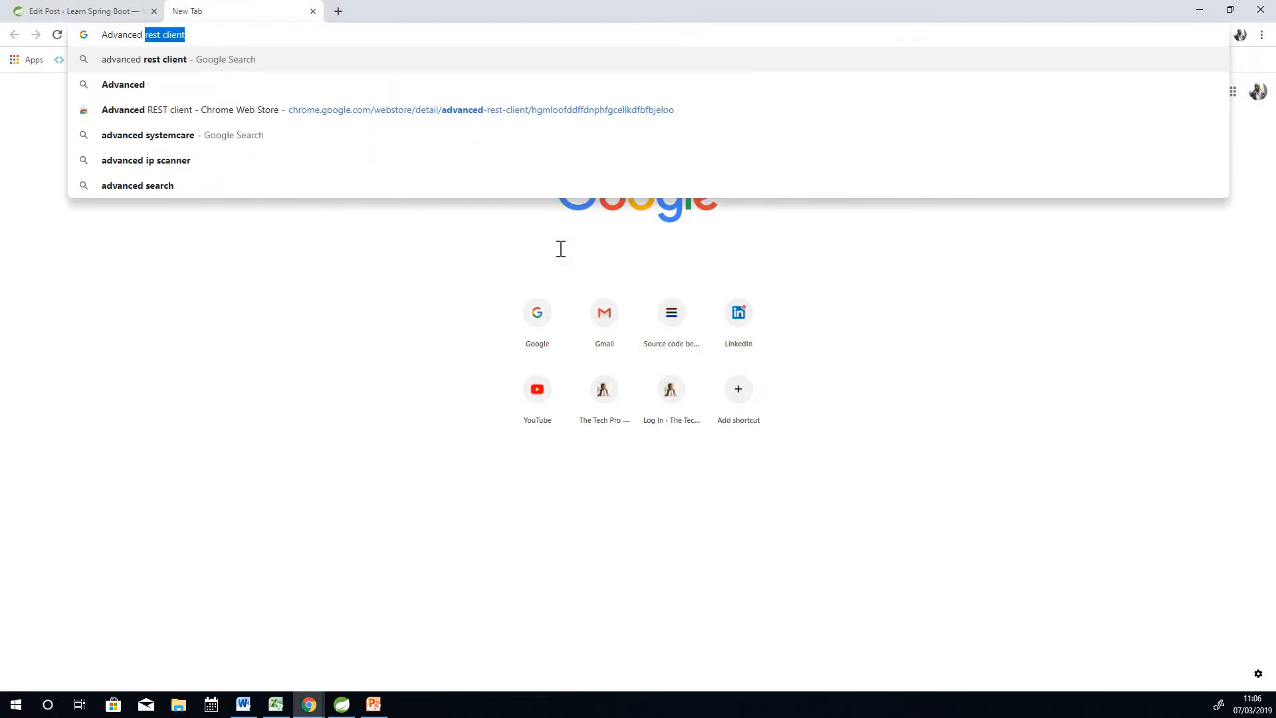
# Step: Search Google for 'advanced rest client' and open its Chrome Web Store page
pyautogui.write('RE')
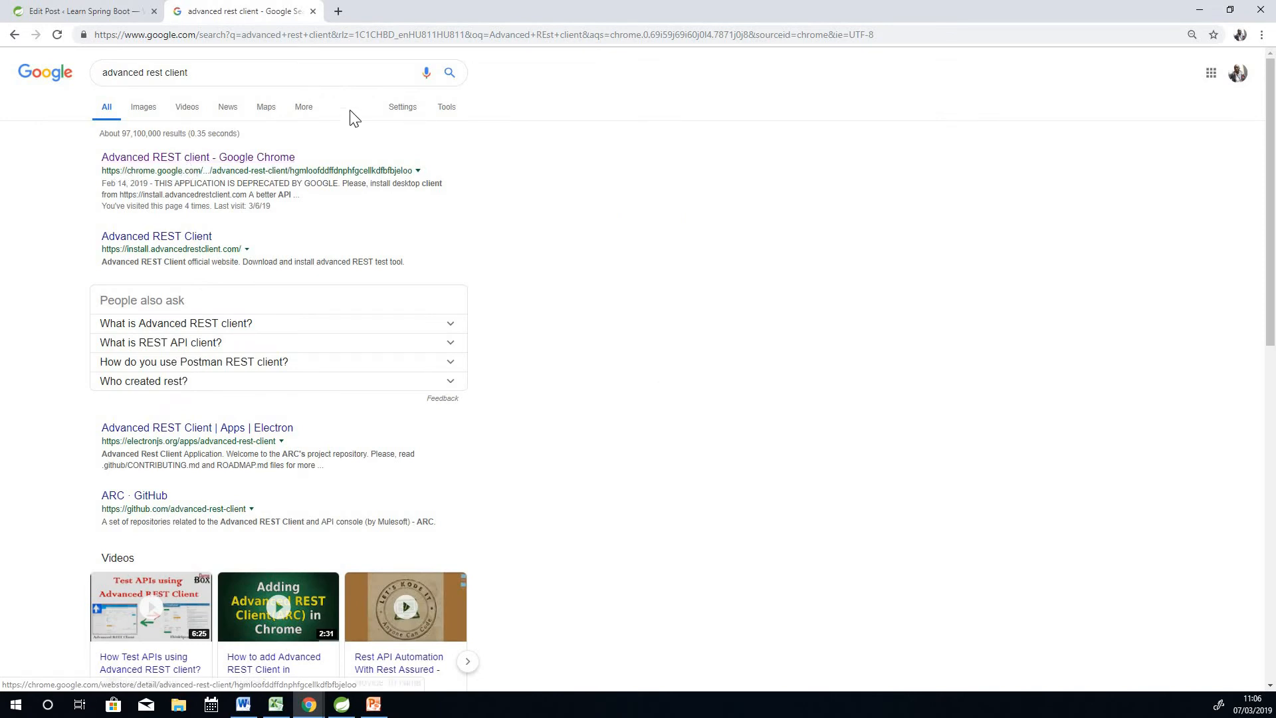
pyautogui.click(197, 157)
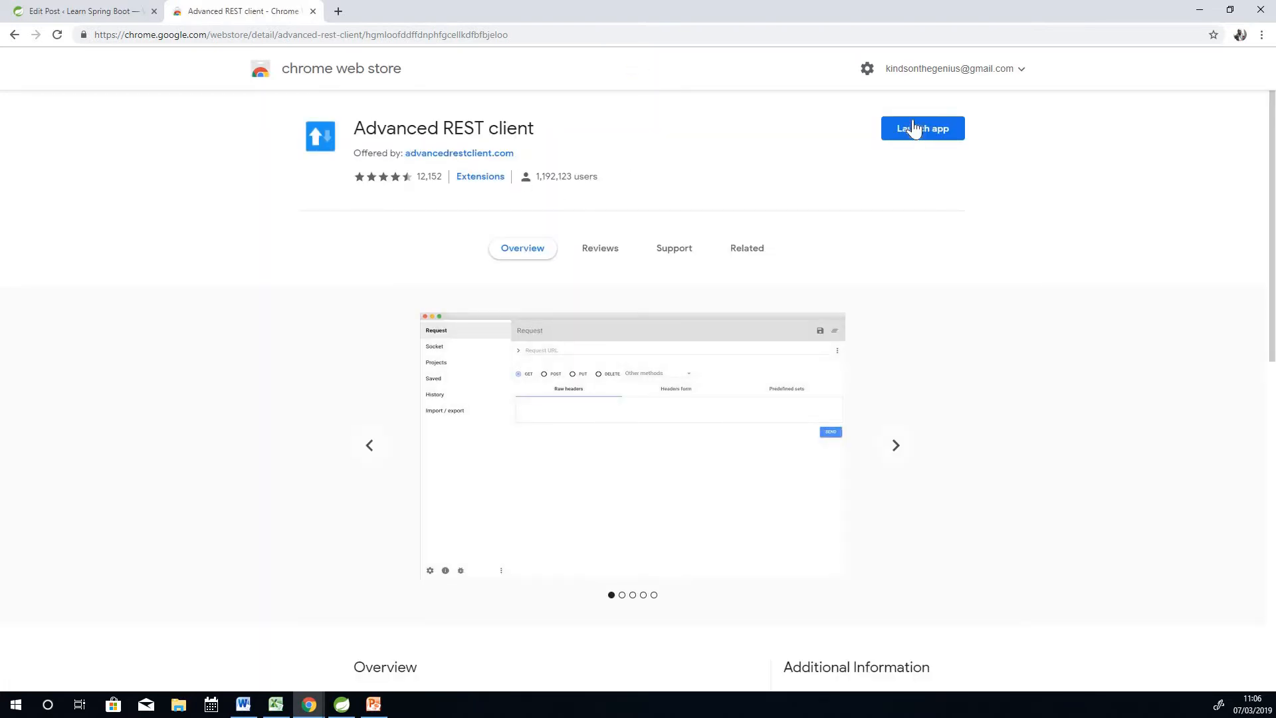
pyautogui.moveTo(863, 181)
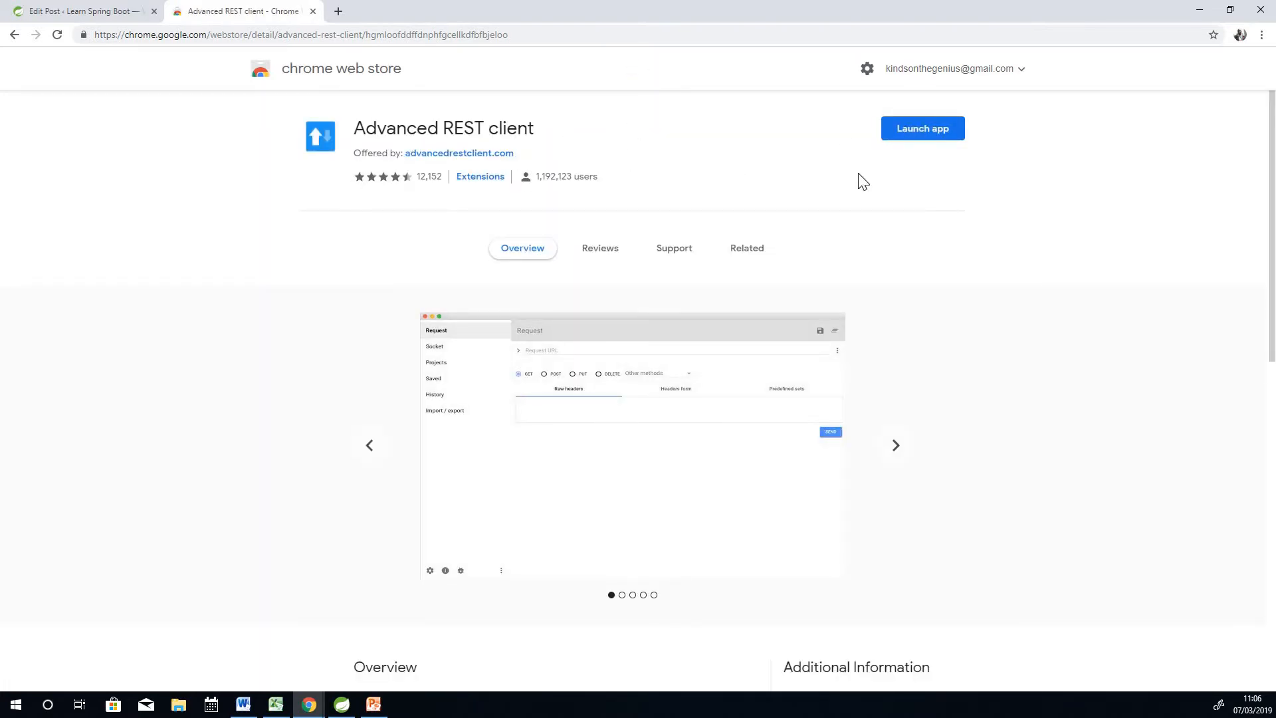
pyautogui.moveTo(636, 175)
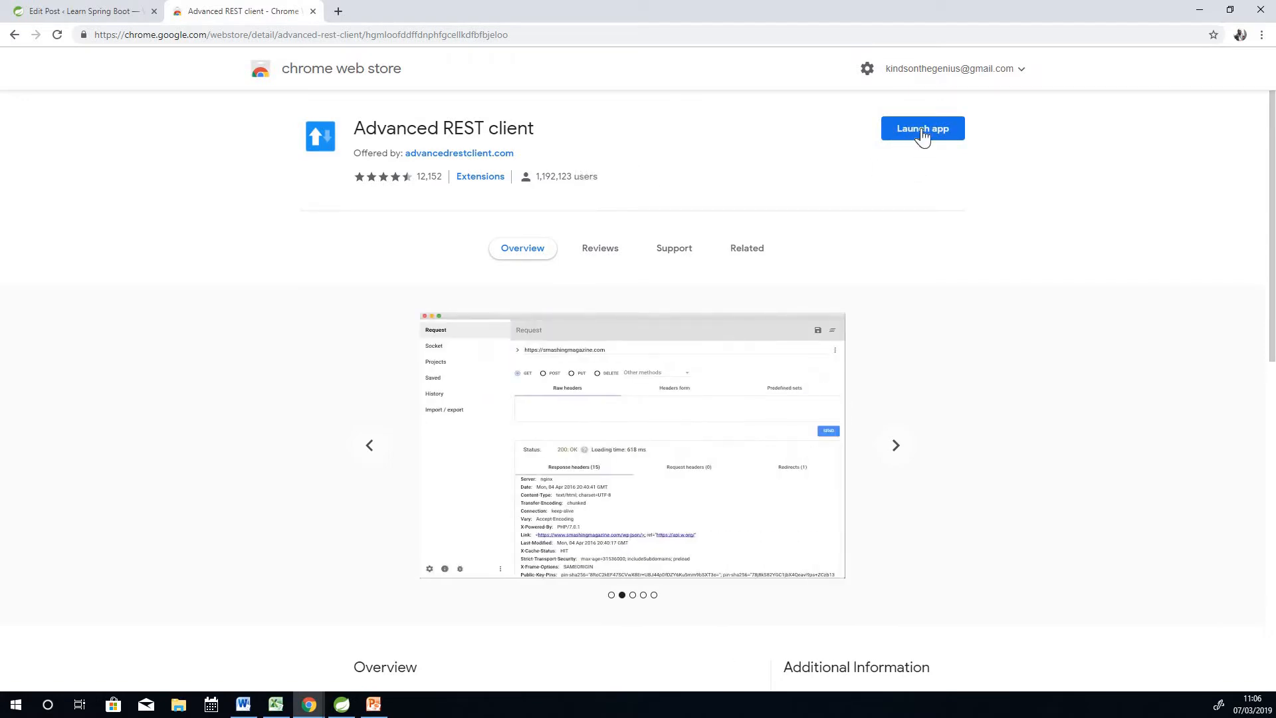
# Step: Launch the app, clear the old localhost URL and collapse the Parameters and History sections
pyautogui.click(922, 128)
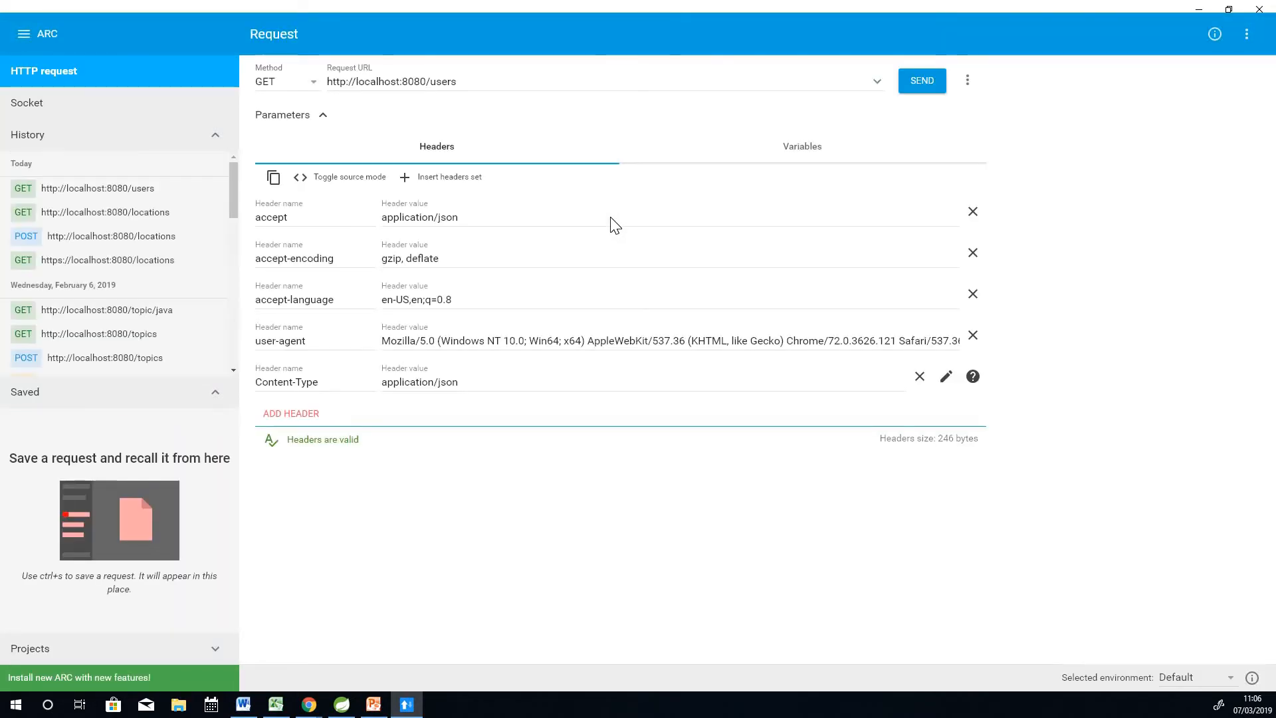
pyautogui.moveTo(637, 173)
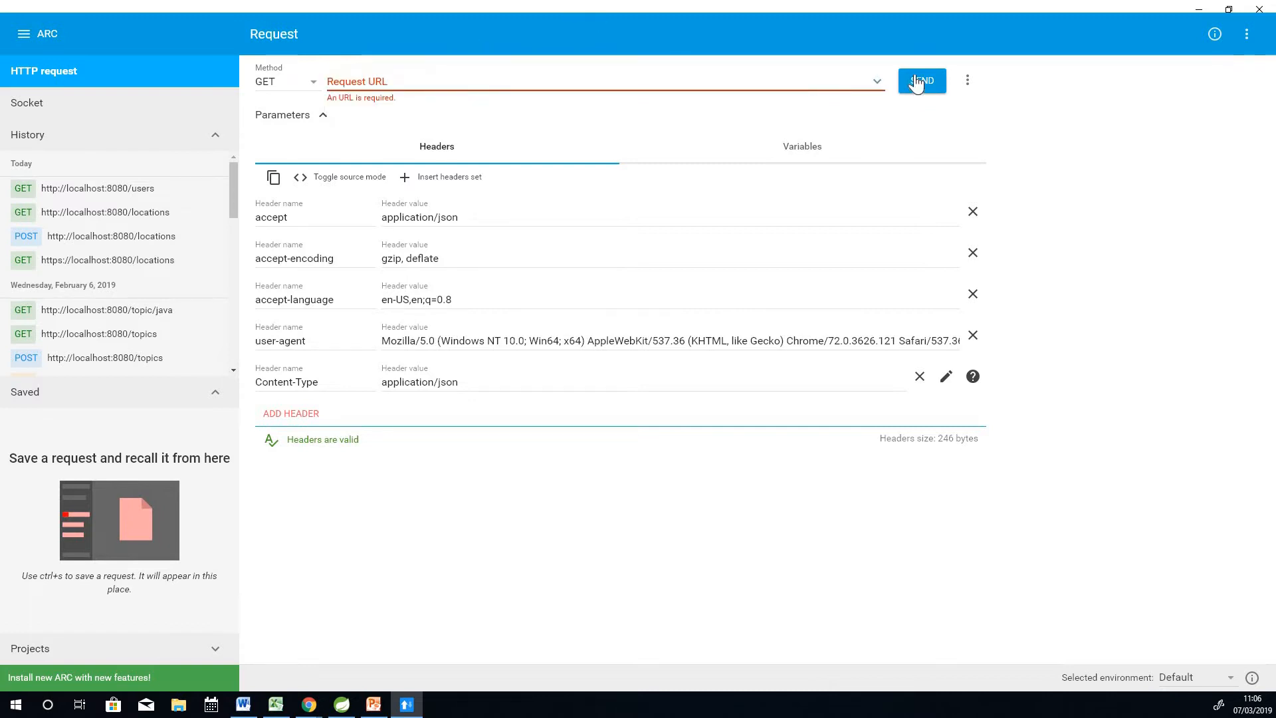
pyautogui.click(921, 81)
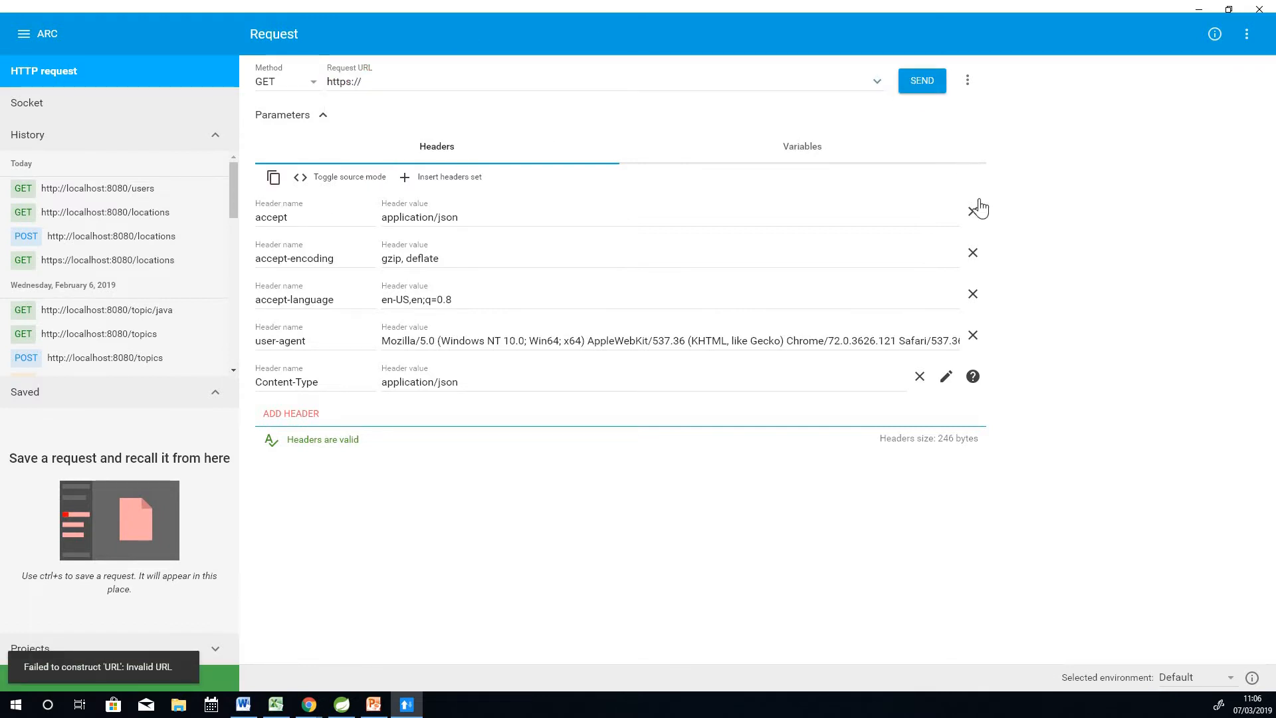
pyautogui.moveTo(321, 114)
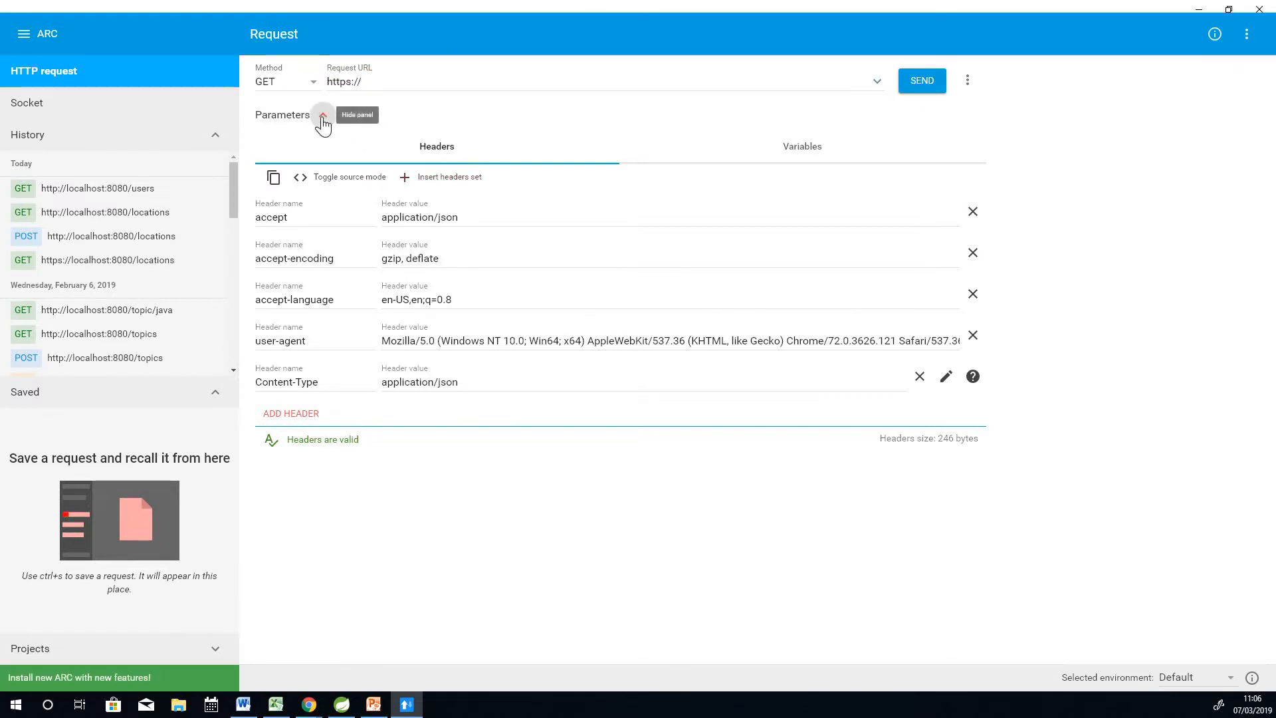
pyautogui.click(322, 115)
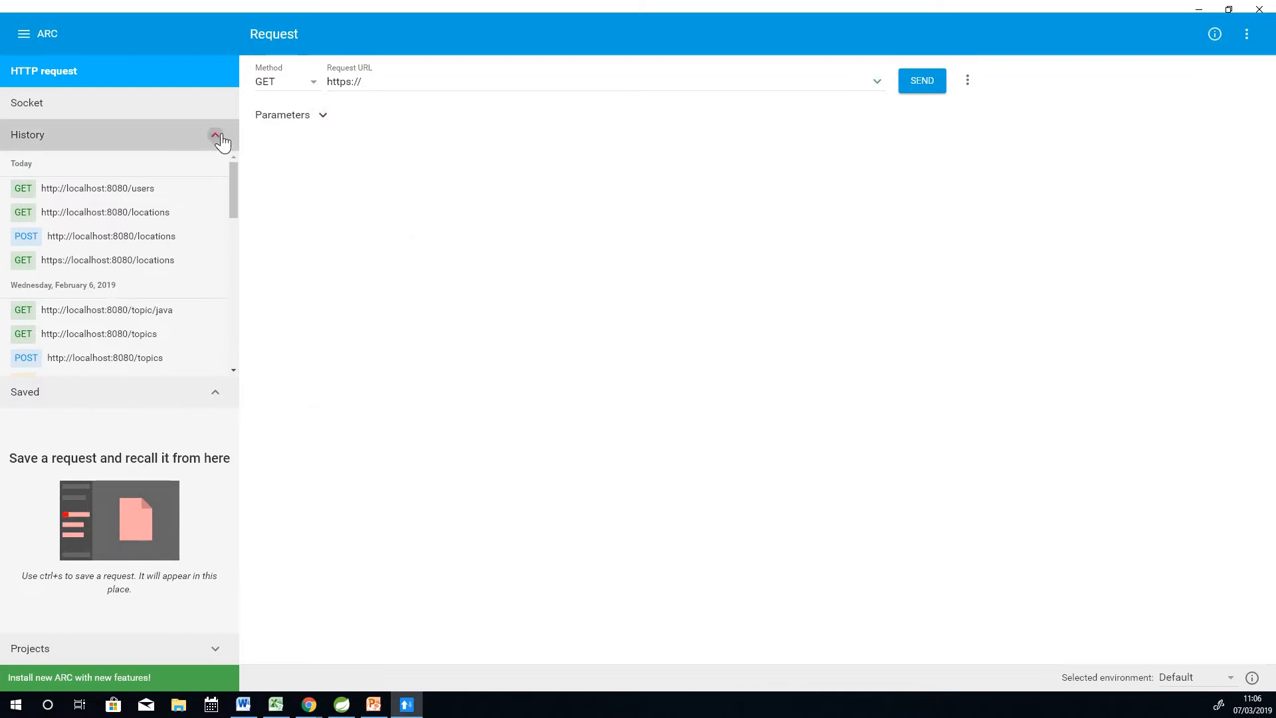
pyautogui.click(215, 134)
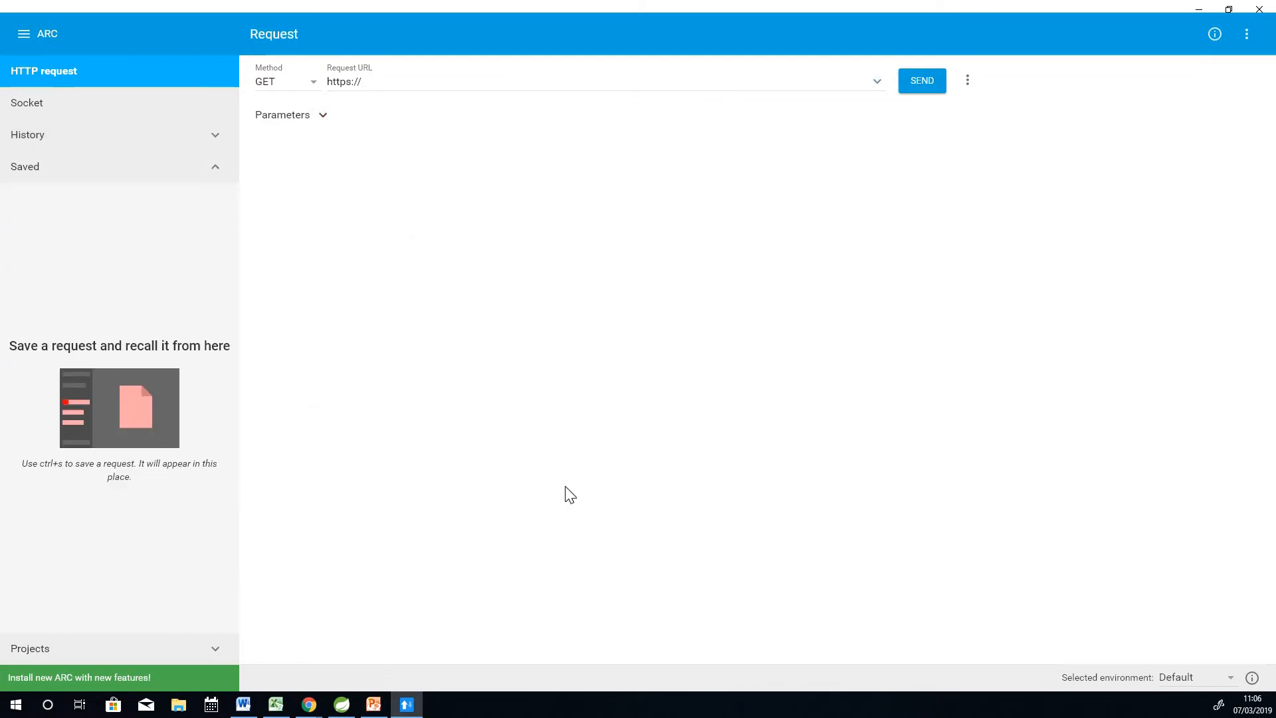
pyautogui.moveTo(430, 400)
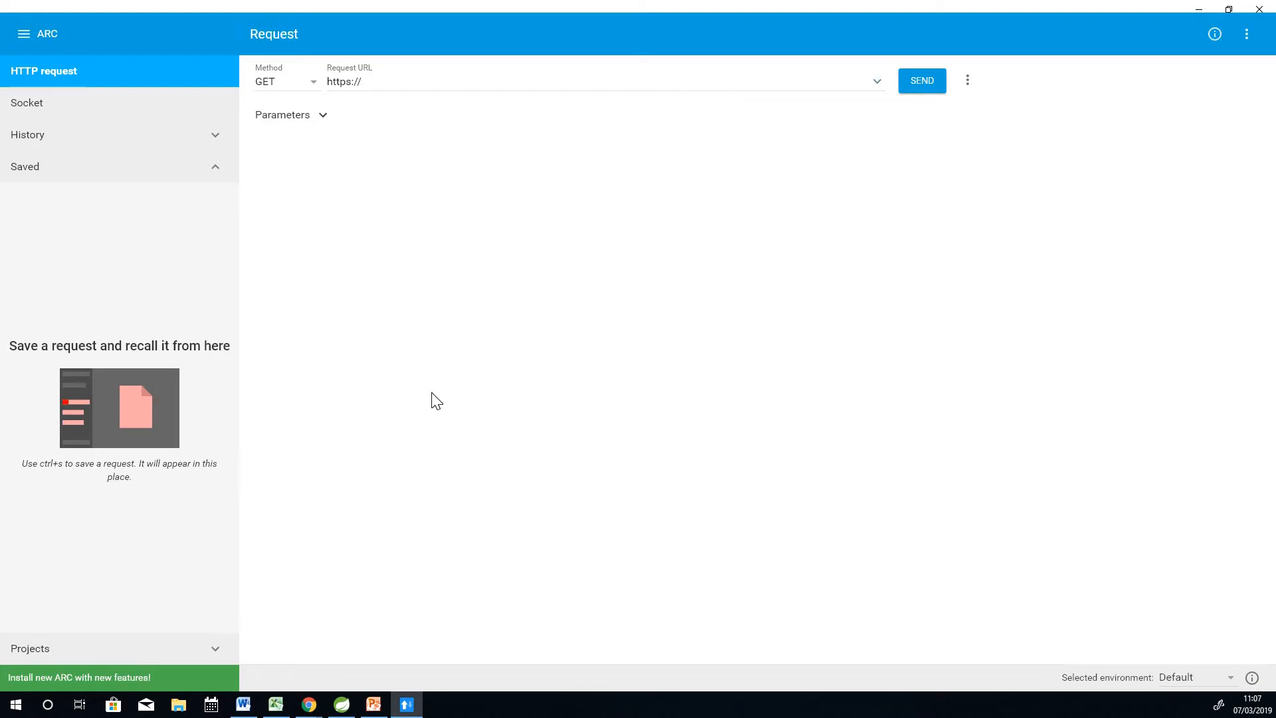
pyautogui.moveTo(405, 354)
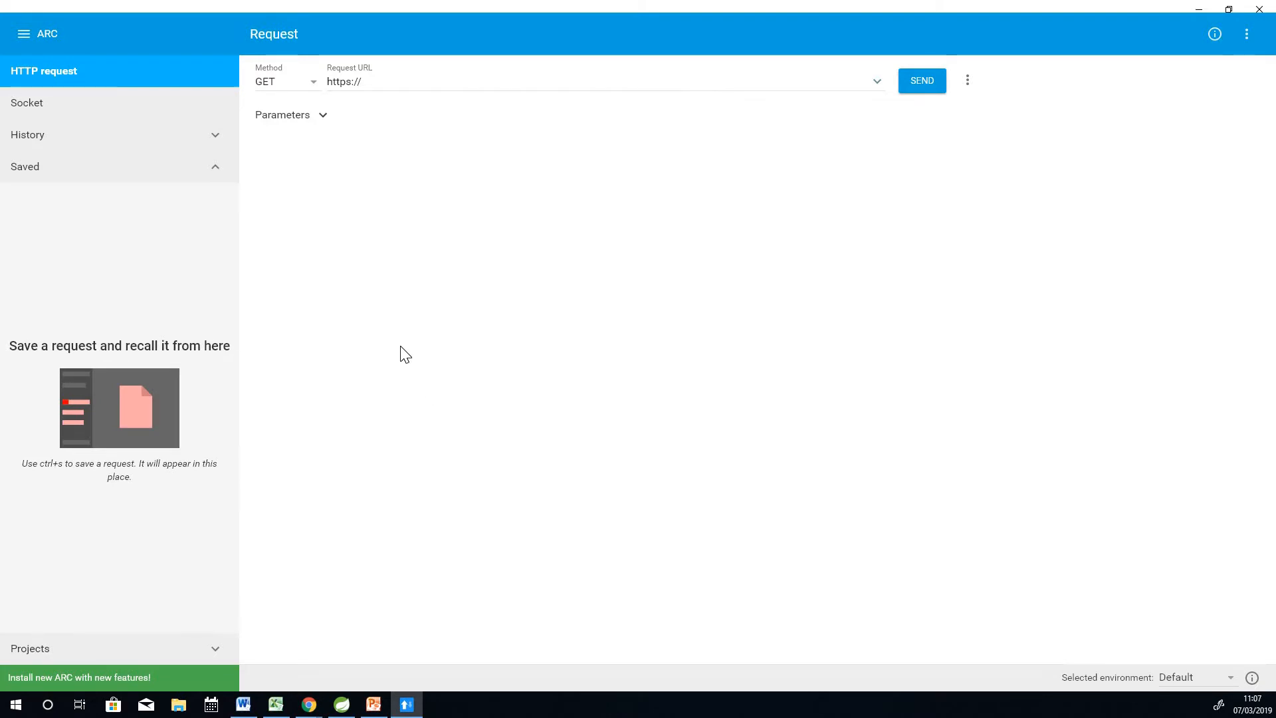
pyautogui.moveTo(391, 362)
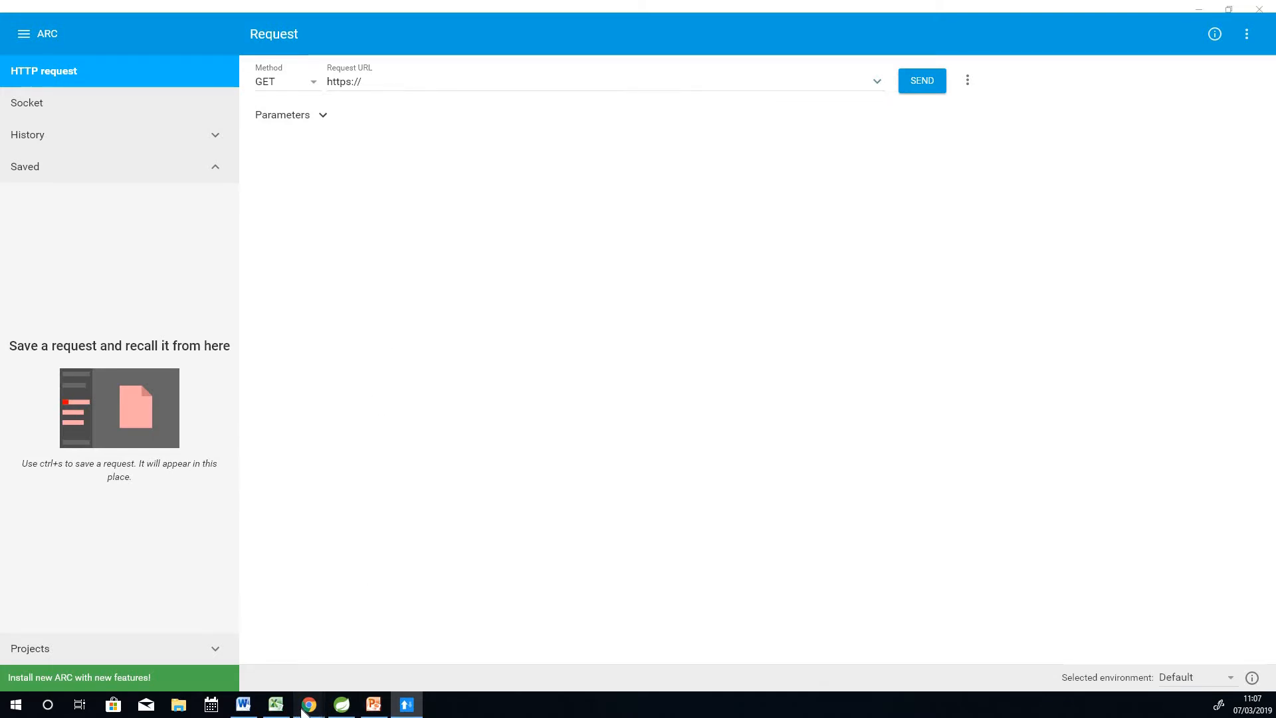
# Step: View localhost:8080/locations in a new Chrome tab, showing the JSON list of four locations
pyautogui.click(307, 704)
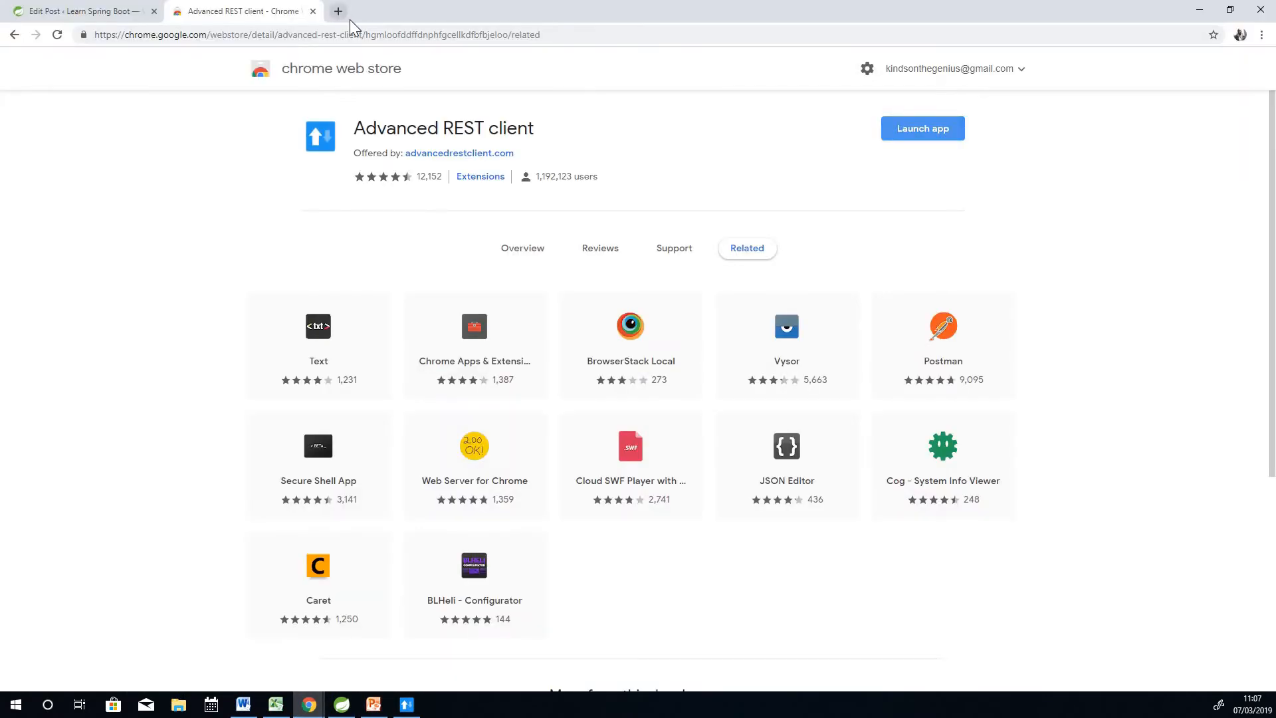
pyautogui.click(336, 10)
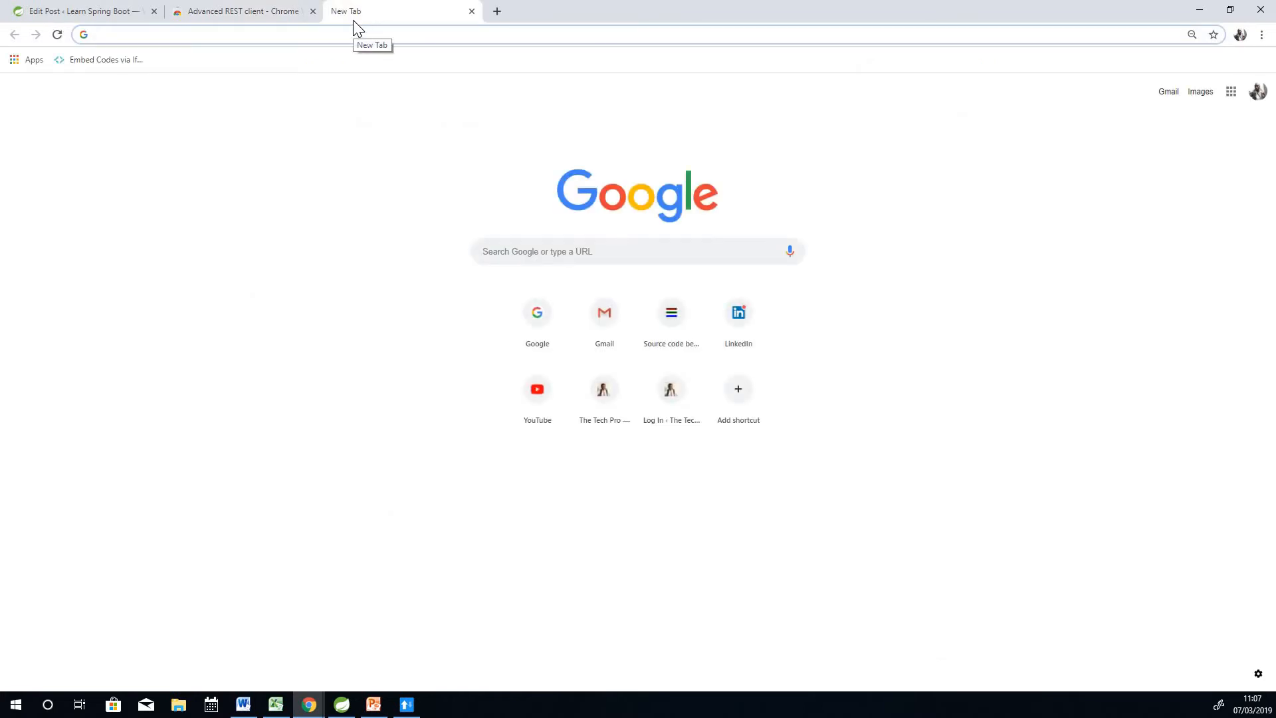
pyautogui.write('linkedin.com')
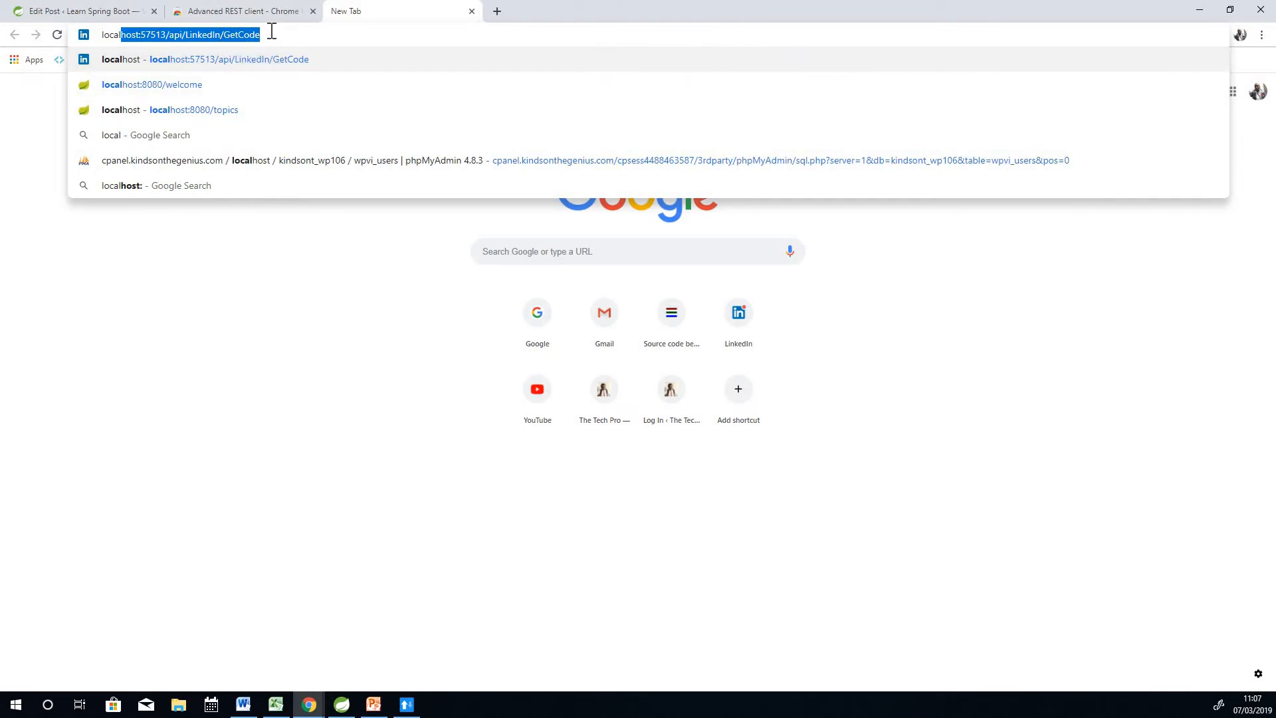
pyautogui.write('localhost:')
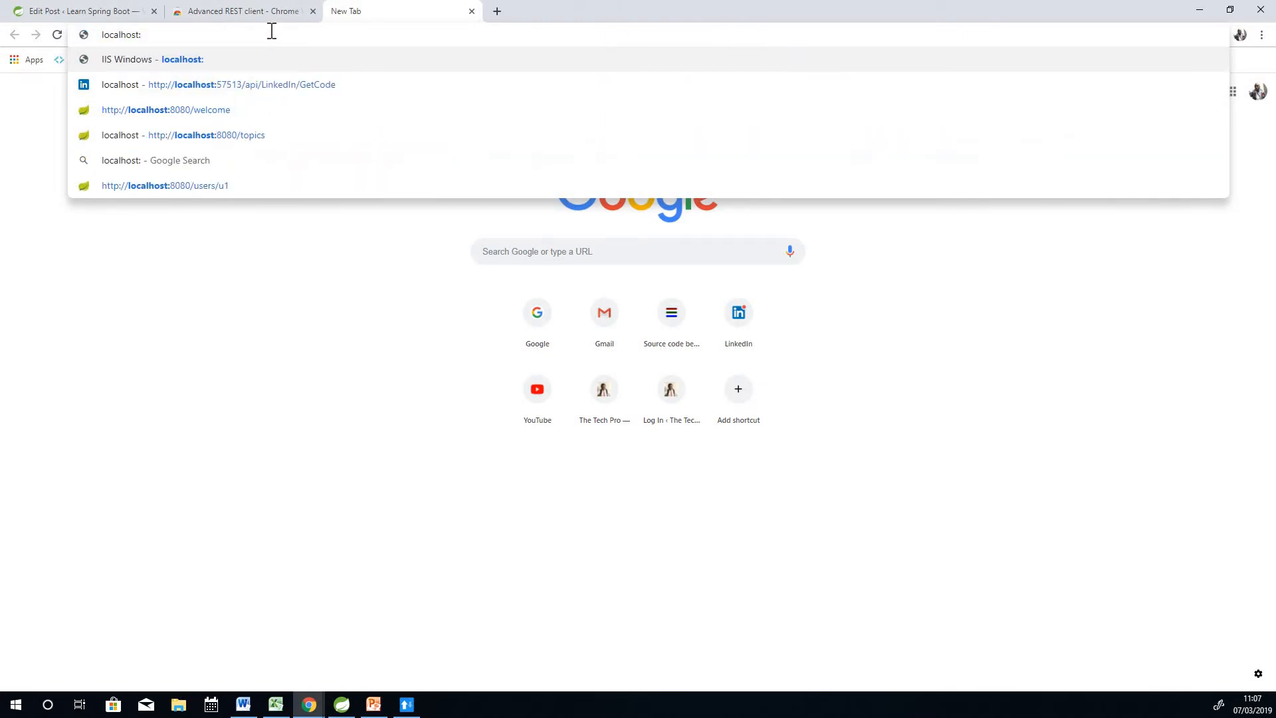
pyautogui.write('8080')
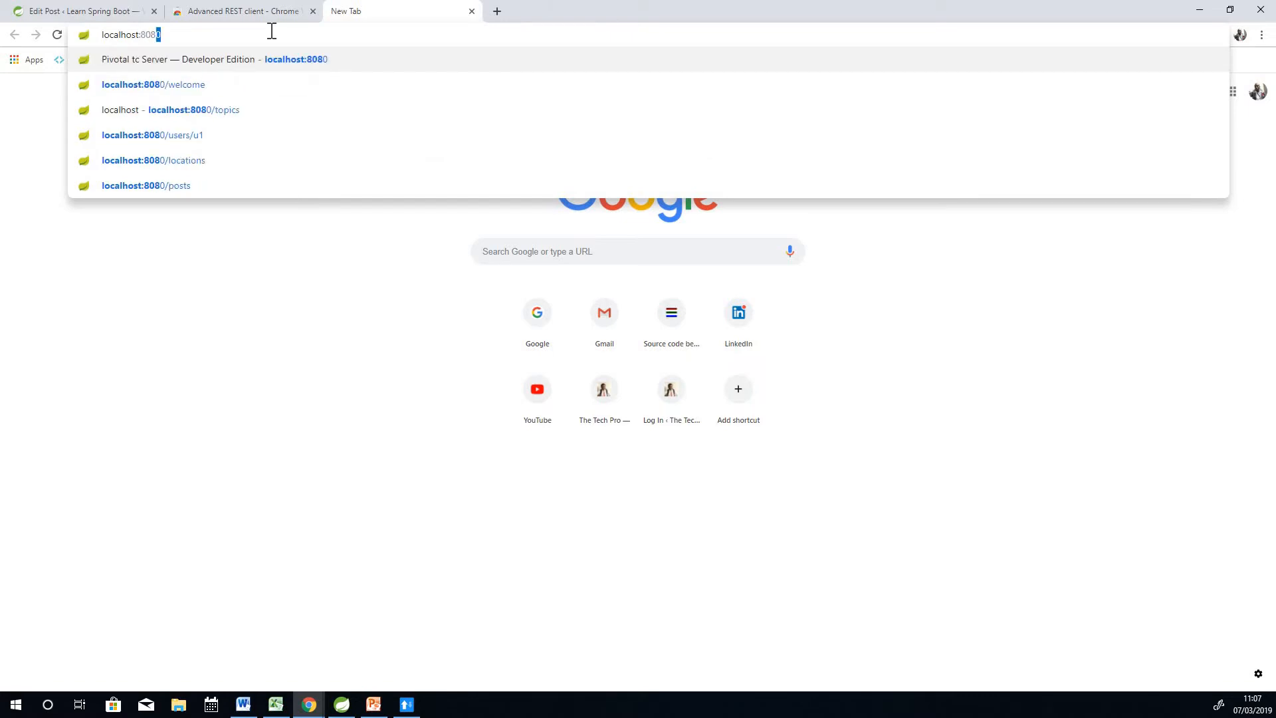
pyautogui.click(153, 159)
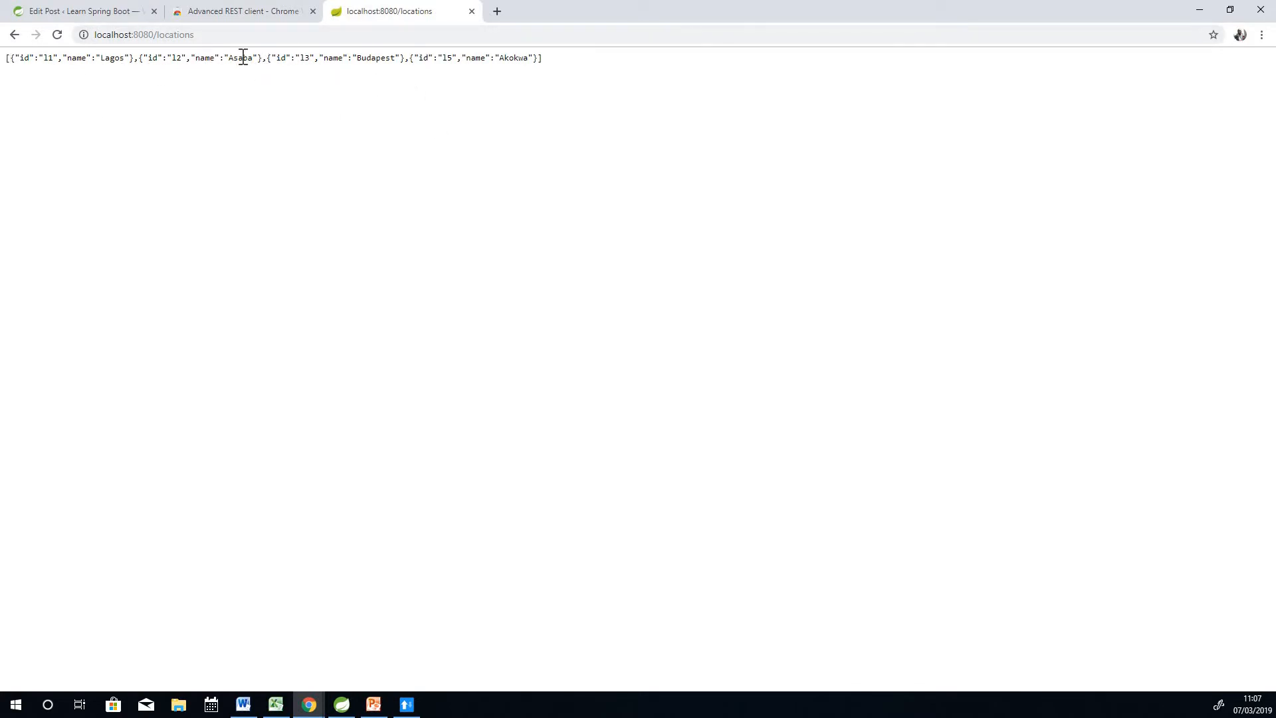
pyautogui.moveTo(192, 57)
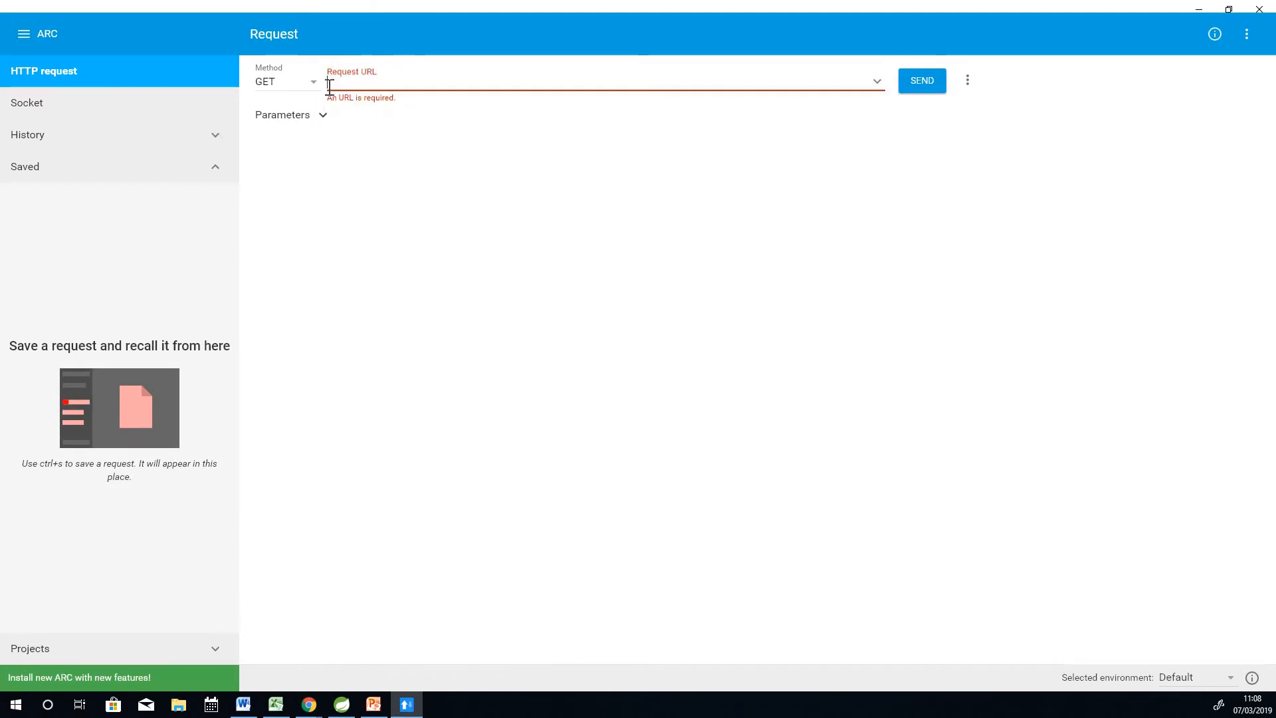
pyautogui.write('http://localhost:8080/locations')
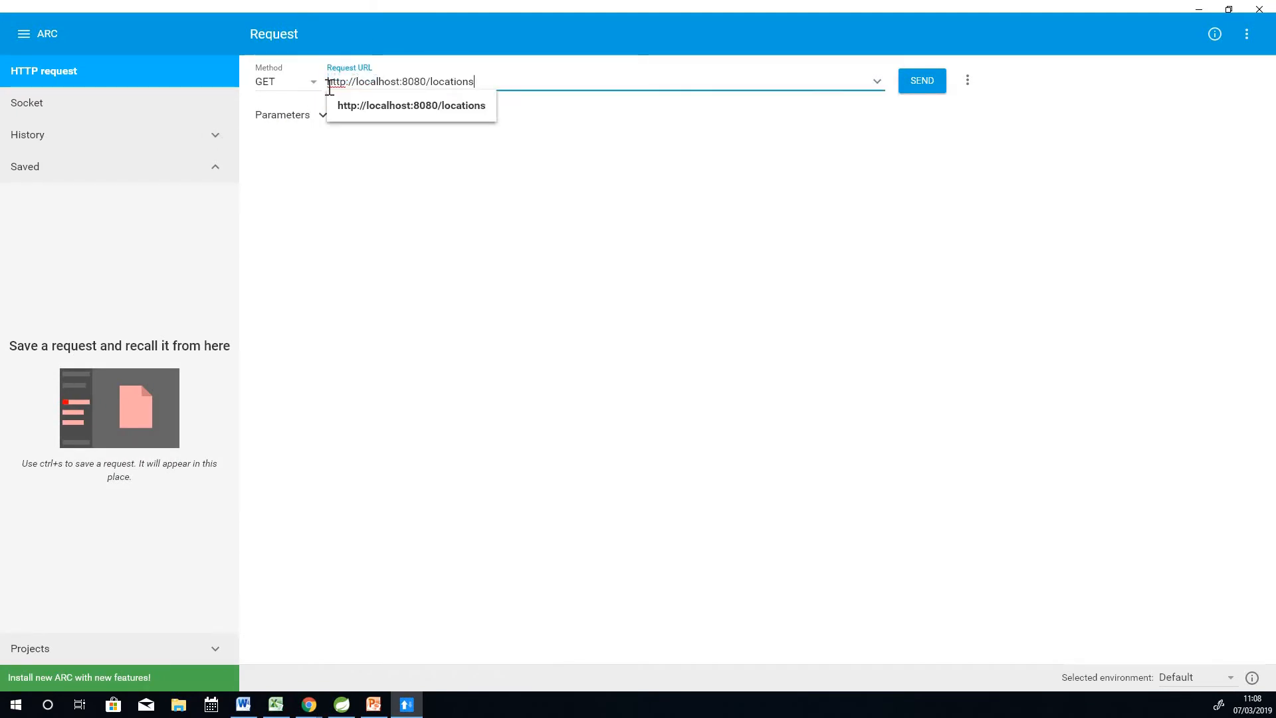
pyautogui.moveTo(558, 88)
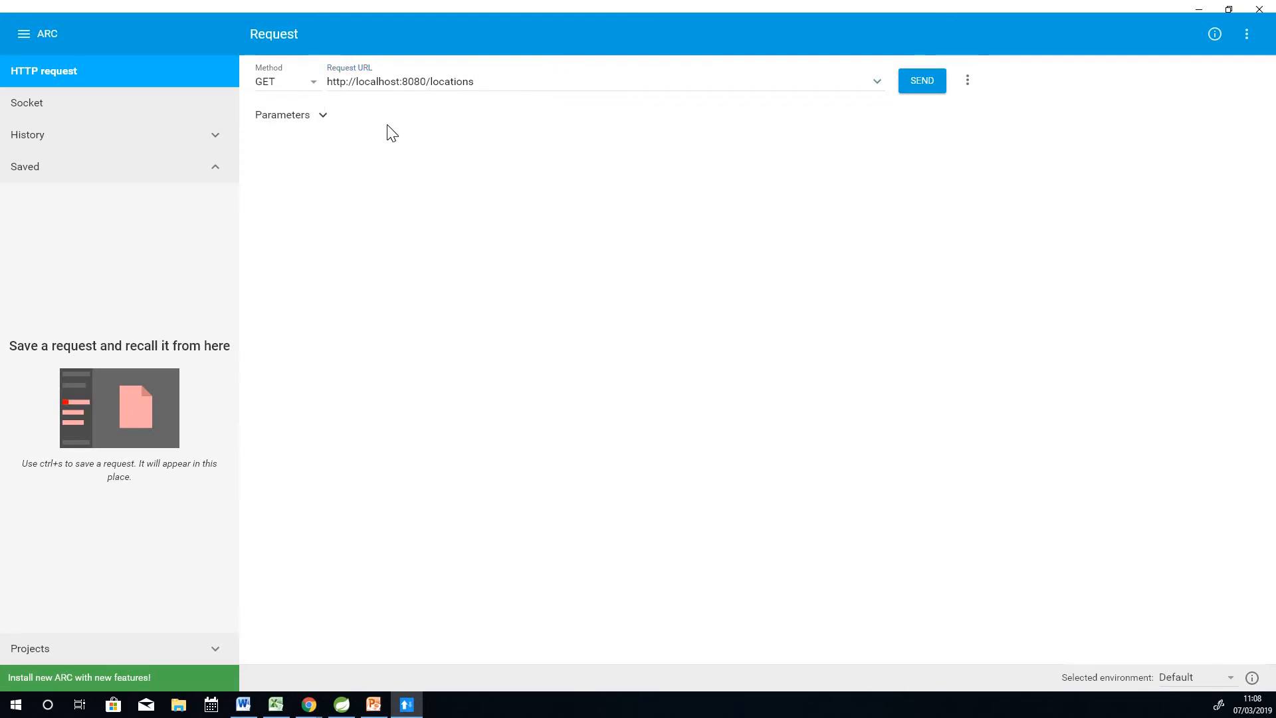
pyautogui.moveTo(595, 128)
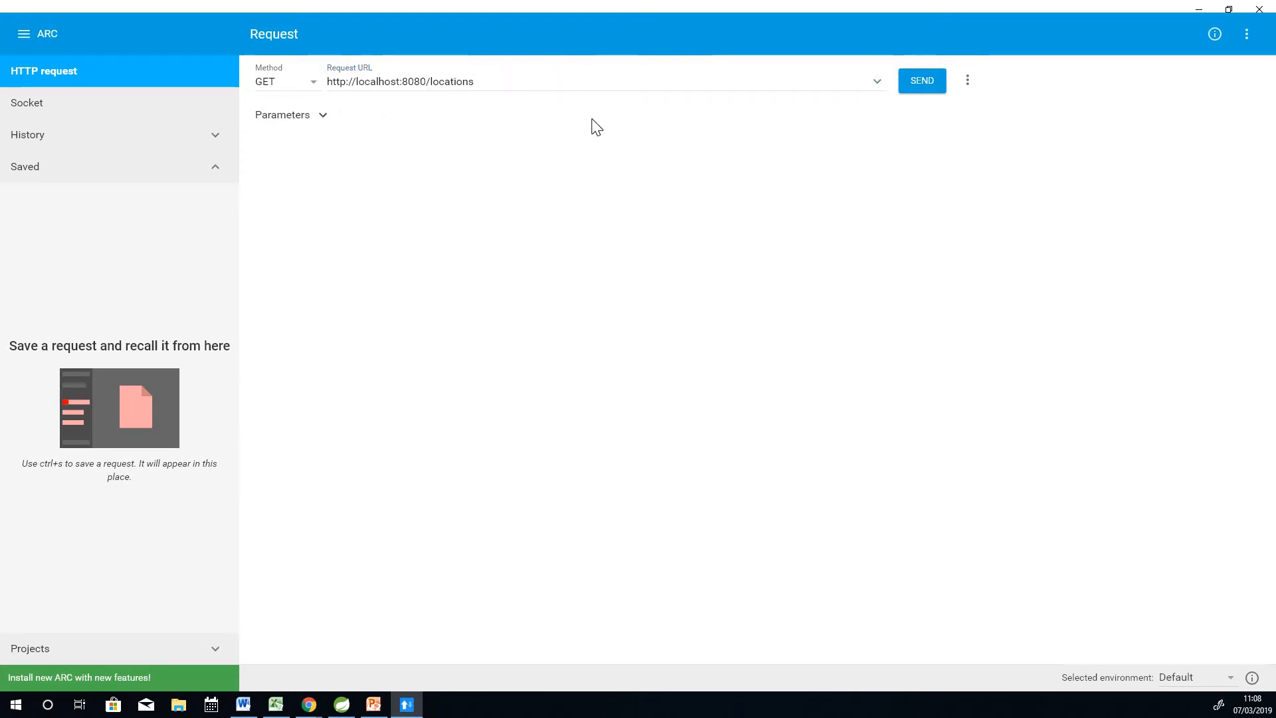
pyautogui.moveTo(310, 89)
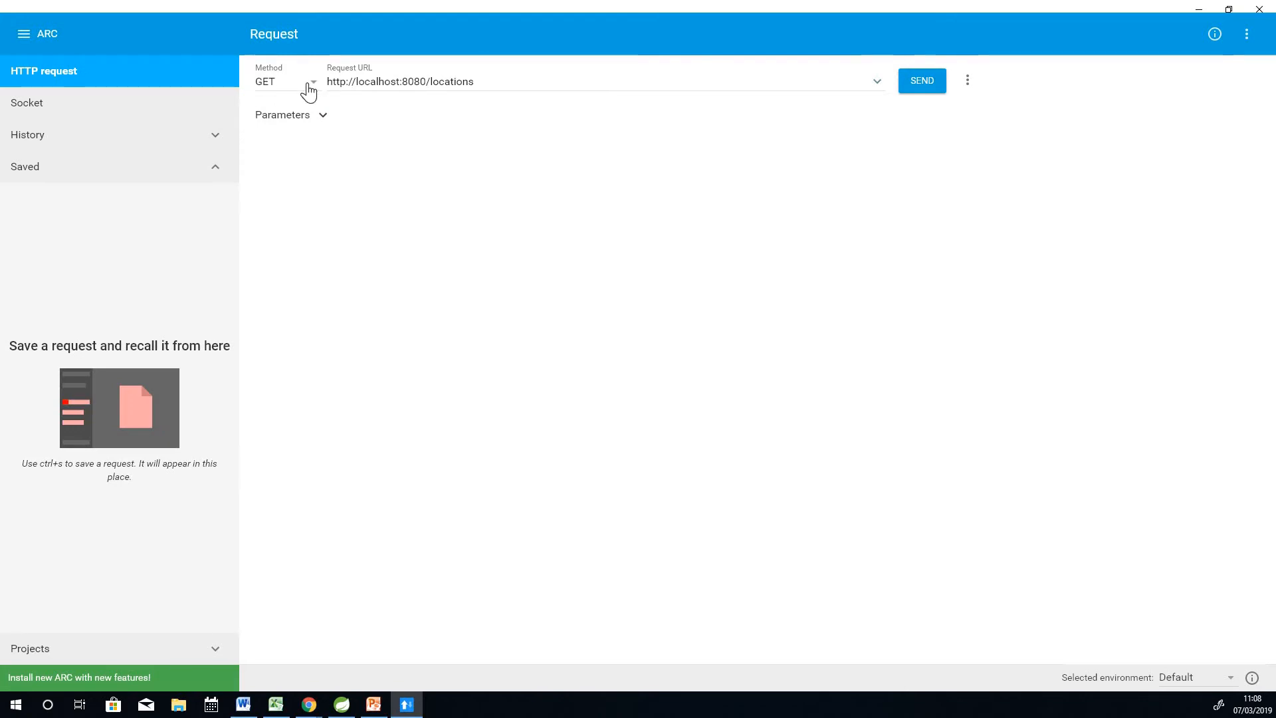
pyautogui.click(283, 81)
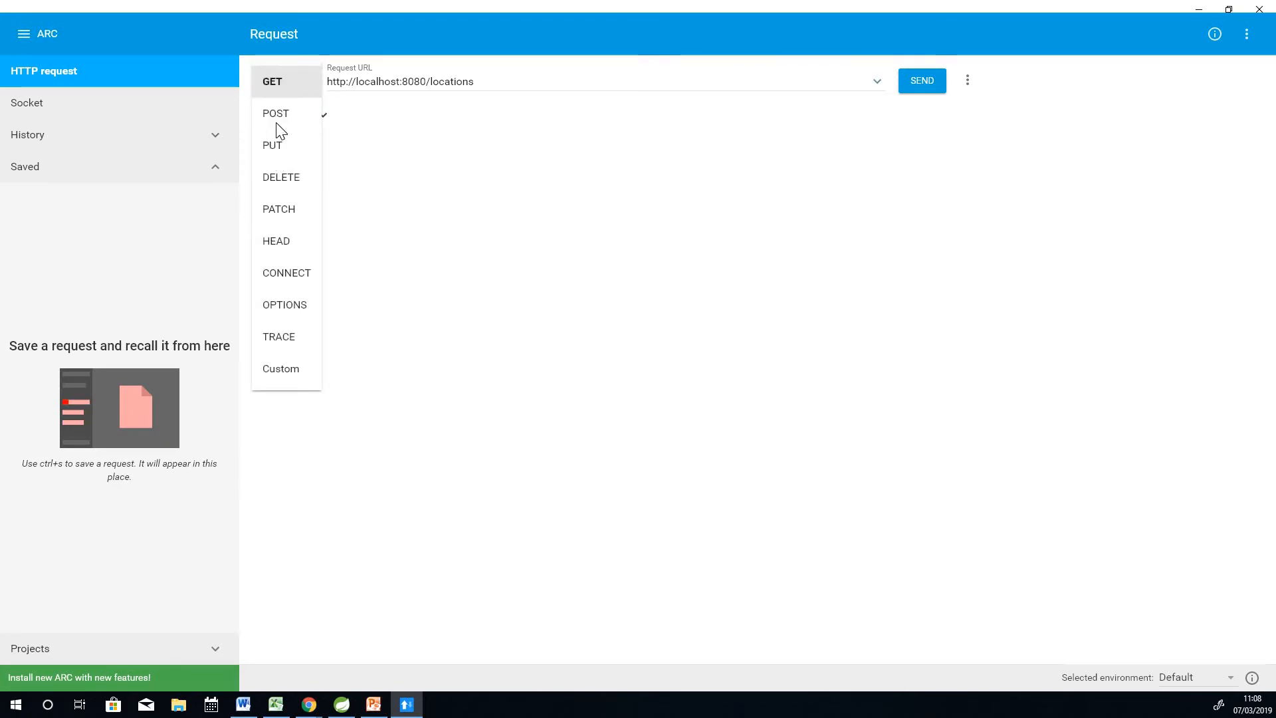
pyautogui.moveTo(469, 174)
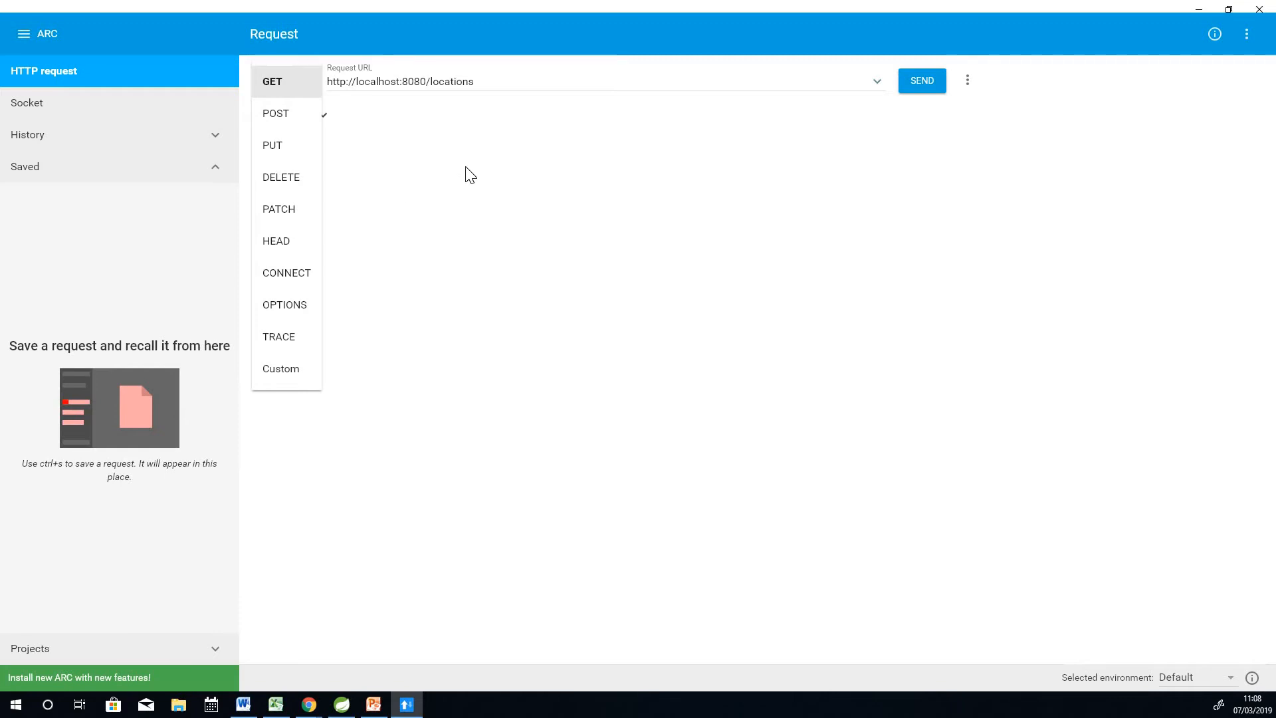
pyautogui.click(271, 81)
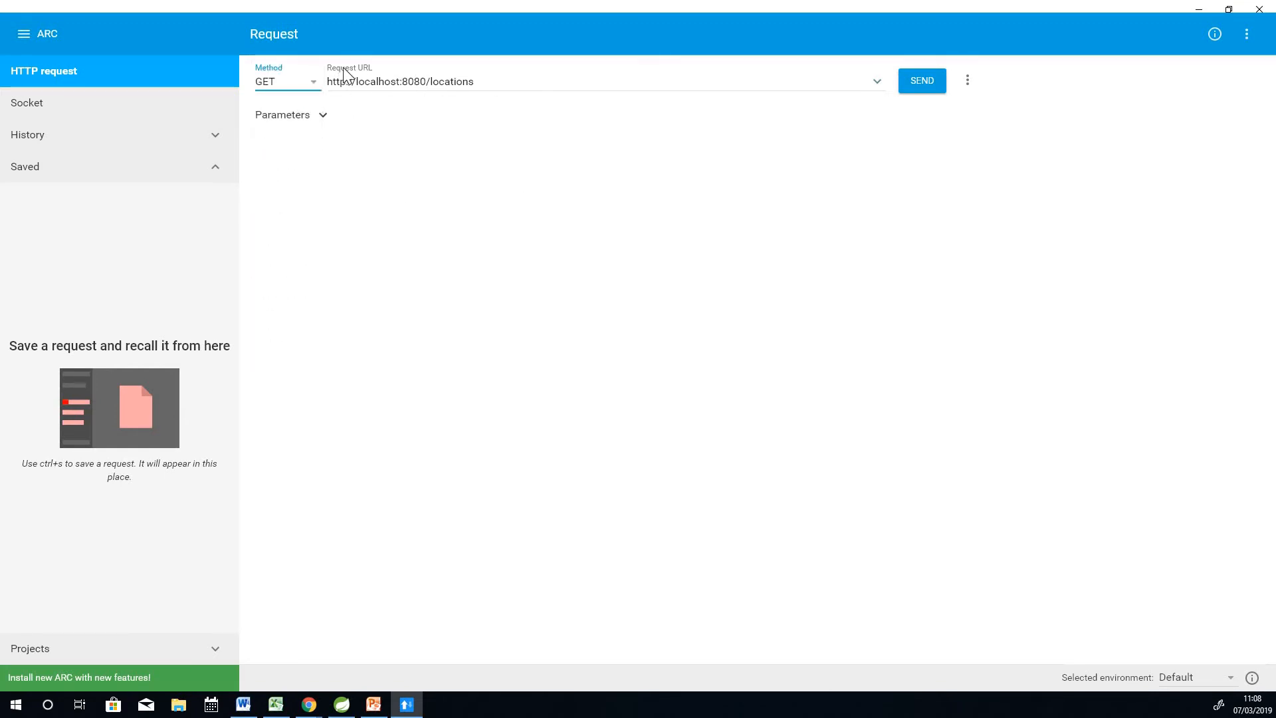
pyautogui.moveTo(394, 131)
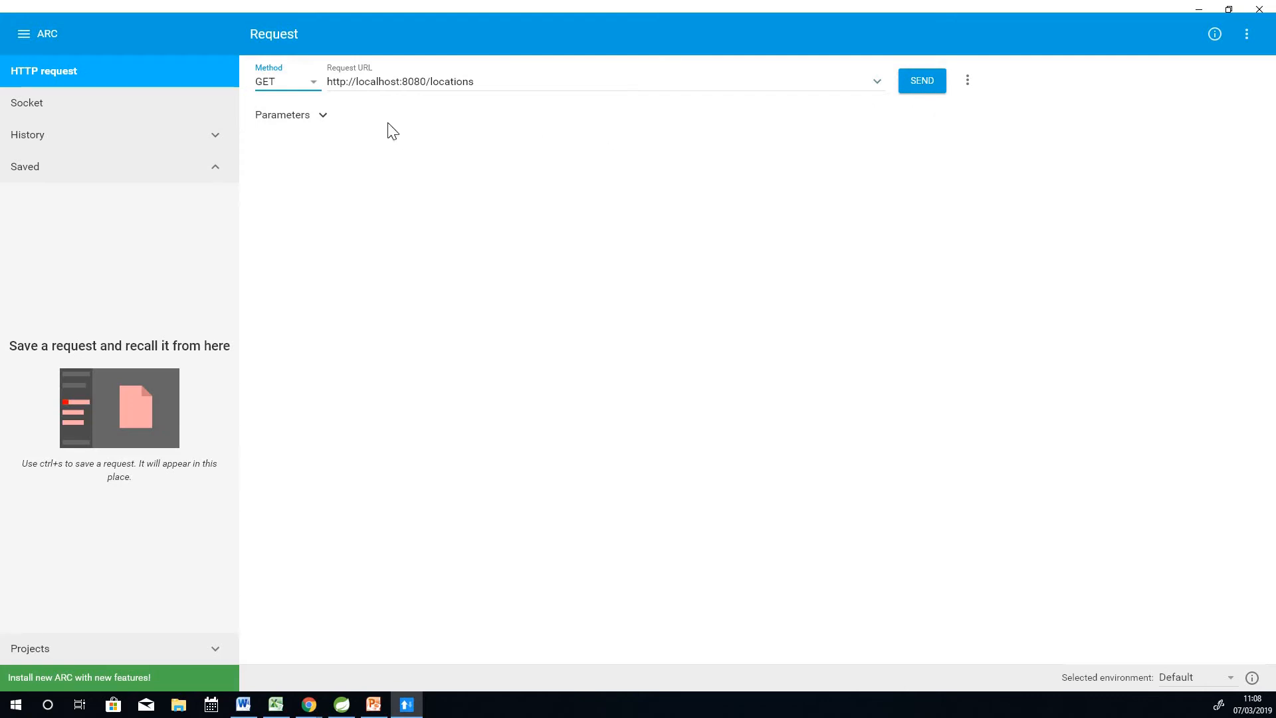
pyautogui.click(919, 81)
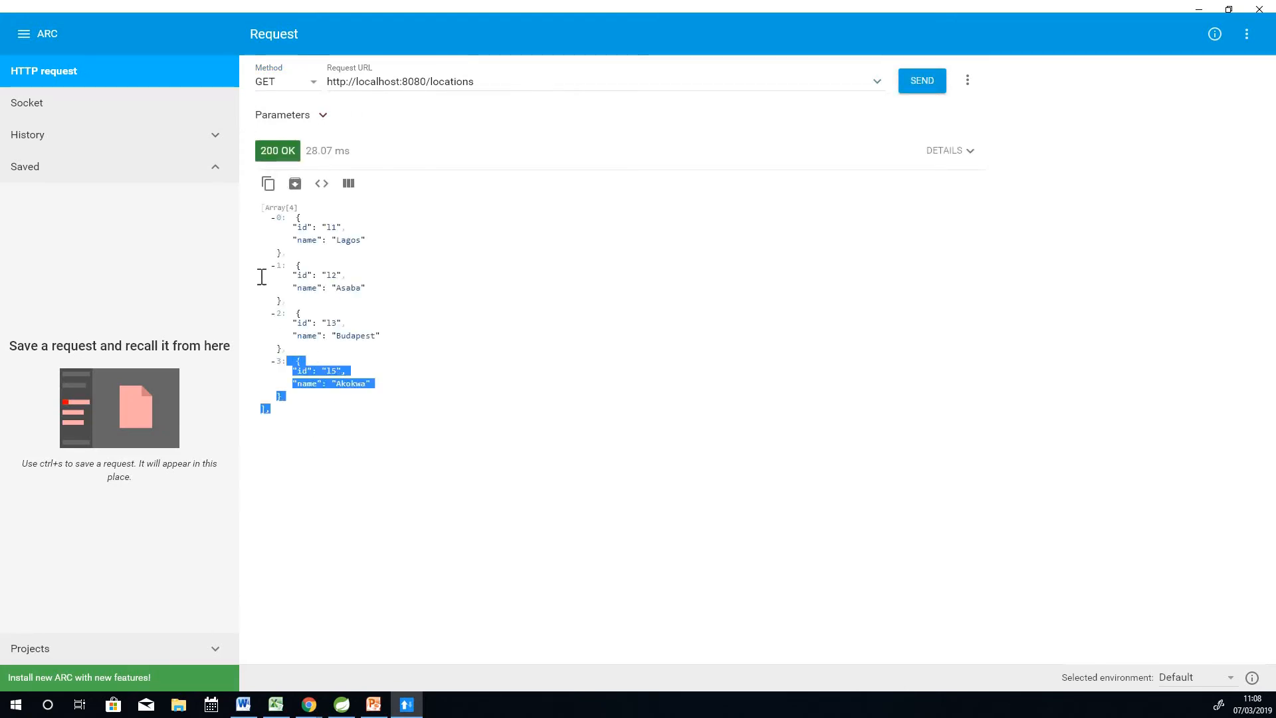
pyautogui.press('ctrl+a')
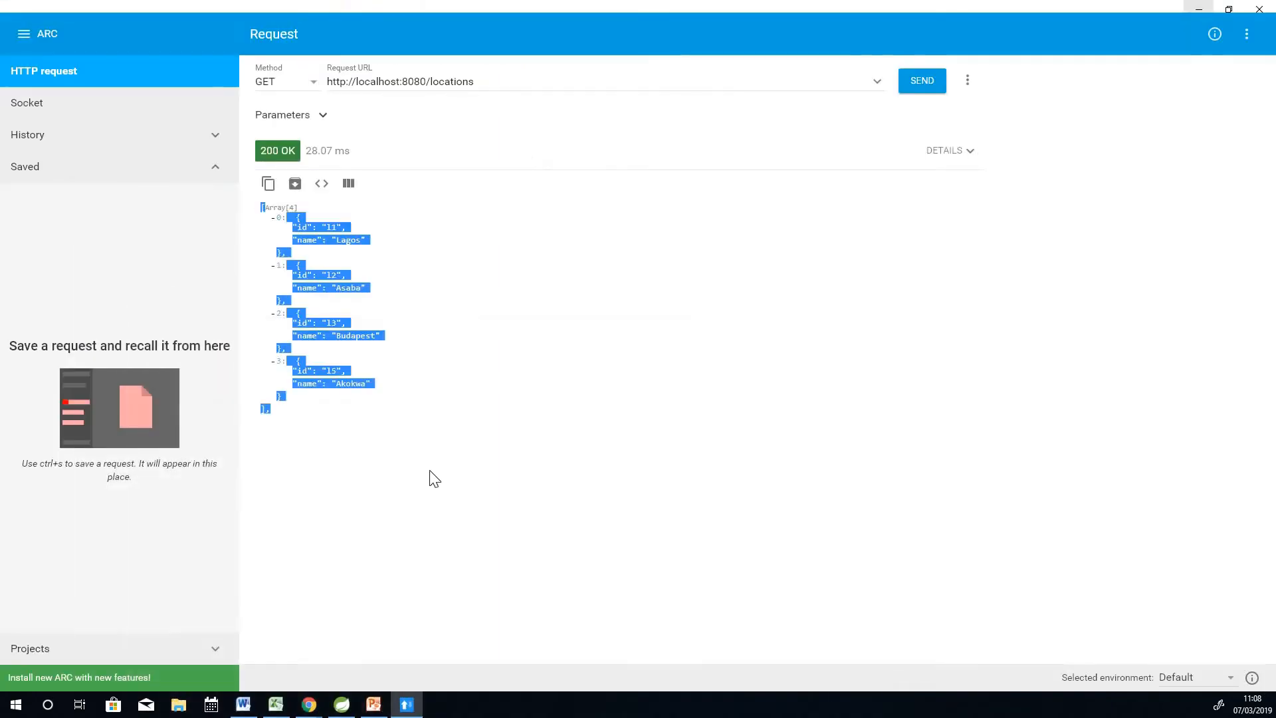
pyautogui.moveTo(423, 131)
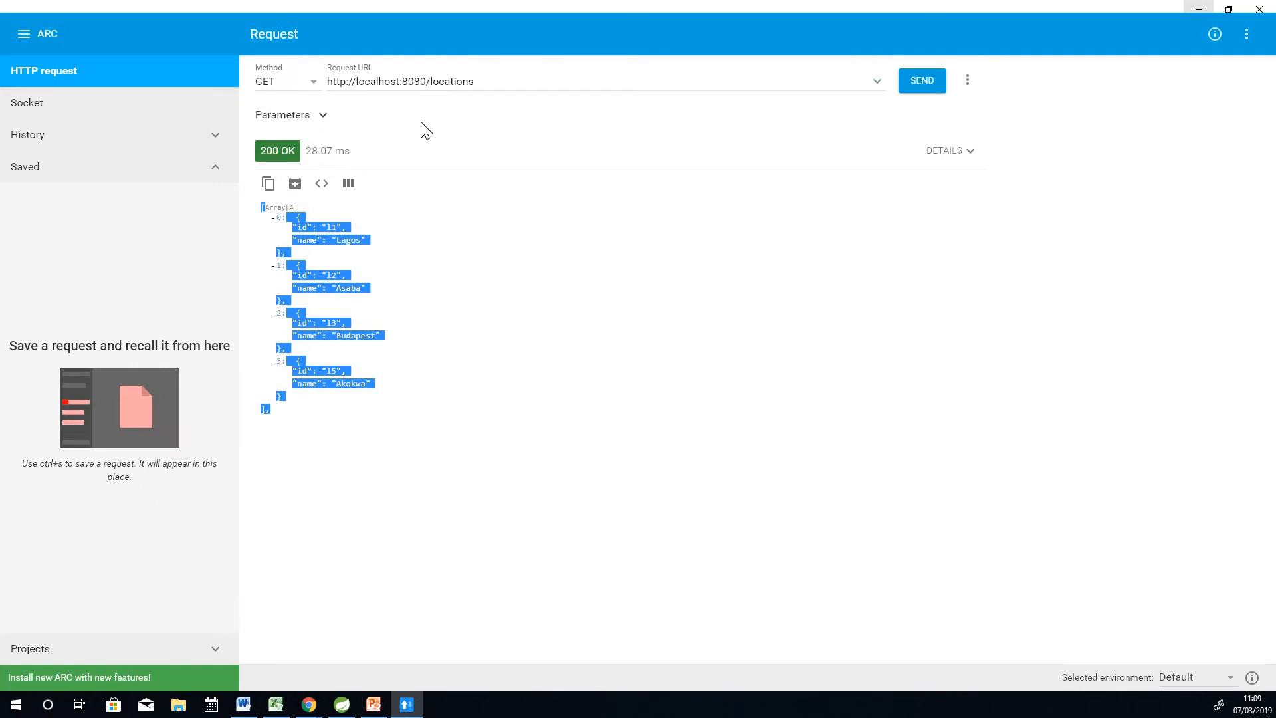
pyautogui.moveTo(360, 145)
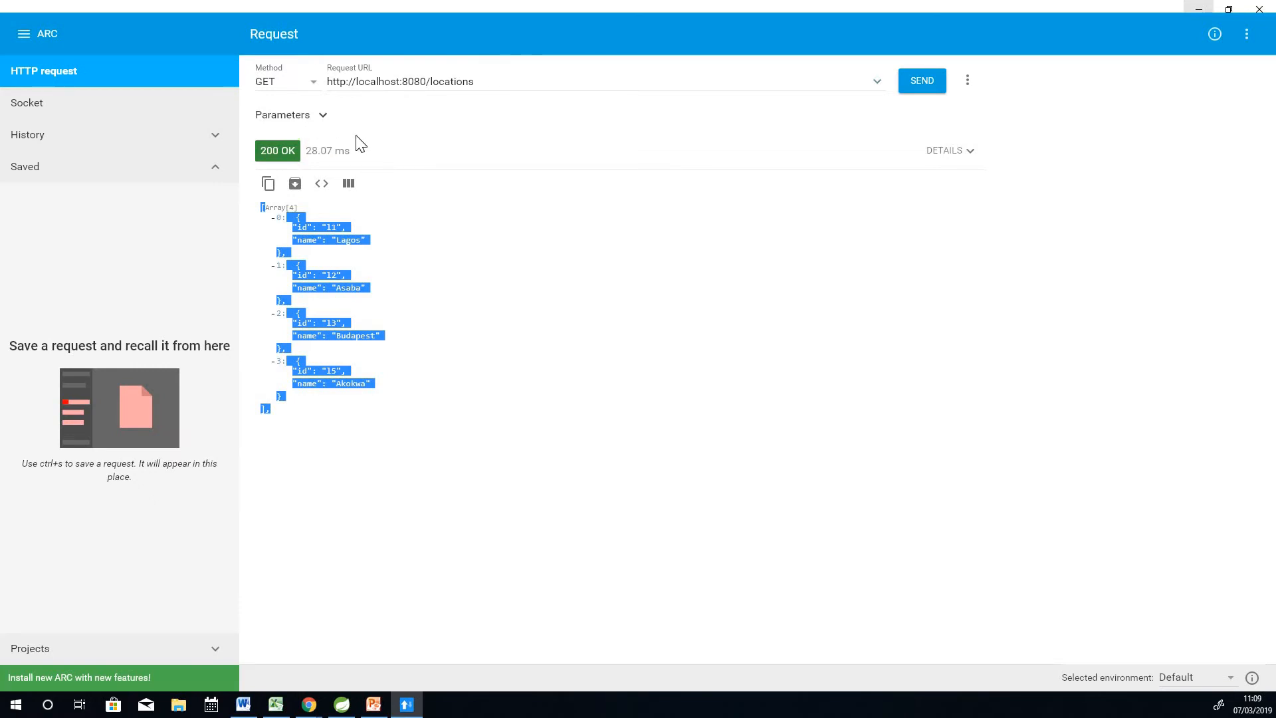
pyautogui.moveTo(483, 124)
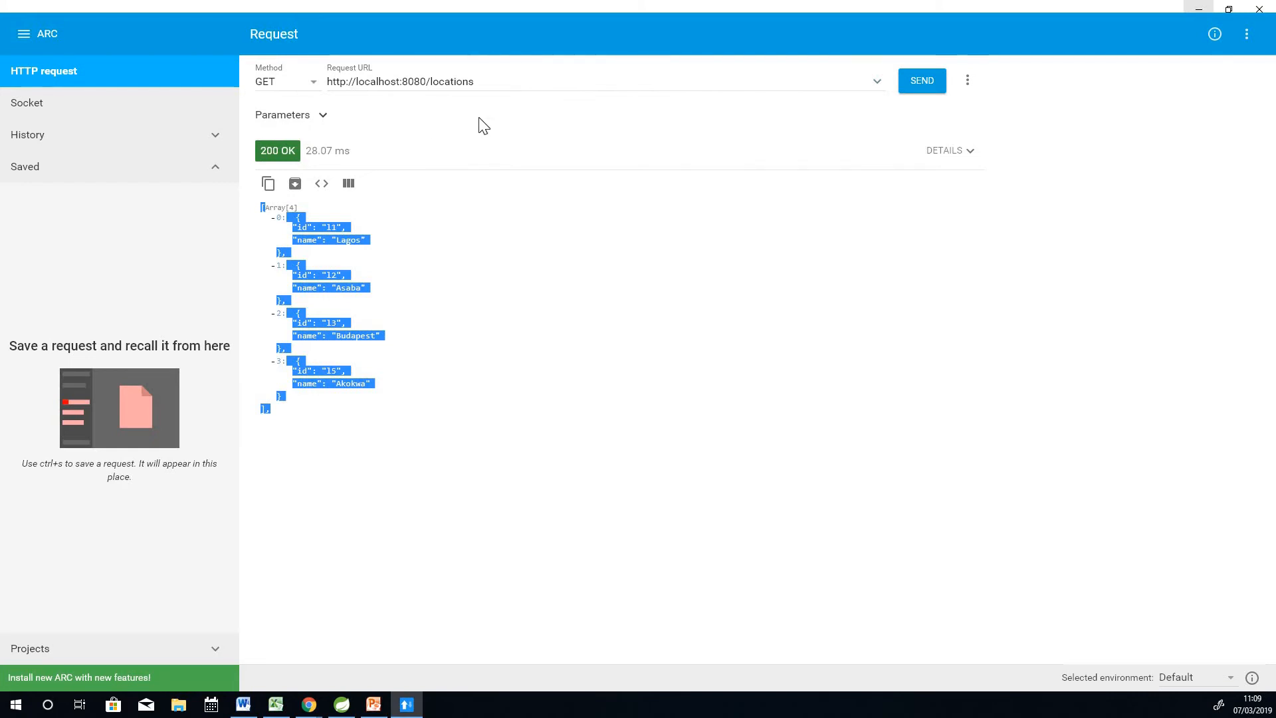
pyautogui.moveTo(358, 134)
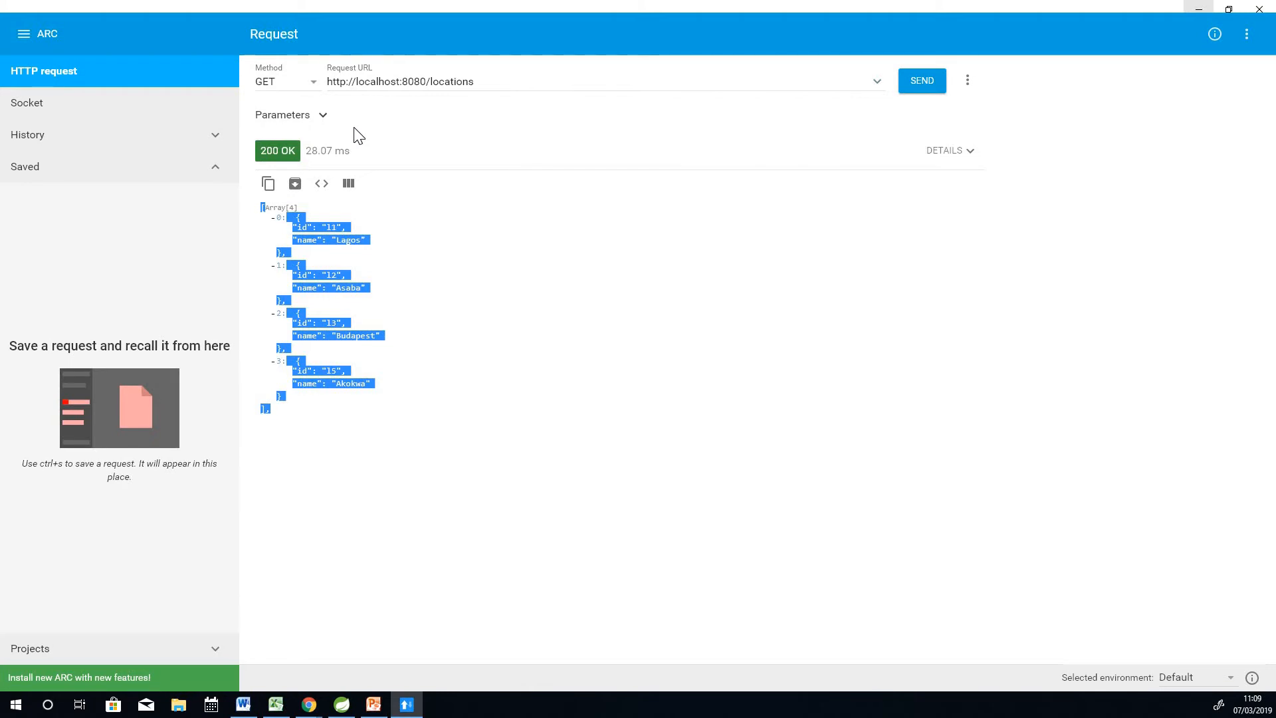
pyautogui.moveTo(306, 388)
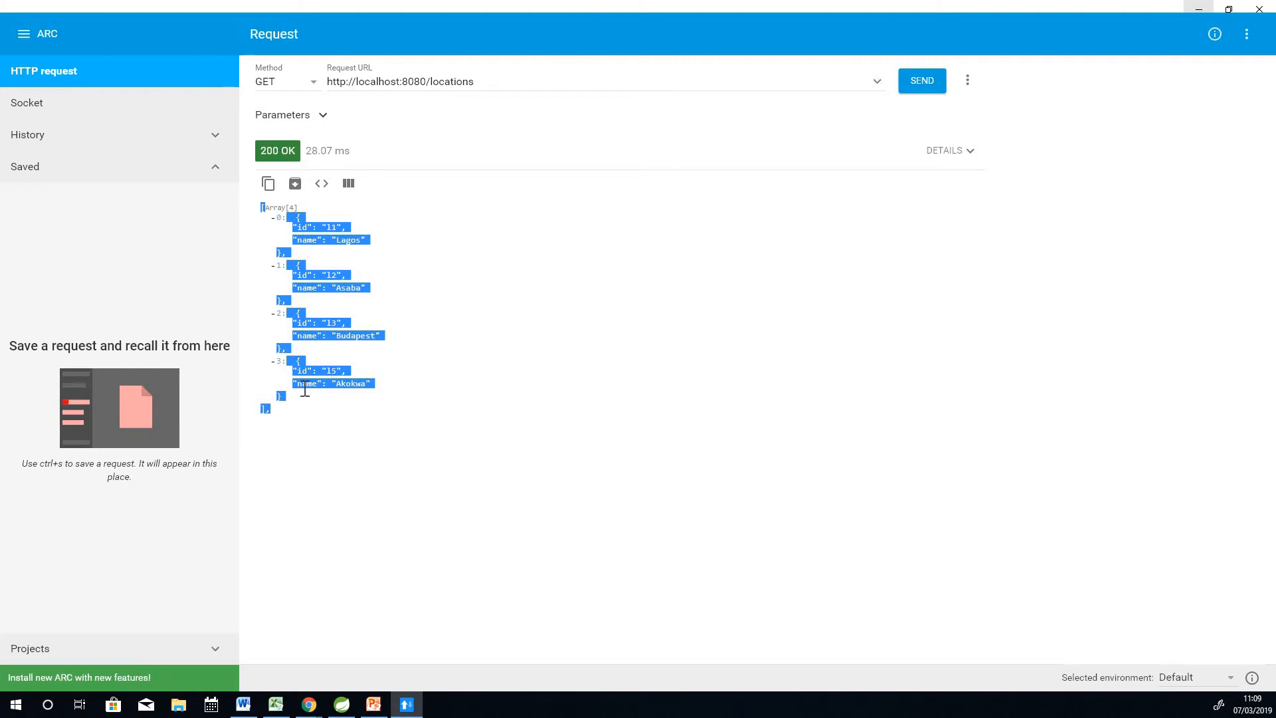
pyautogui.click(283, 256)
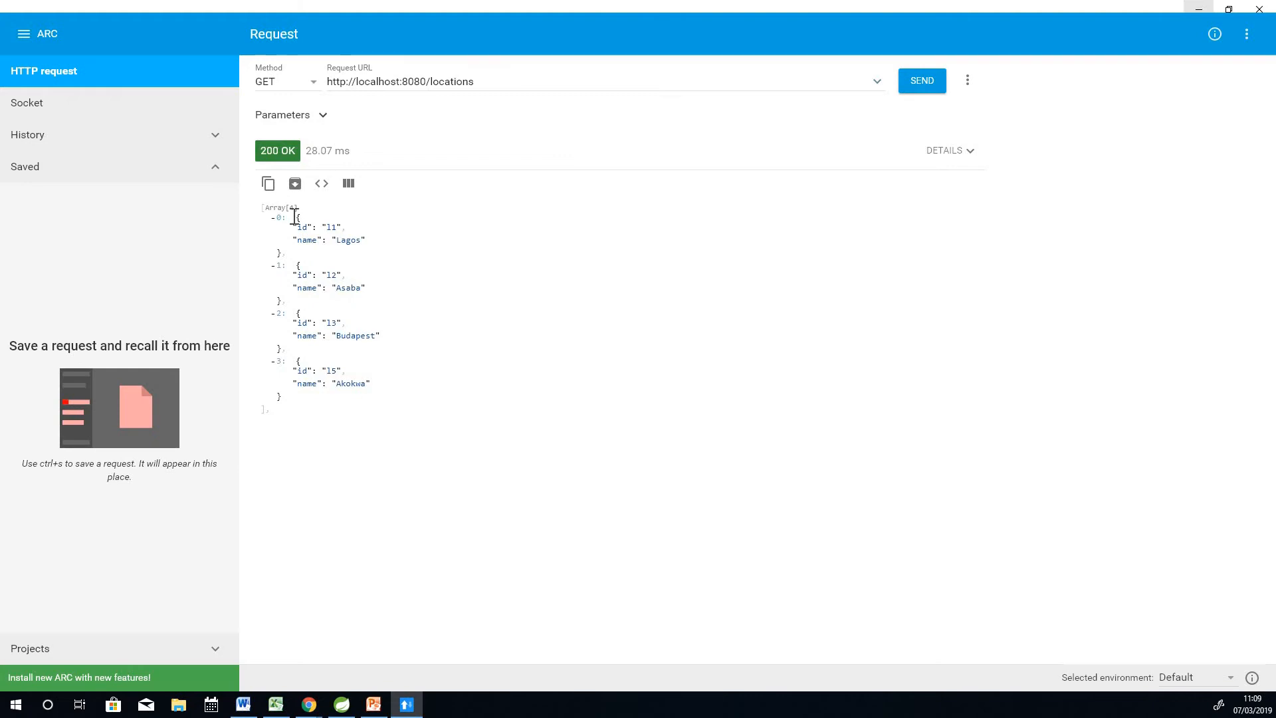
pyautogui.moveTo(295, 266); pyautogui.dragTo(319, 311)
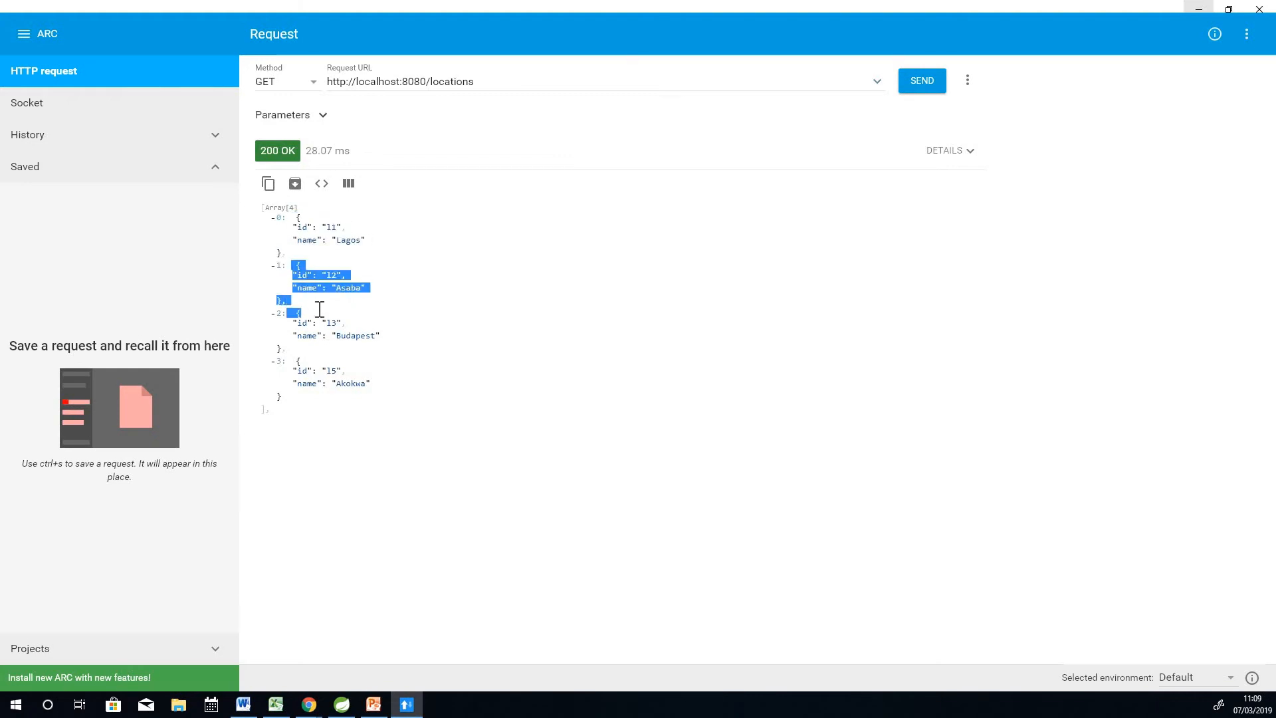
pyautogui.moveTo(318, 329)
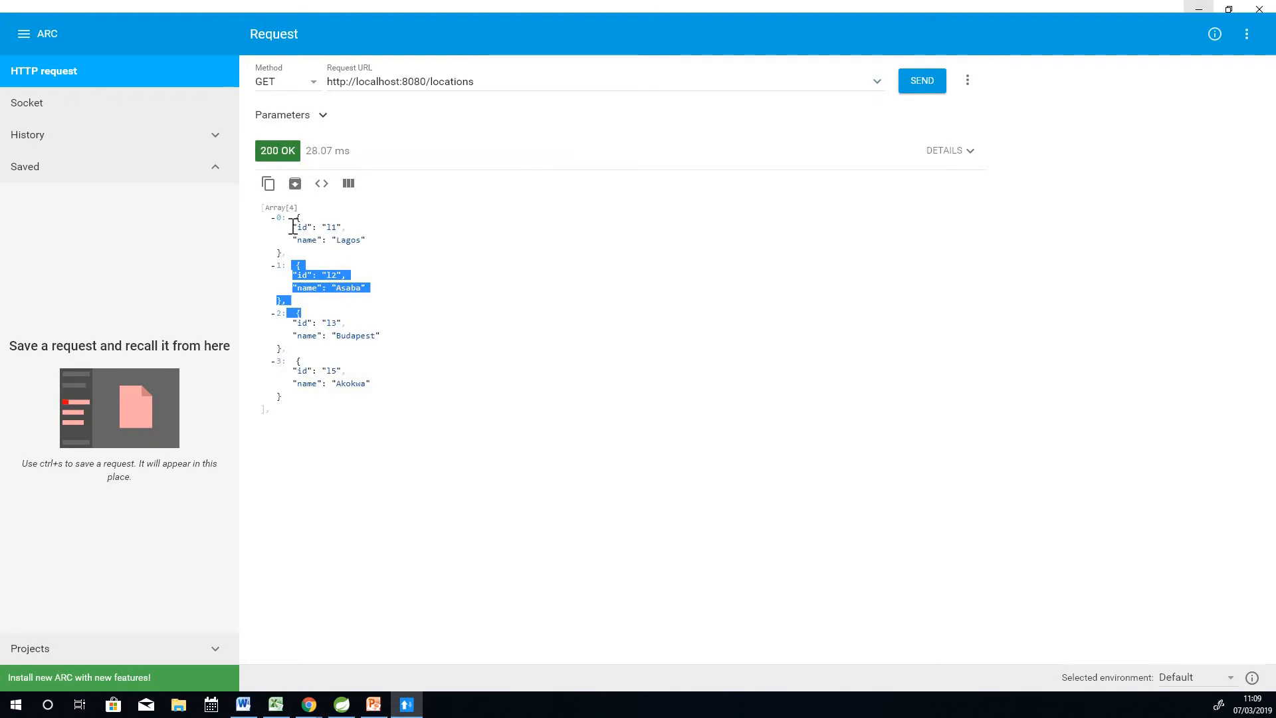
pyautogui.moveTo(466, 328)
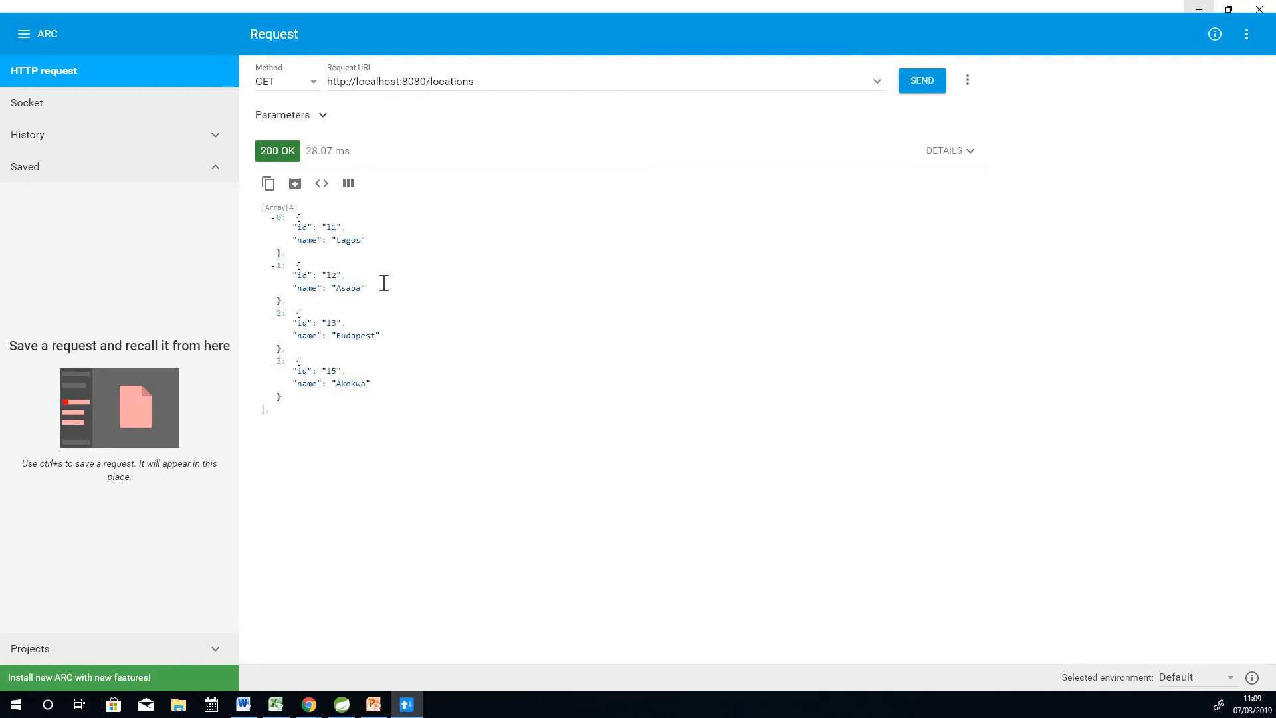
pyautogui.moveTo(375, 272)
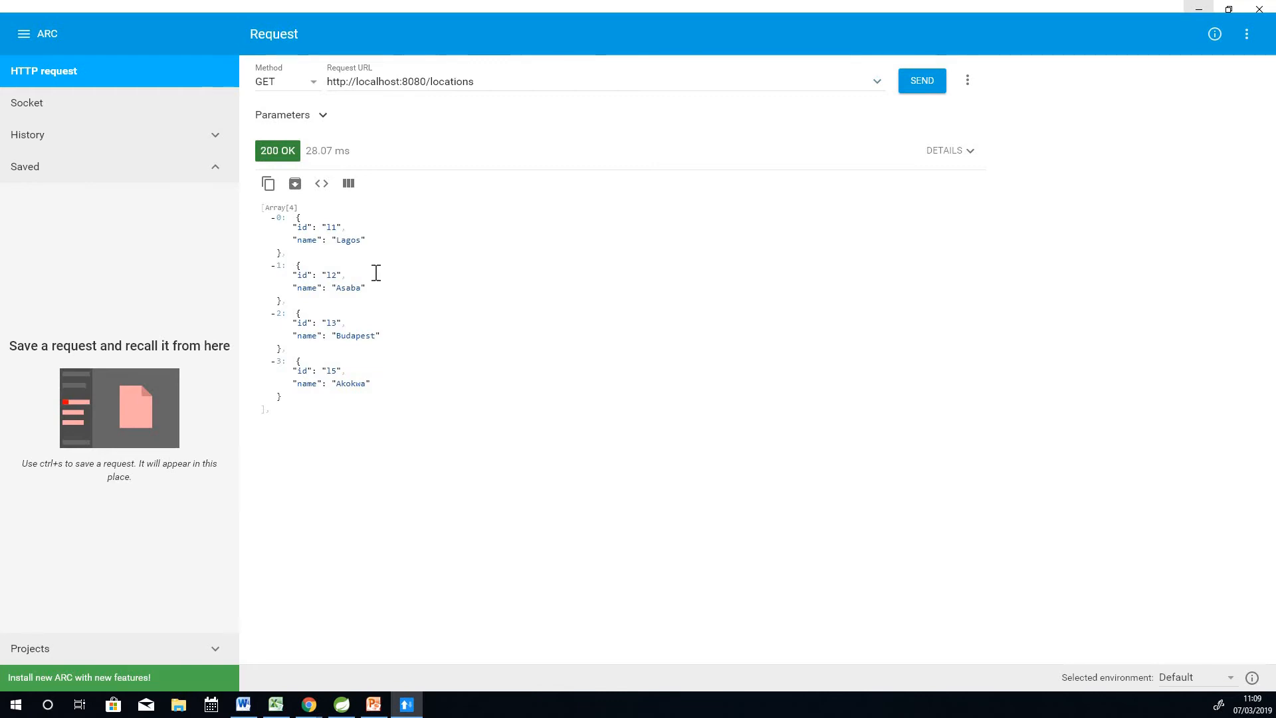
pyautogui.moveTo(861, 88)
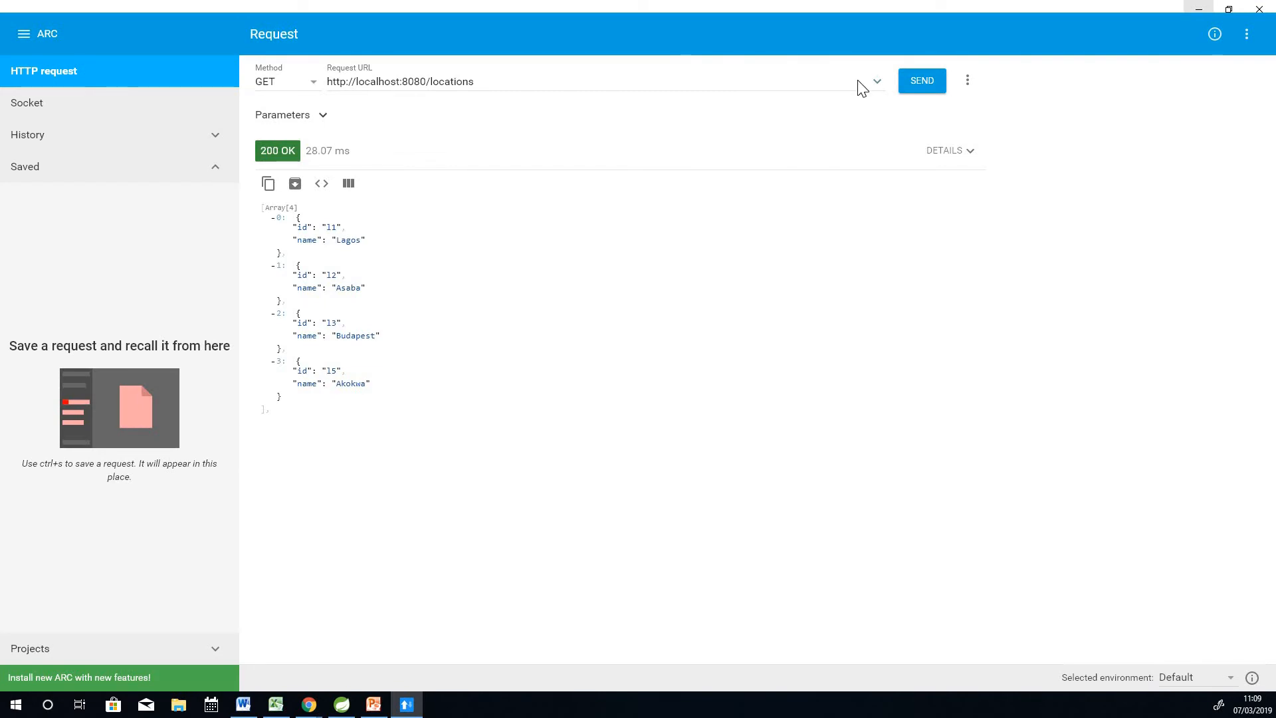
pyautogui.moveTo(333, 140)
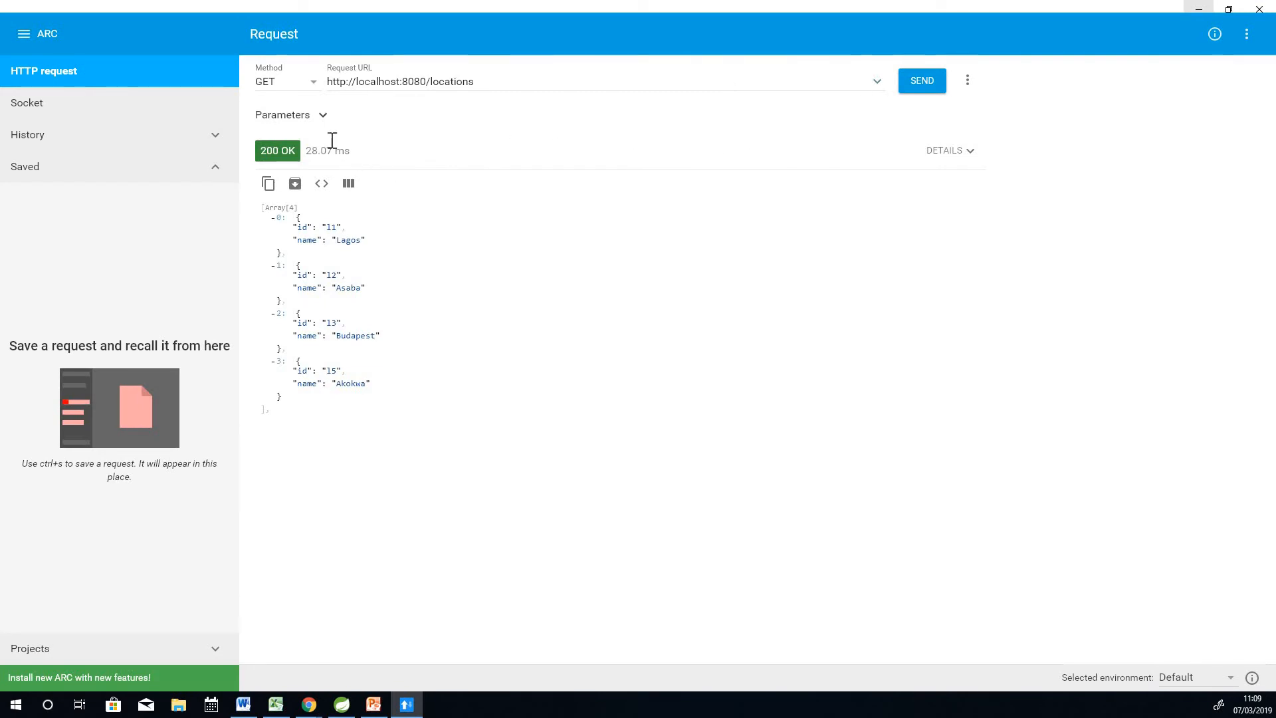
pyautogui.moveTo(324, 131)
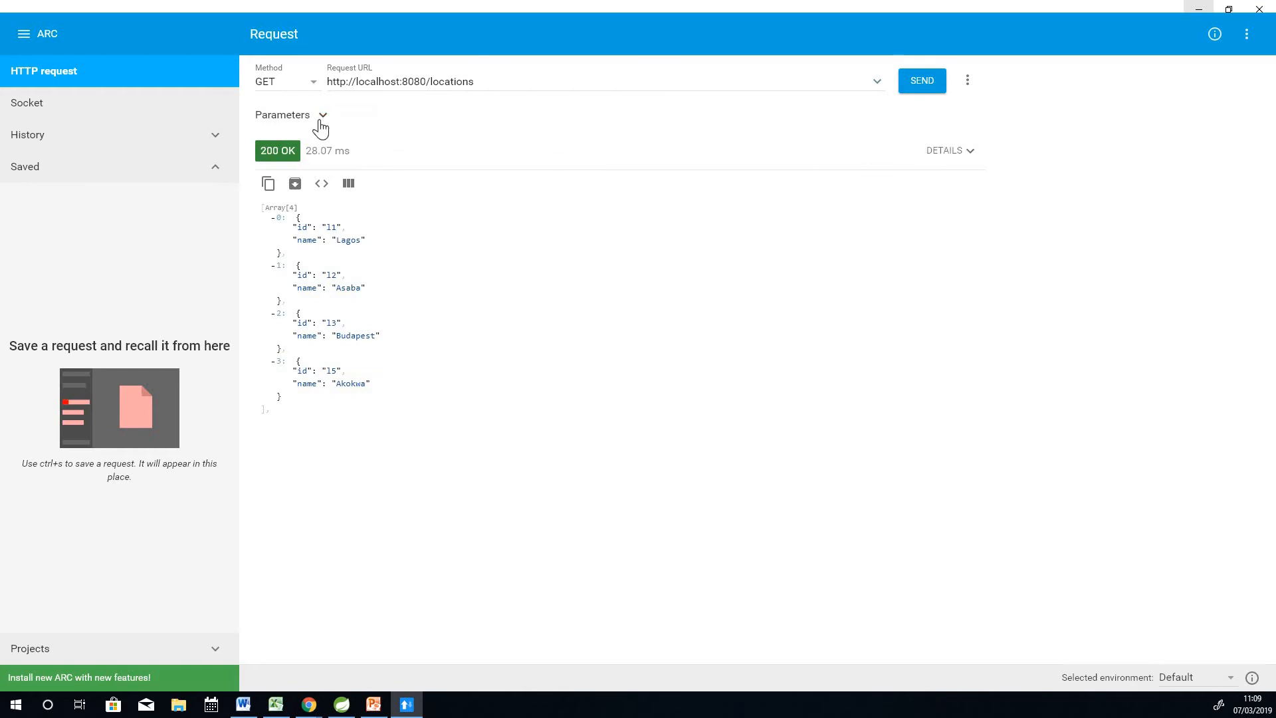
# Step: Expand Parameters and delete all the existing request headers
pyautogui.click(321, 114)
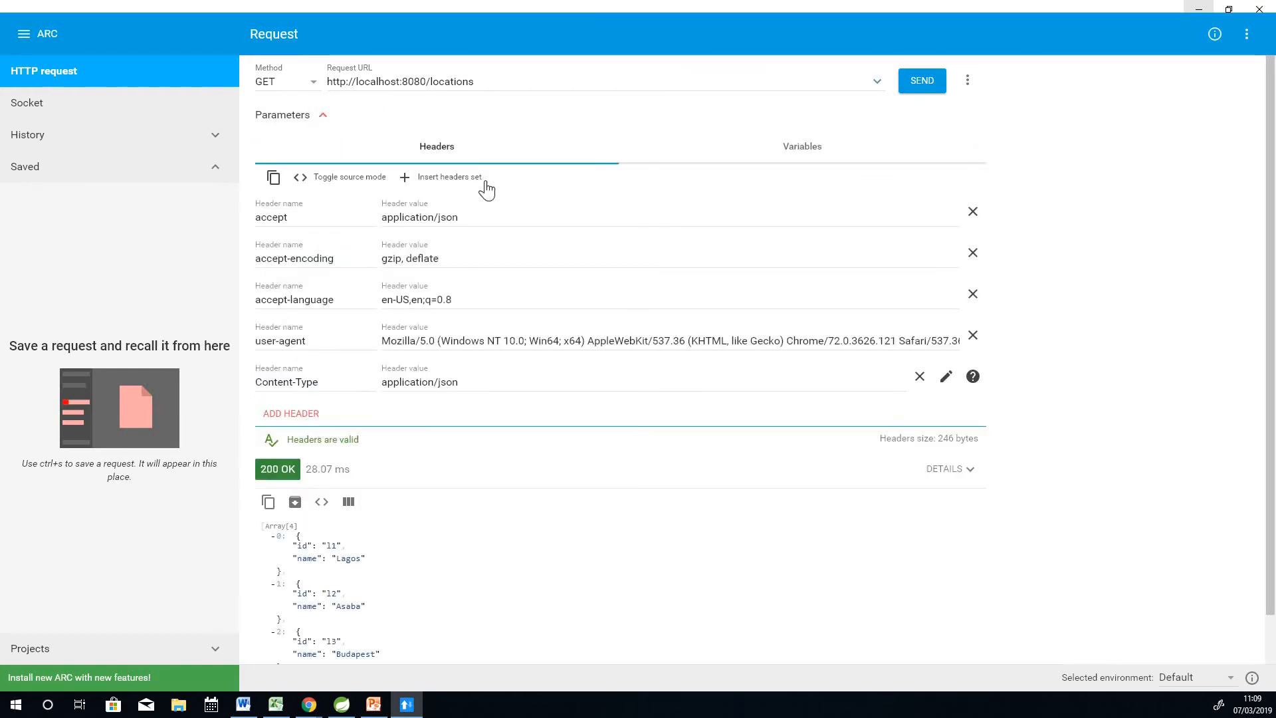
pyautogui.moveTo(972, 334)
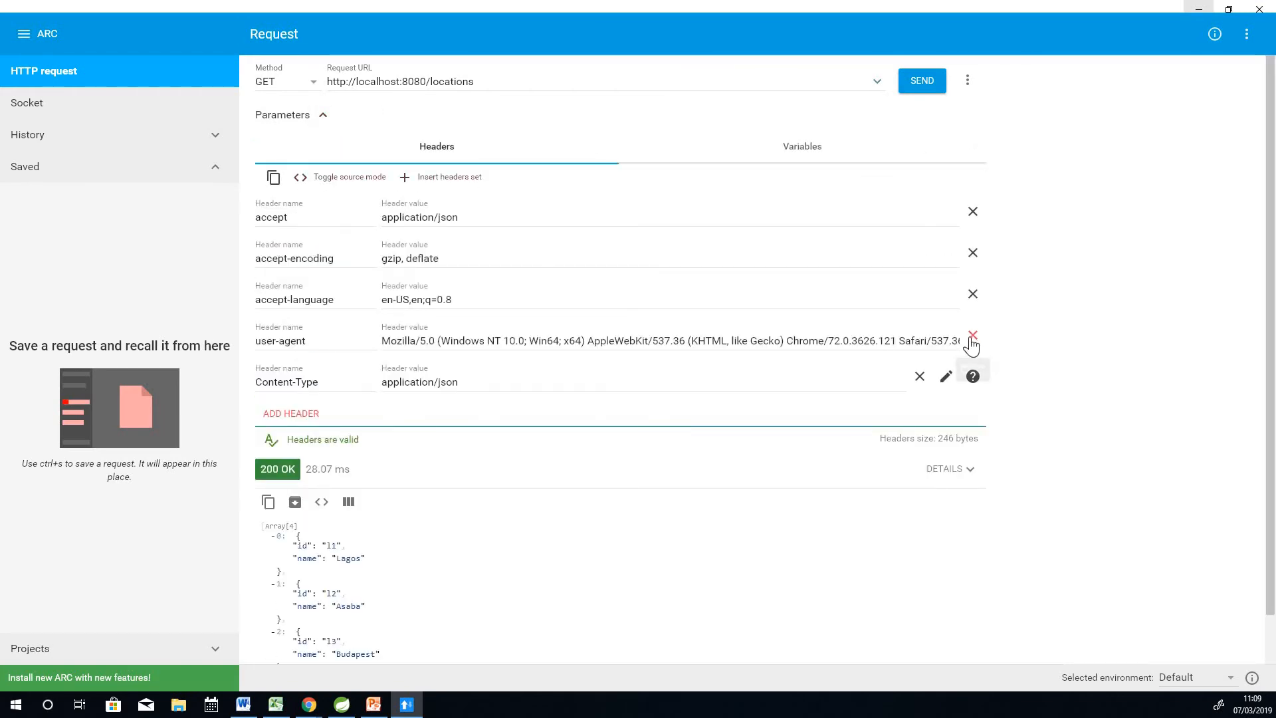
pyautogui.click(972, 335)
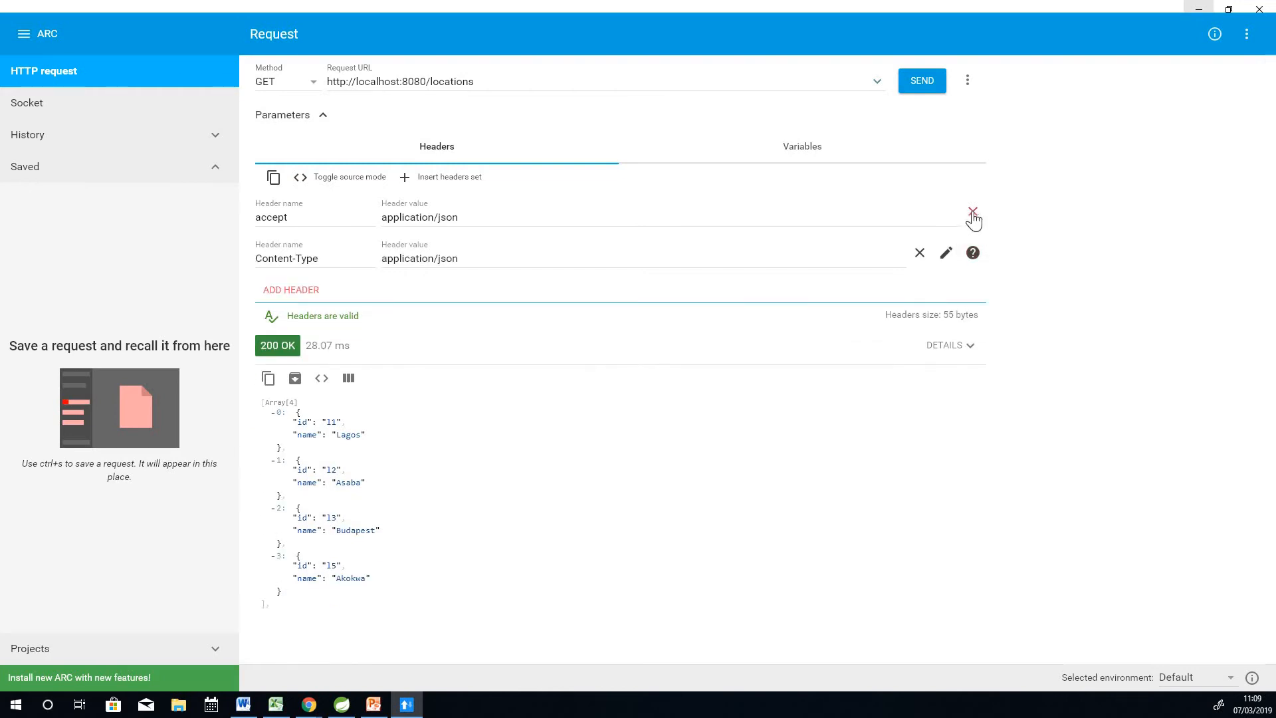
pyautogui.click(973, 217)
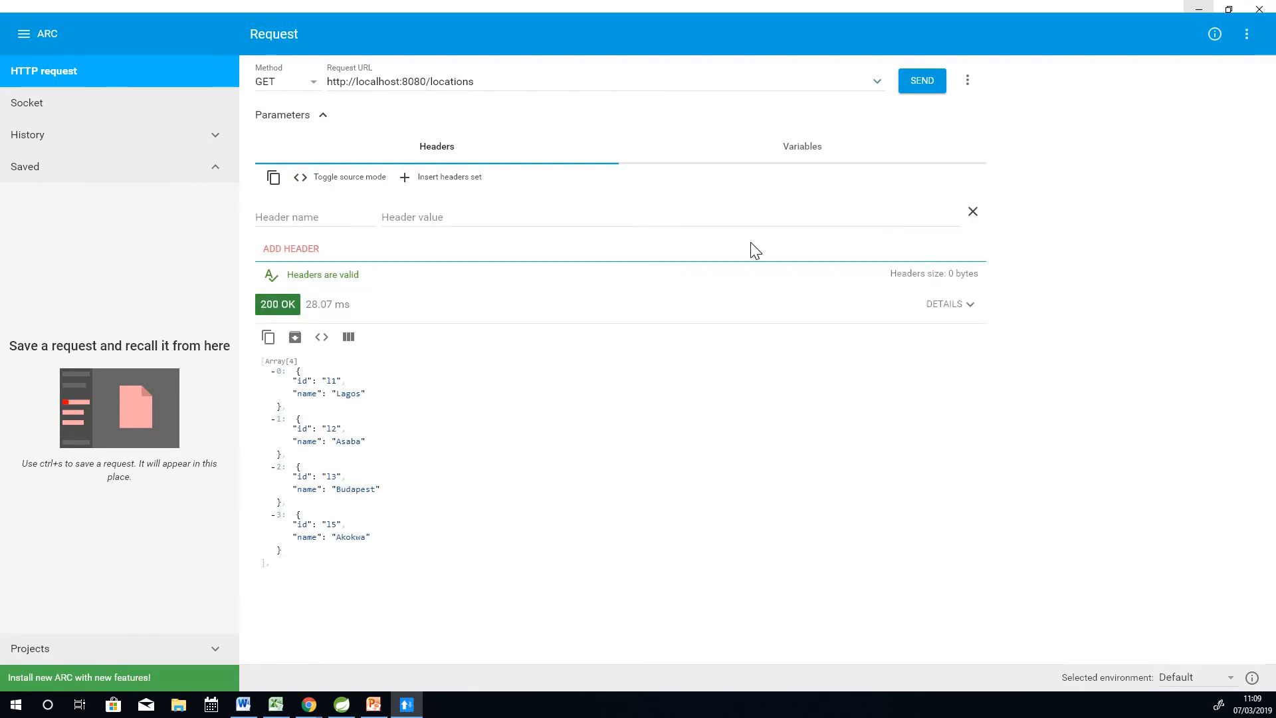
pyautogui.moveTo(356, 266)
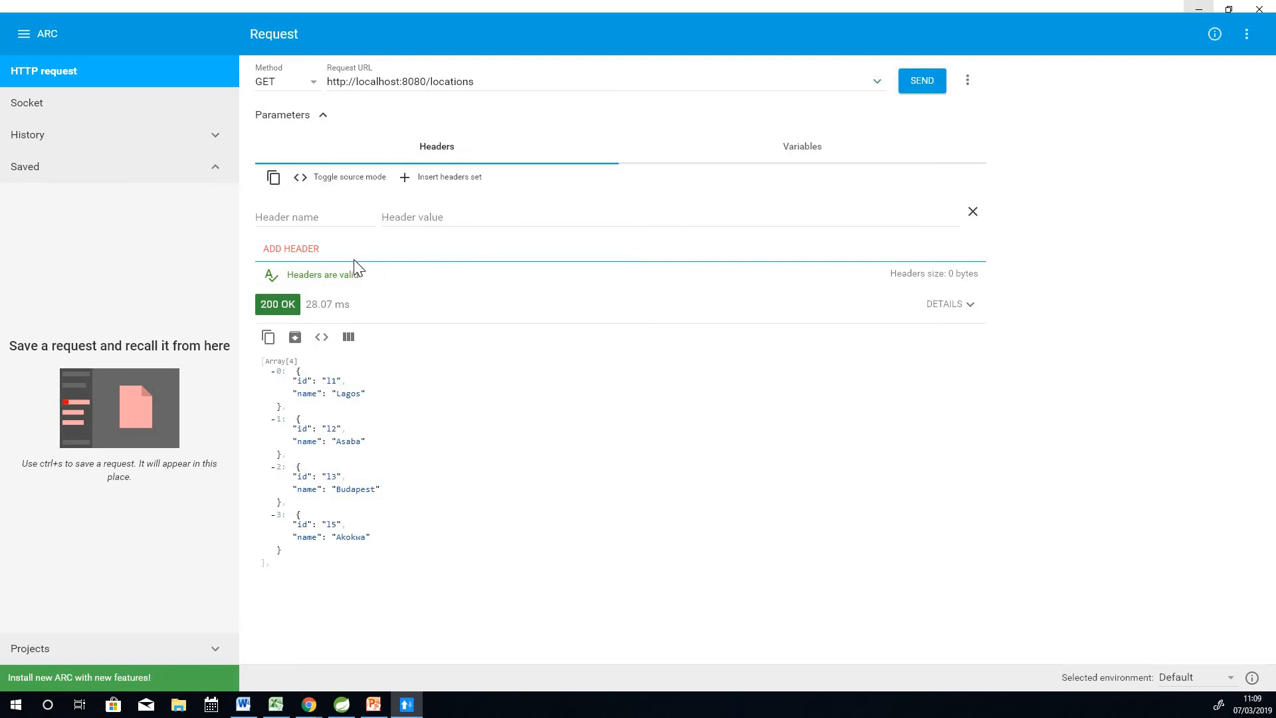
# Step: Add a Content-Type header with the value application/json
pyautogui.click(314, 216)
pyautogui.write('c')
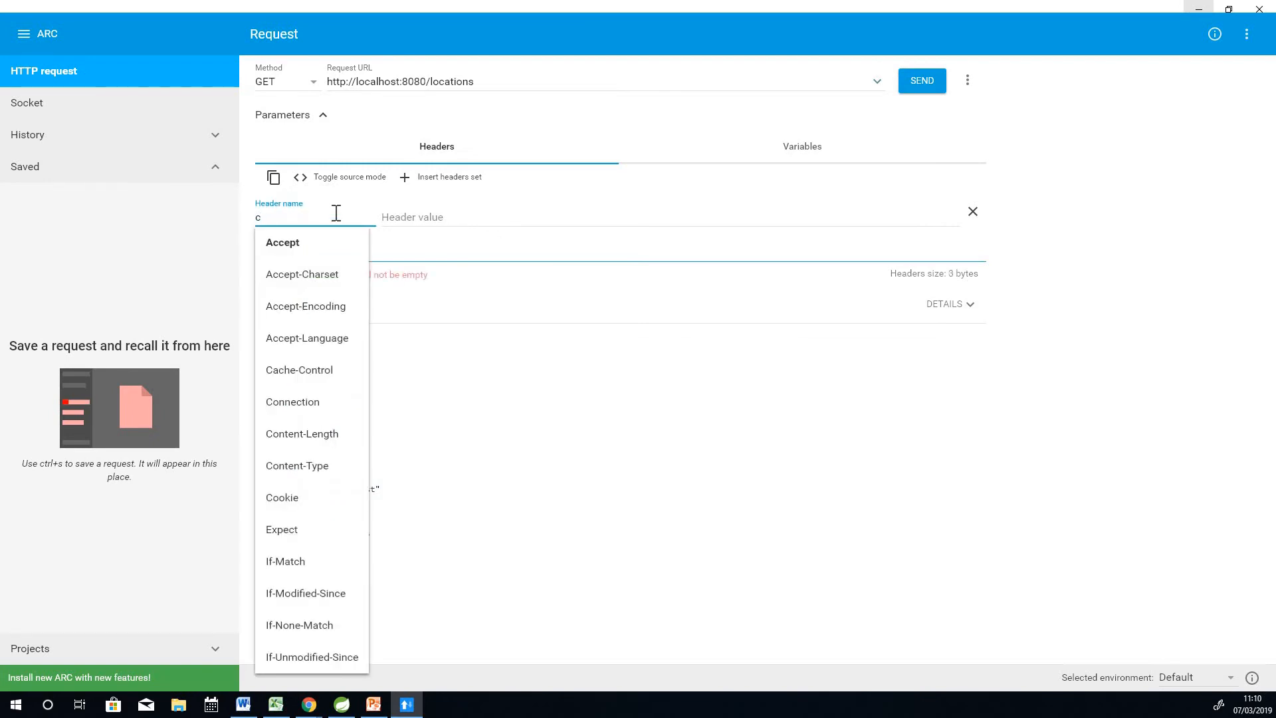
pyautogui.write('on')
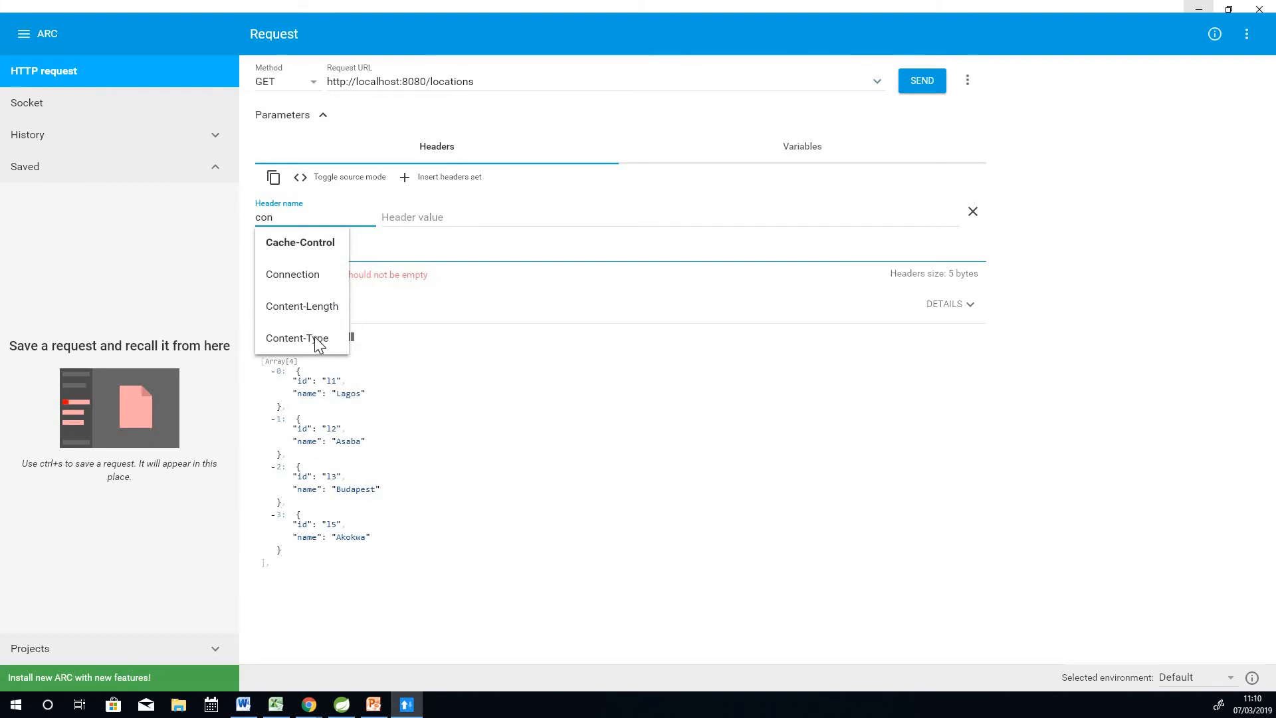
pyautogui.click(296, 338)
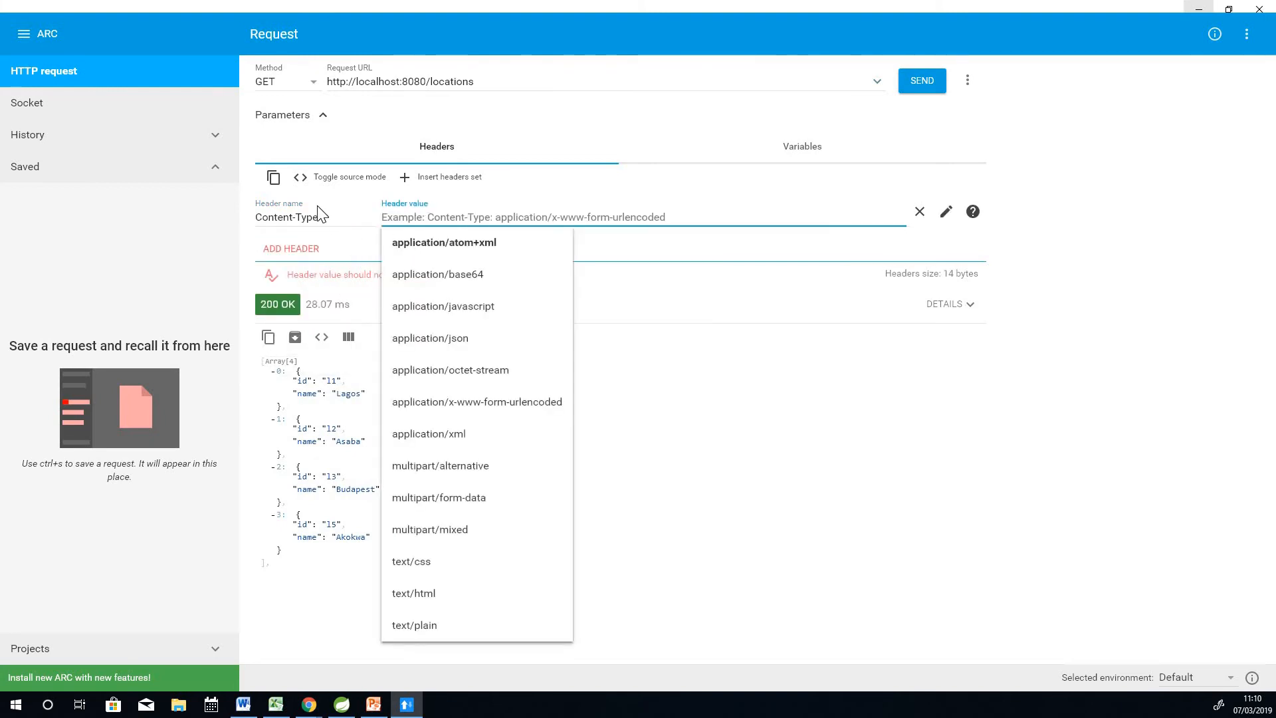
pyautogui.moveTo(453, 349)
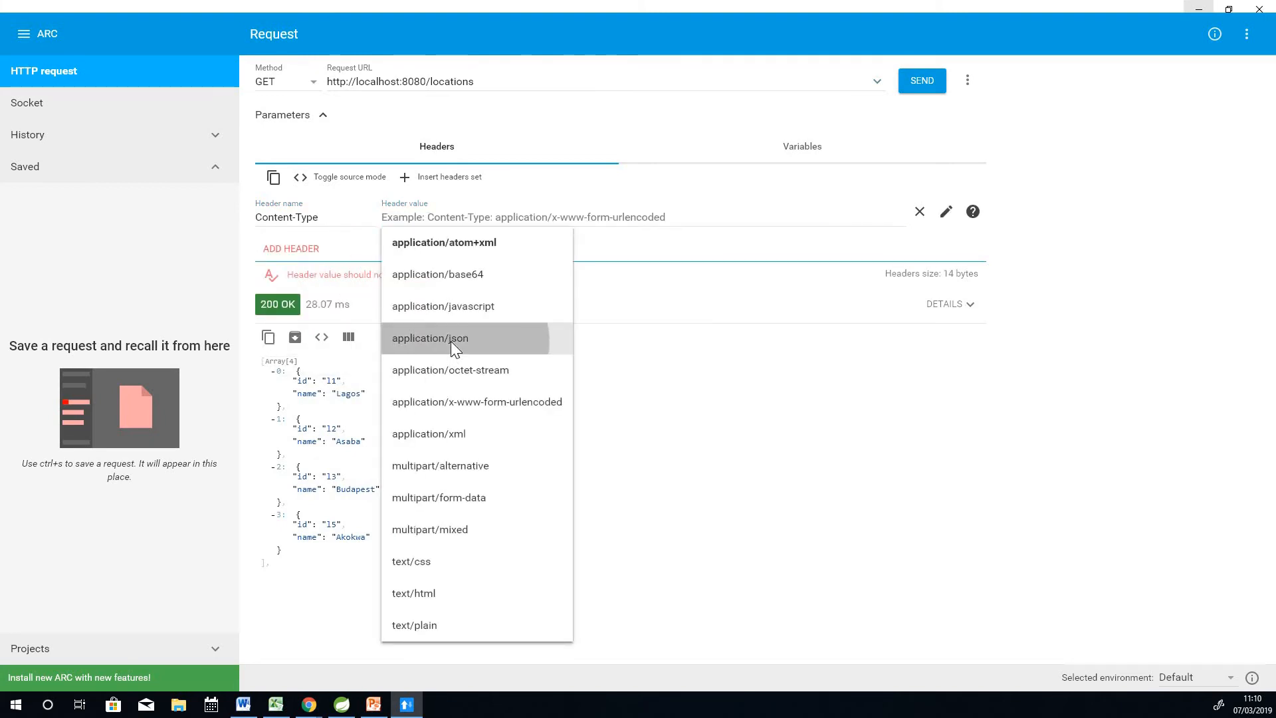
pyautogui.click(429, 337)
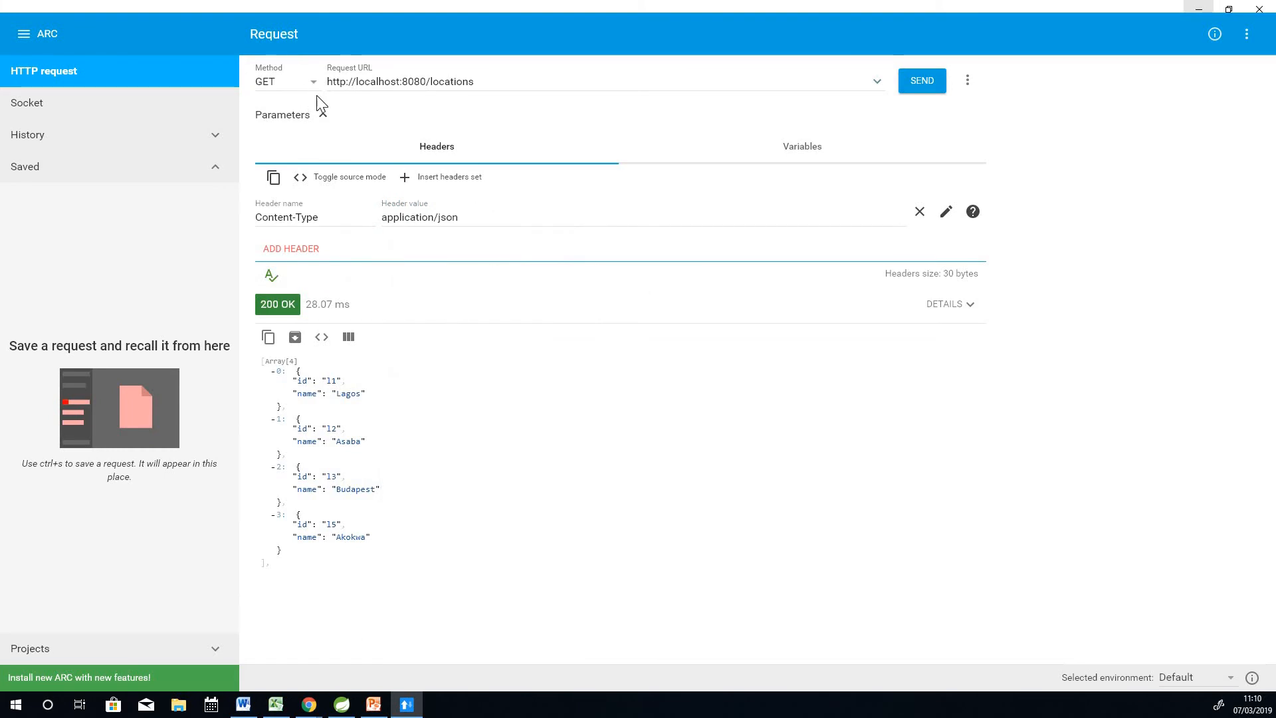
# Step: Switch the request method from GET to POST
pyautogui.click(323, 115)
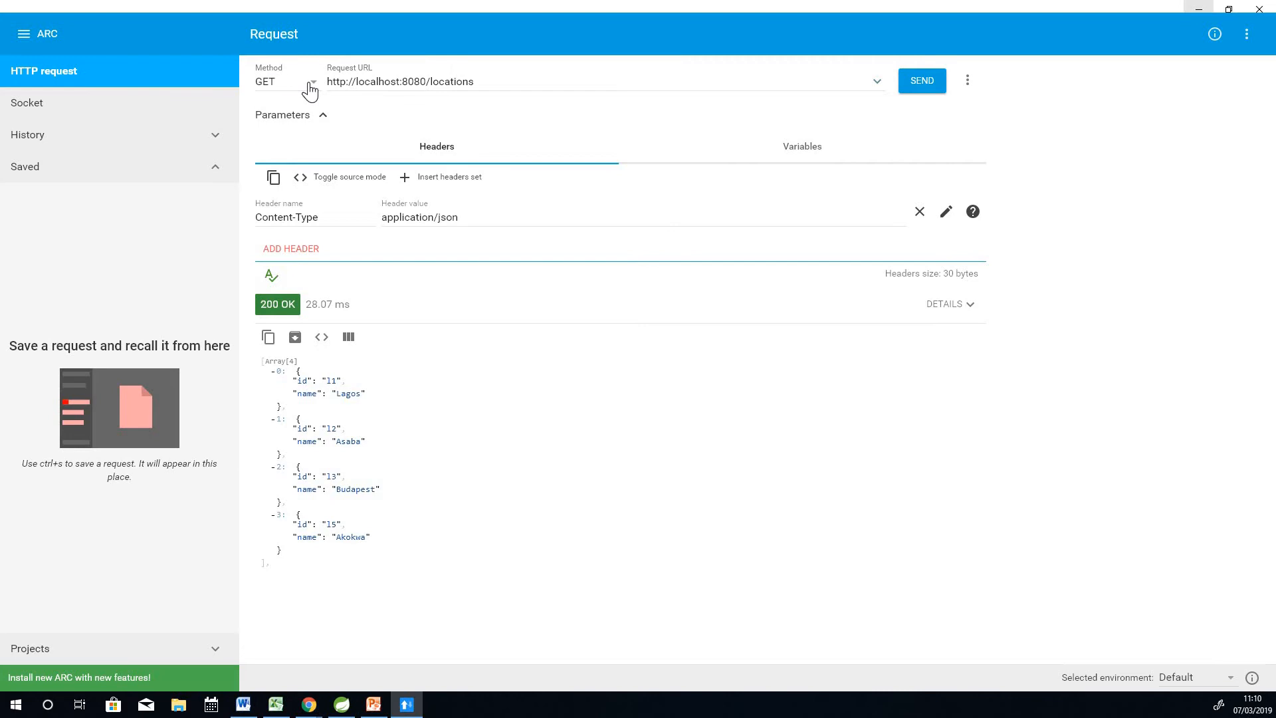
pyautogui.click(285, 81)
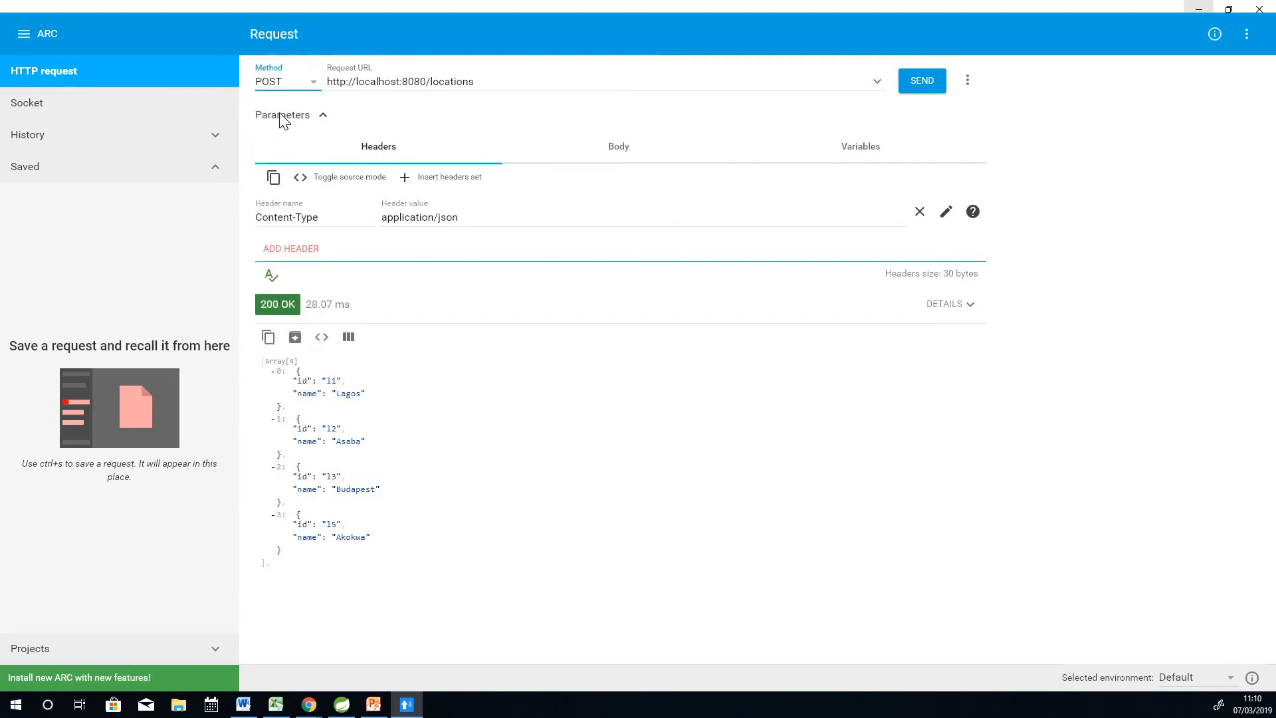
pyautogui.moveTo(281, 234)
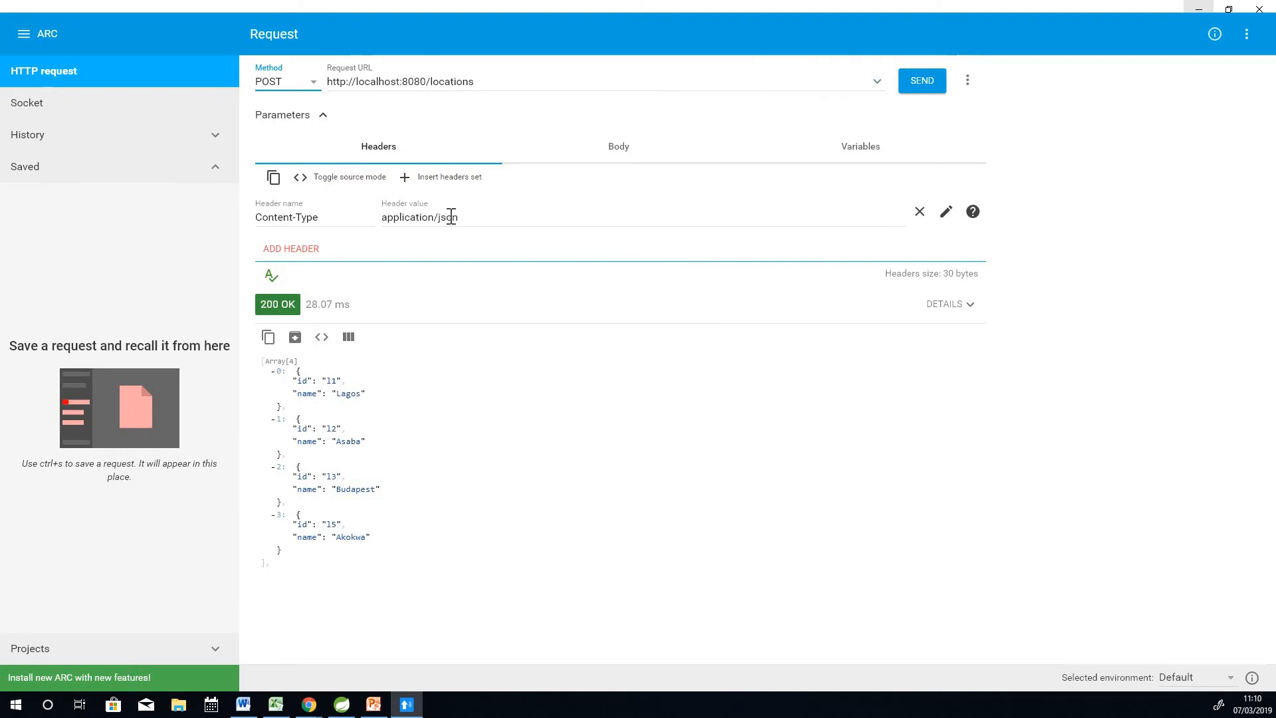
pyautogui.moveTo(284, 436)
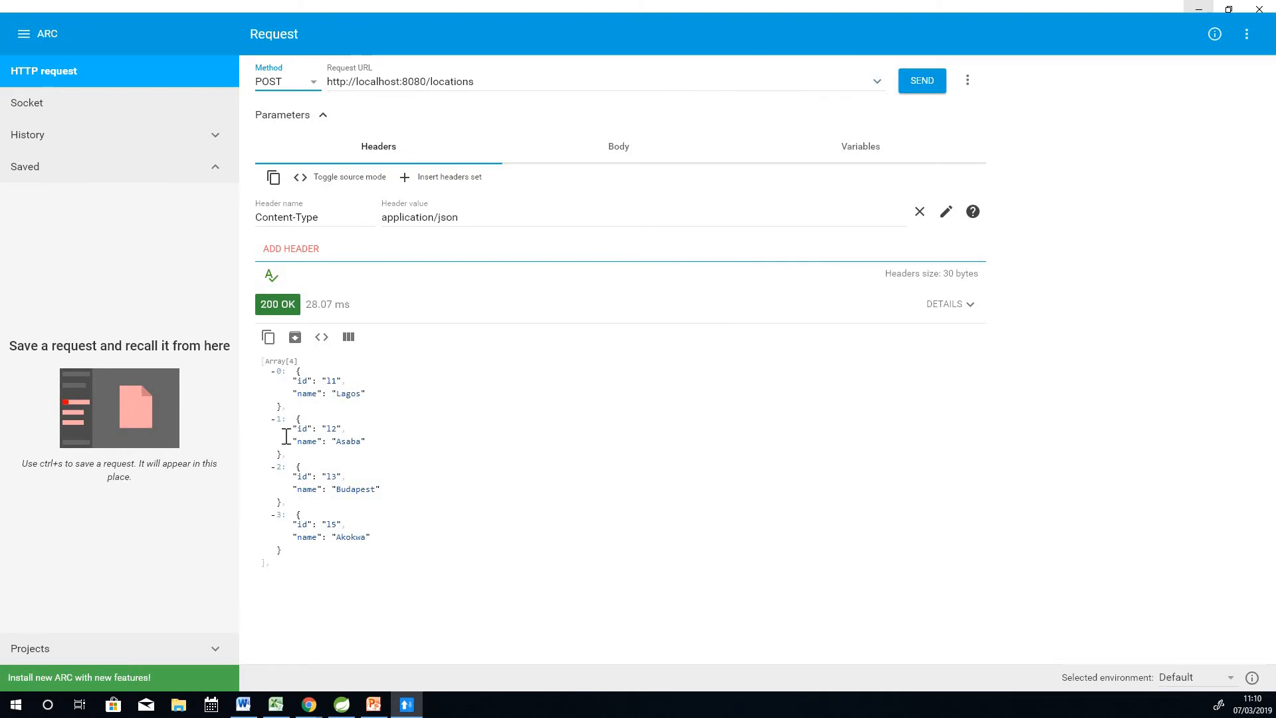
pyautogui.moveTo(625, 151)
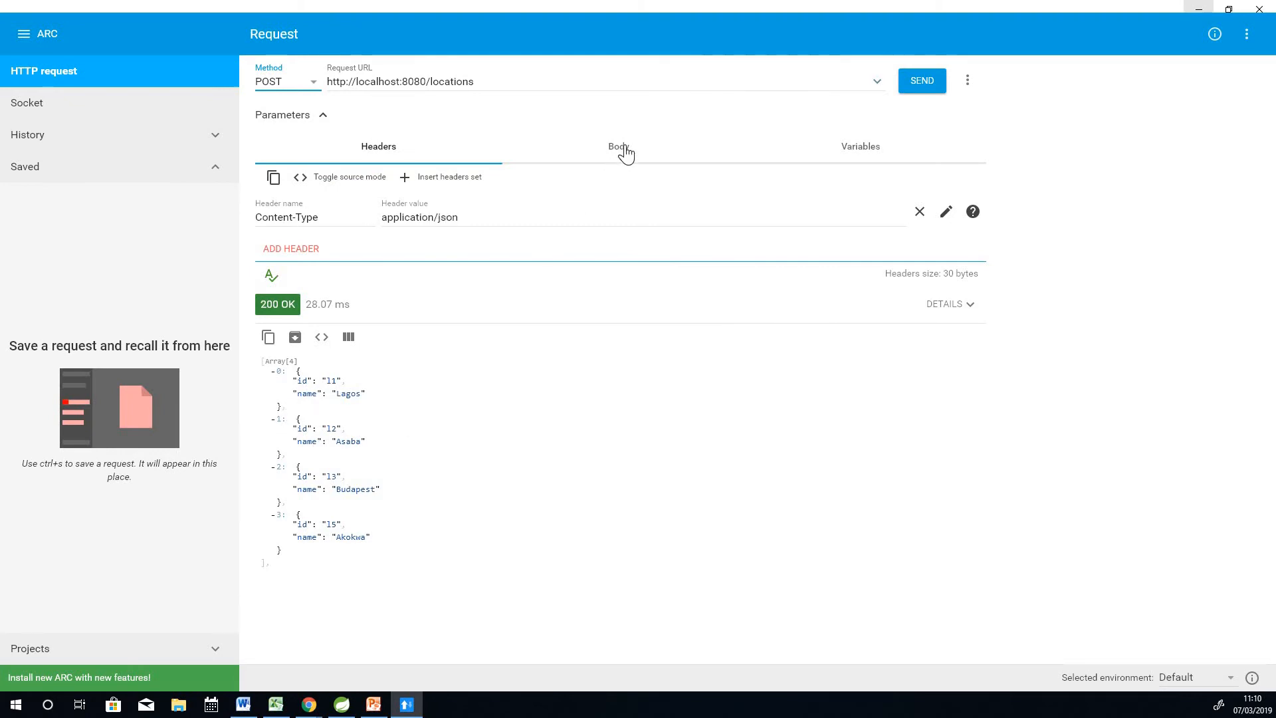
# Step: Clear the body editor and paste in the Asaba location JSON copied from the response
pyautogui.click(618, 147)
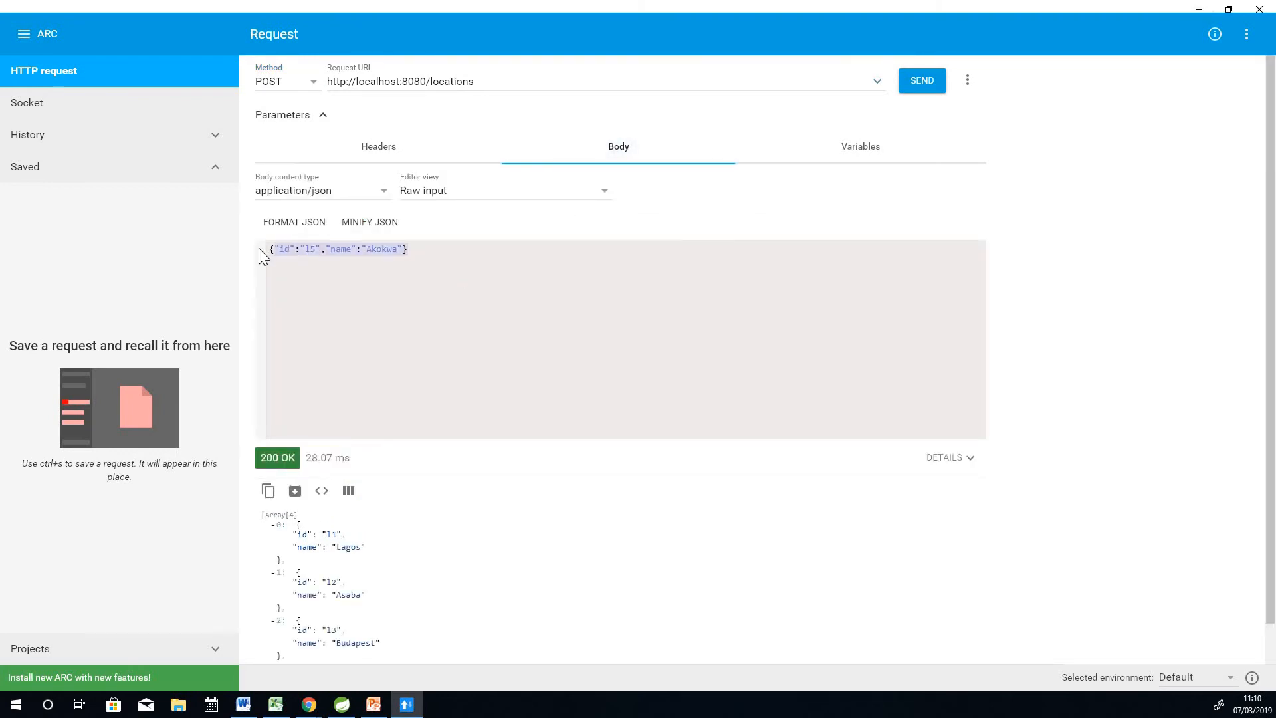
pyautogui.press('ctrl+a')
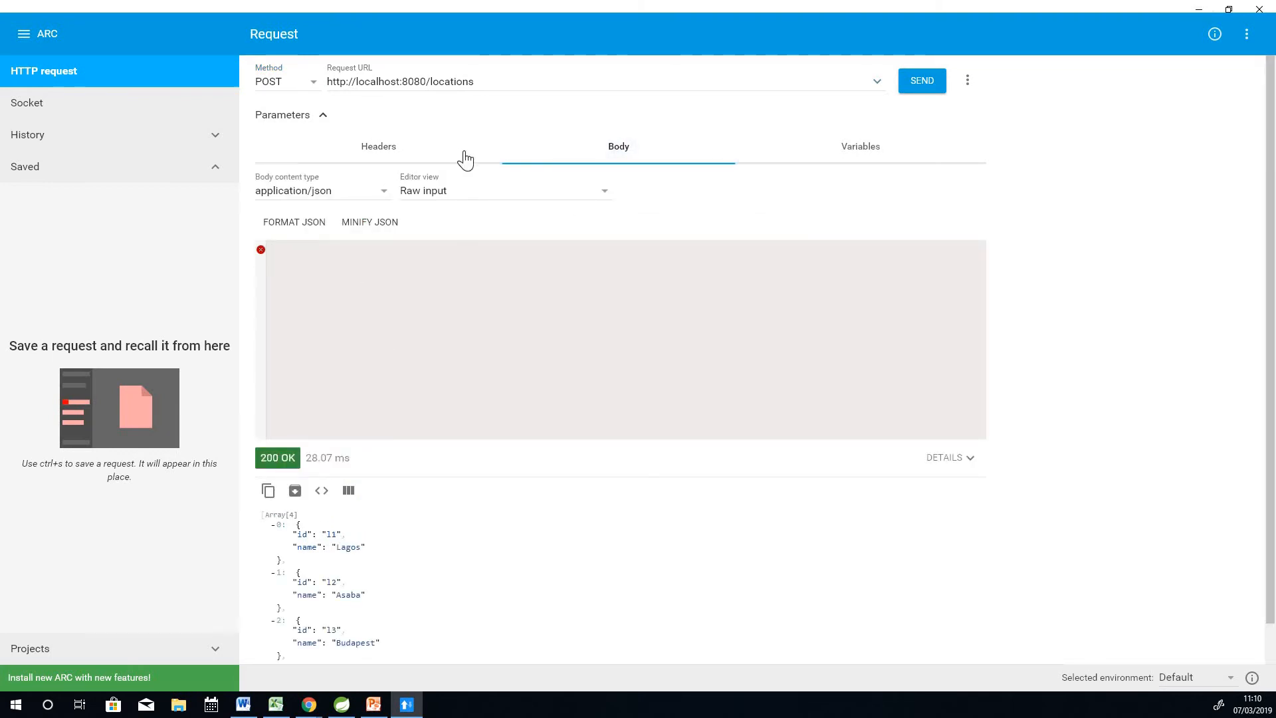
pyautogui.moveTo(399, 165)
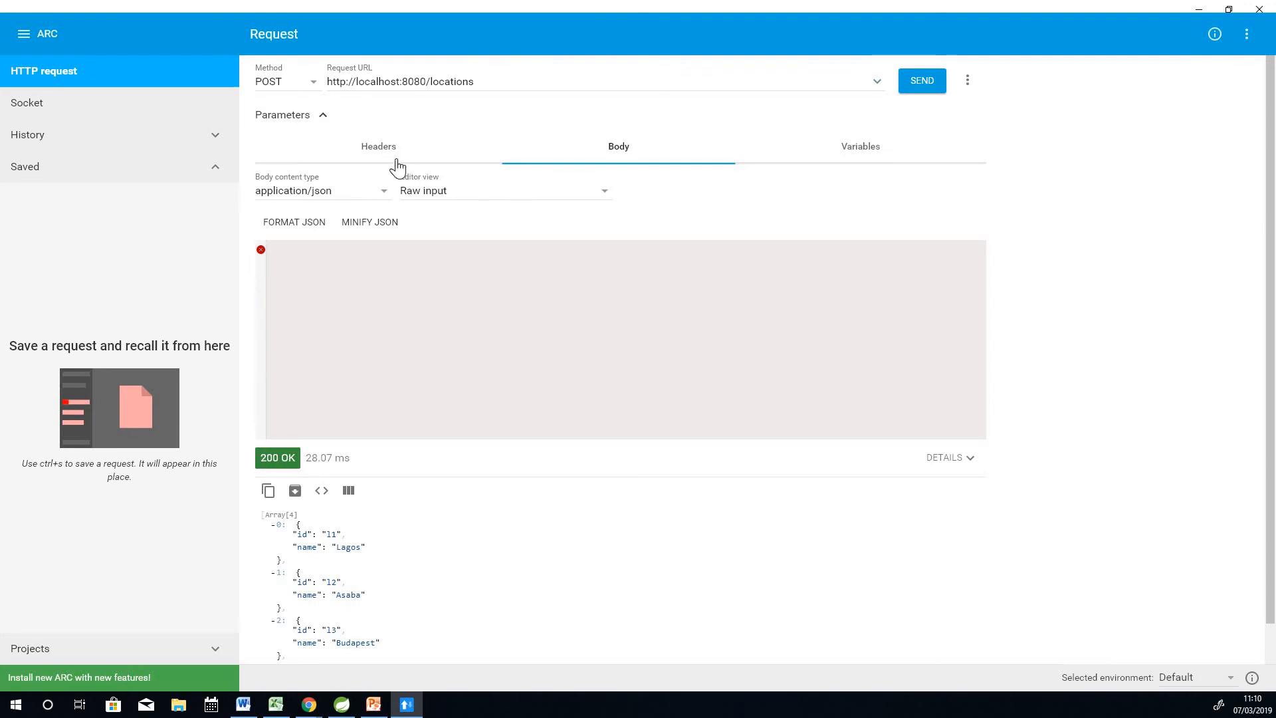
pyautogui.scroll(-3)
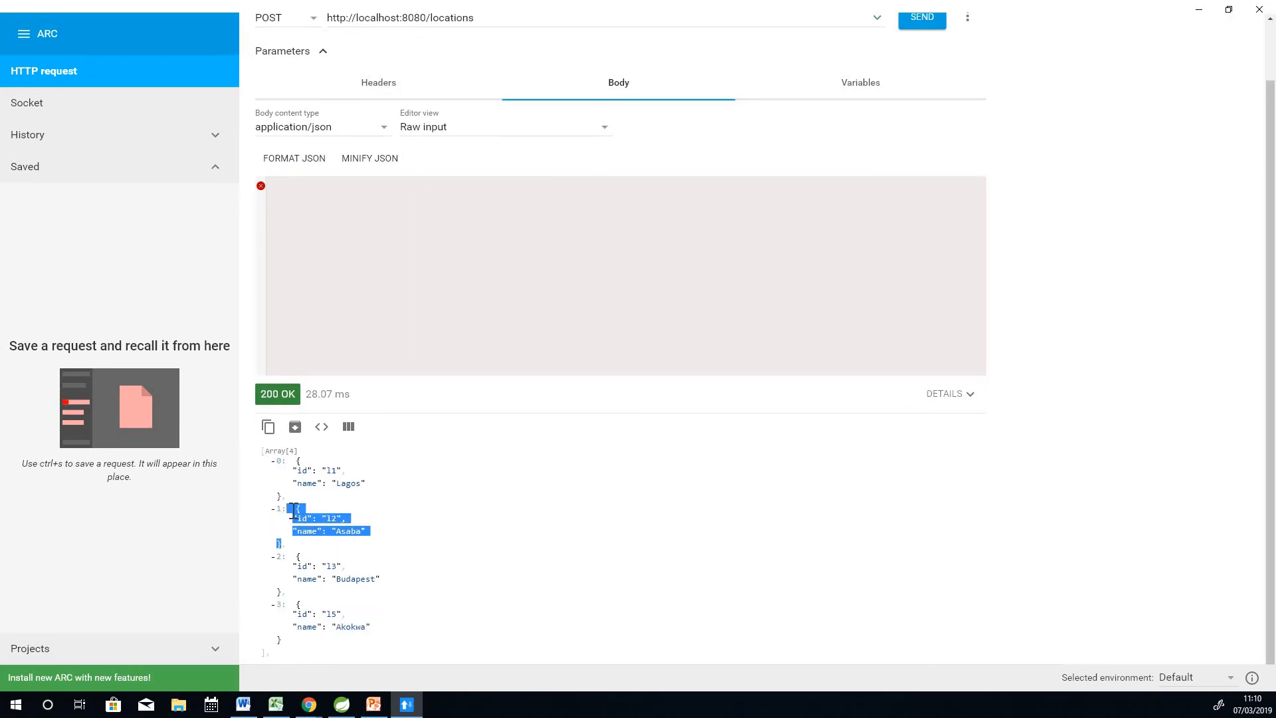
pyautogui.rightClick(329, 525)
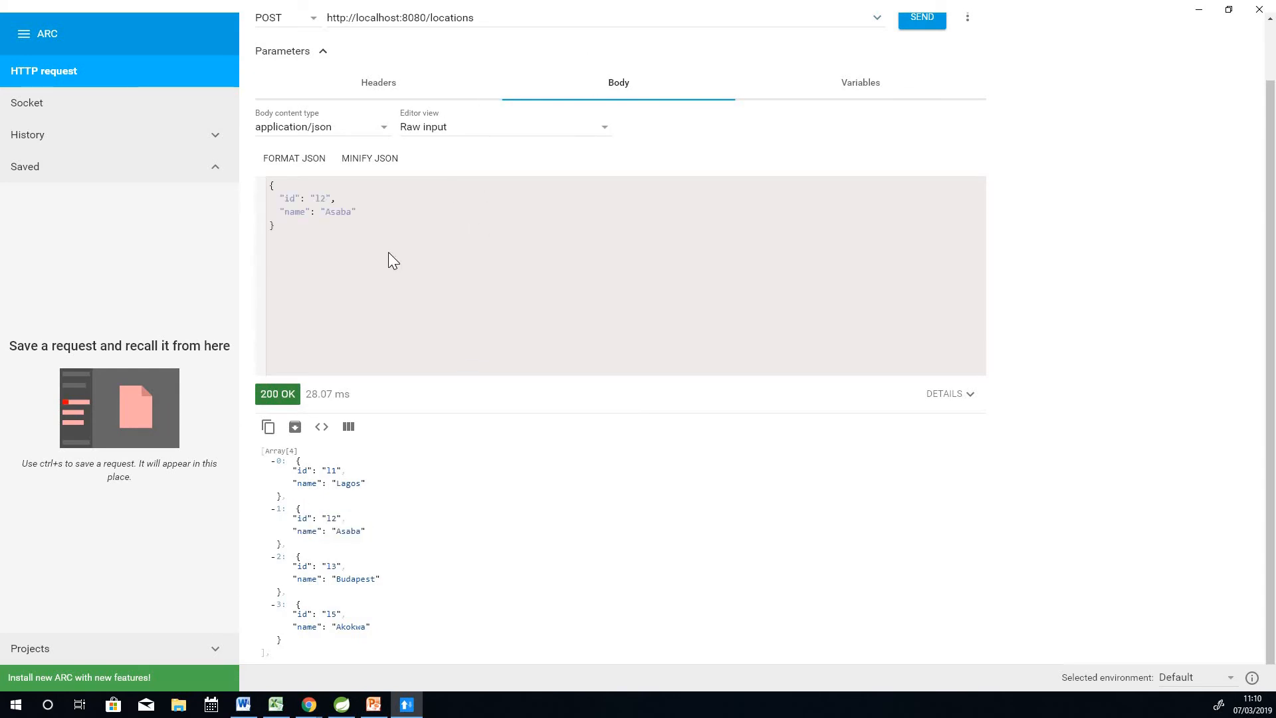
pyautogui.click(277, 226)
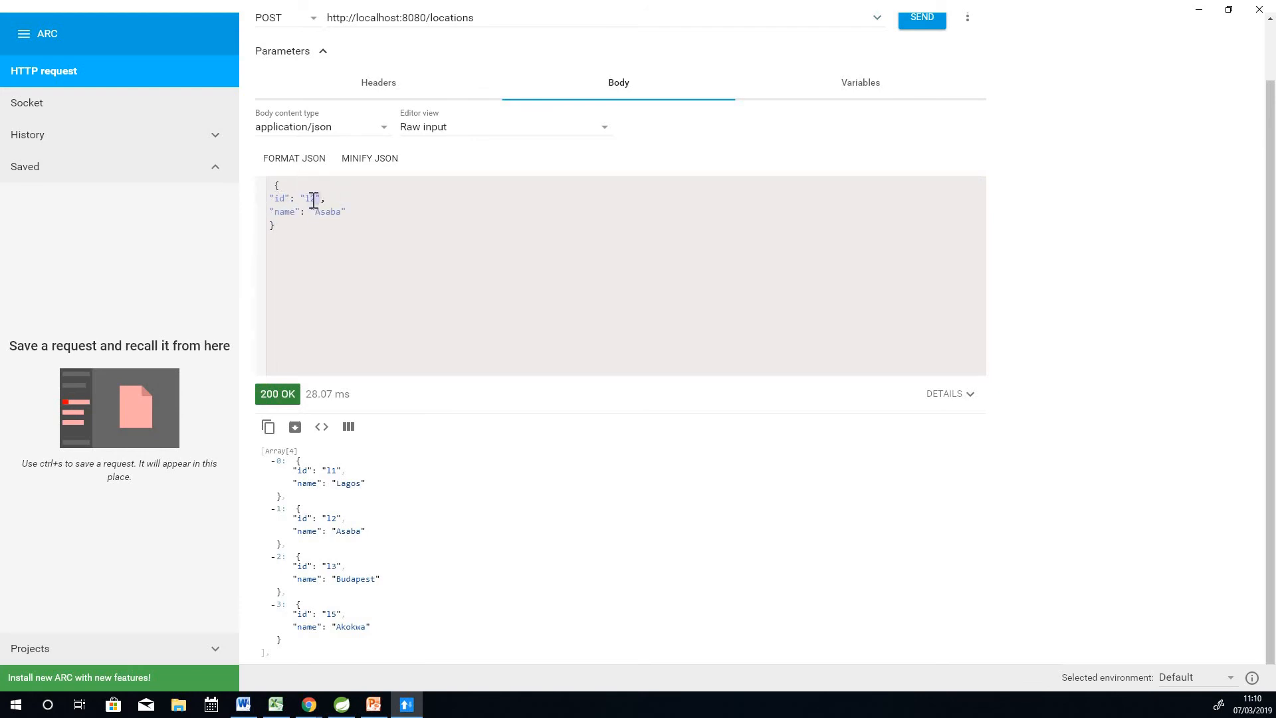
# Step: Edit the body JSON to id 100 and name 'UjPest, Budapest'
pyautogui.write('2')
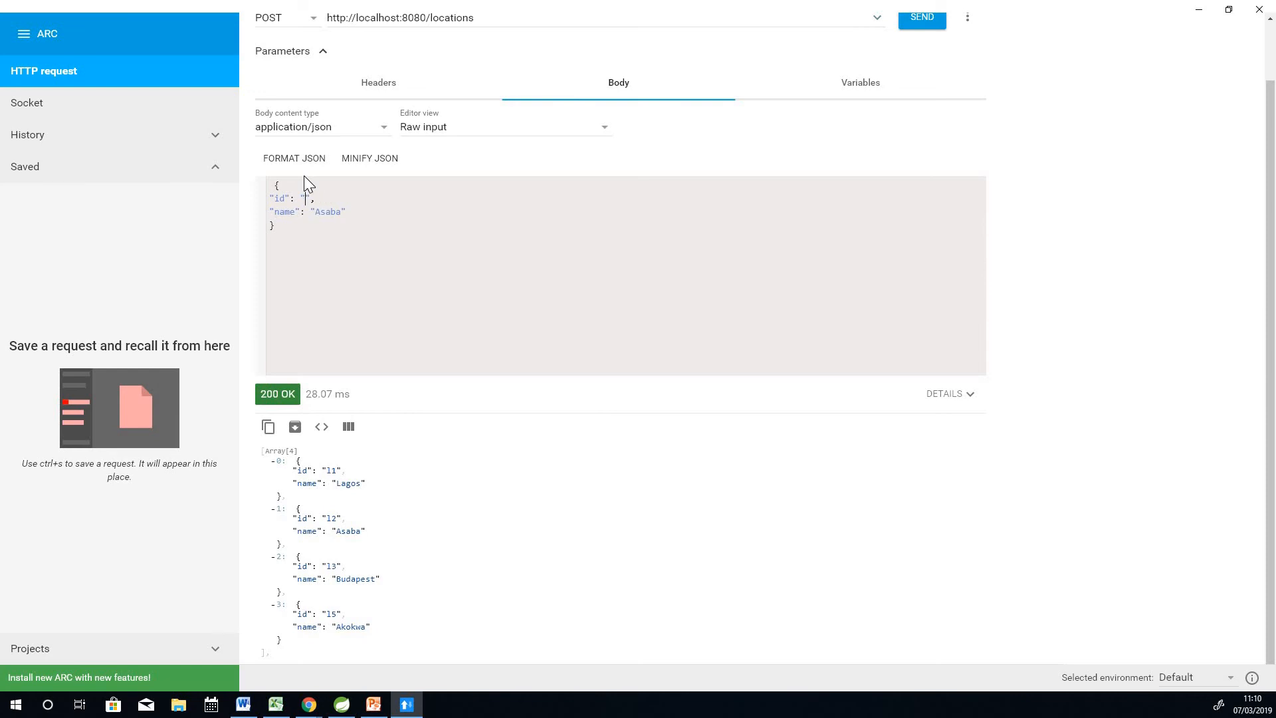
pyautogui.write('100')
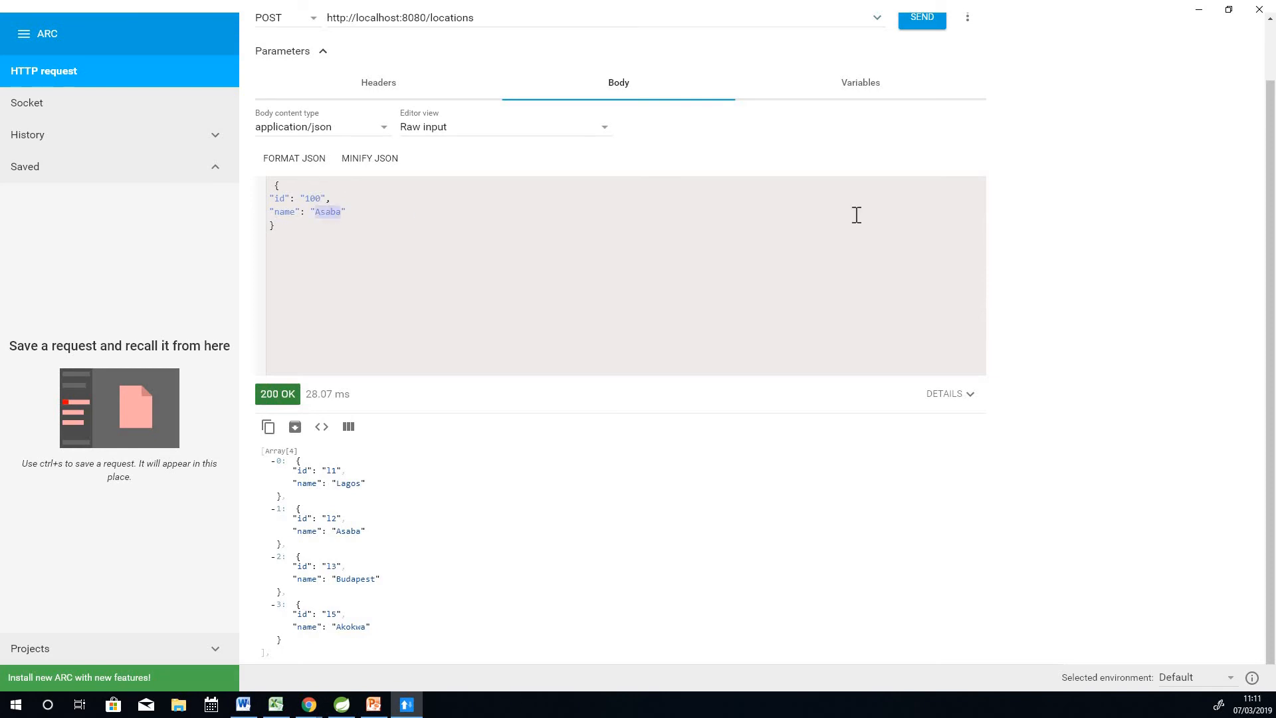
pyautogui.write('Akokwa')
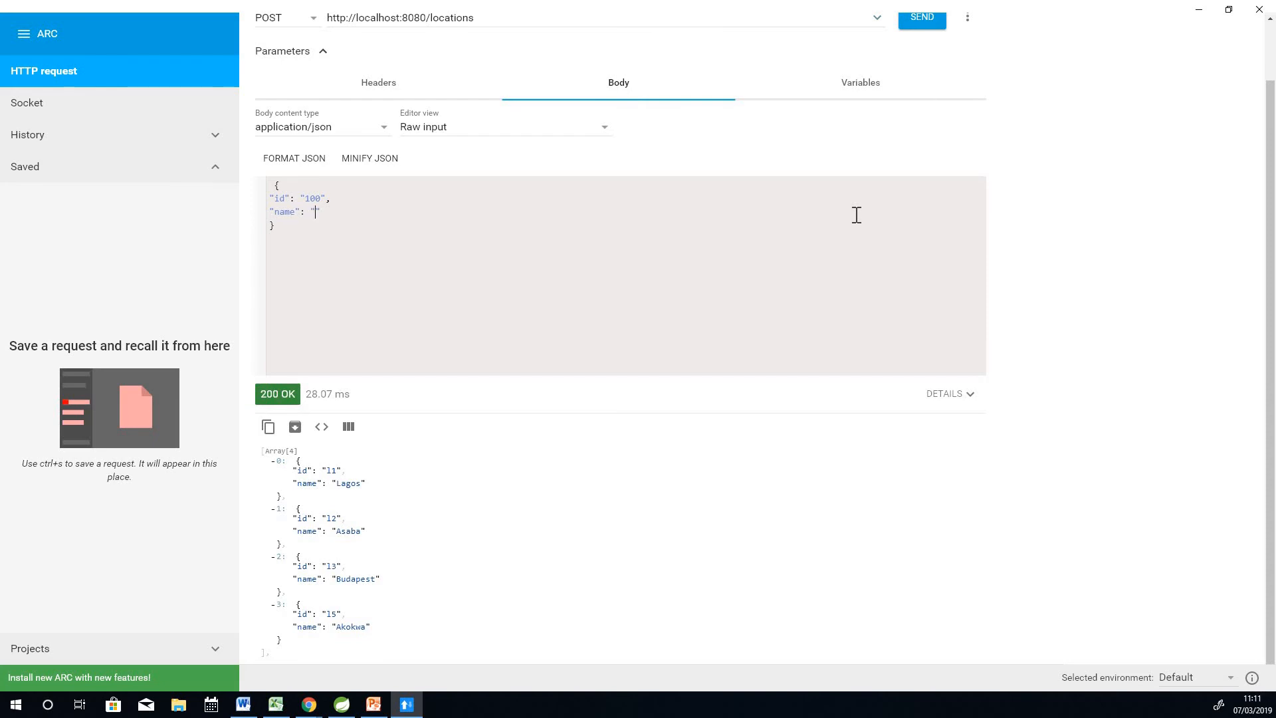
pyautogui.write('UjPest')
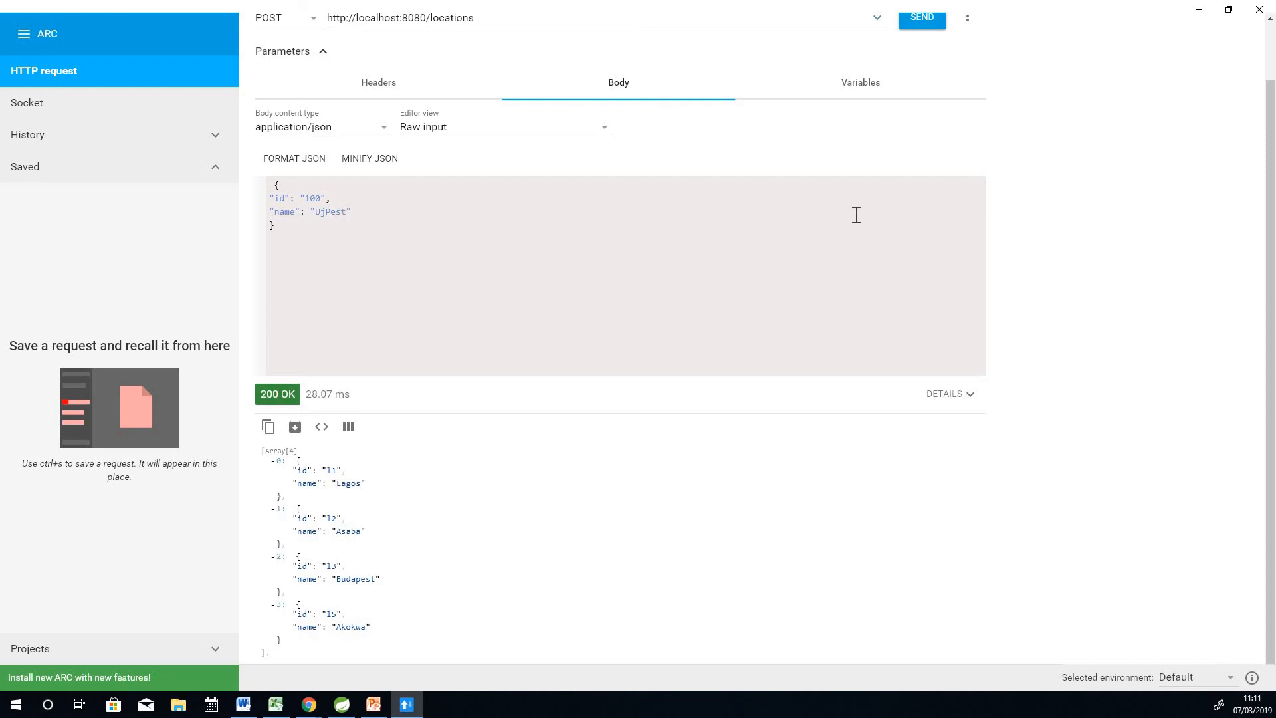
pyautogui.write(', Bud')
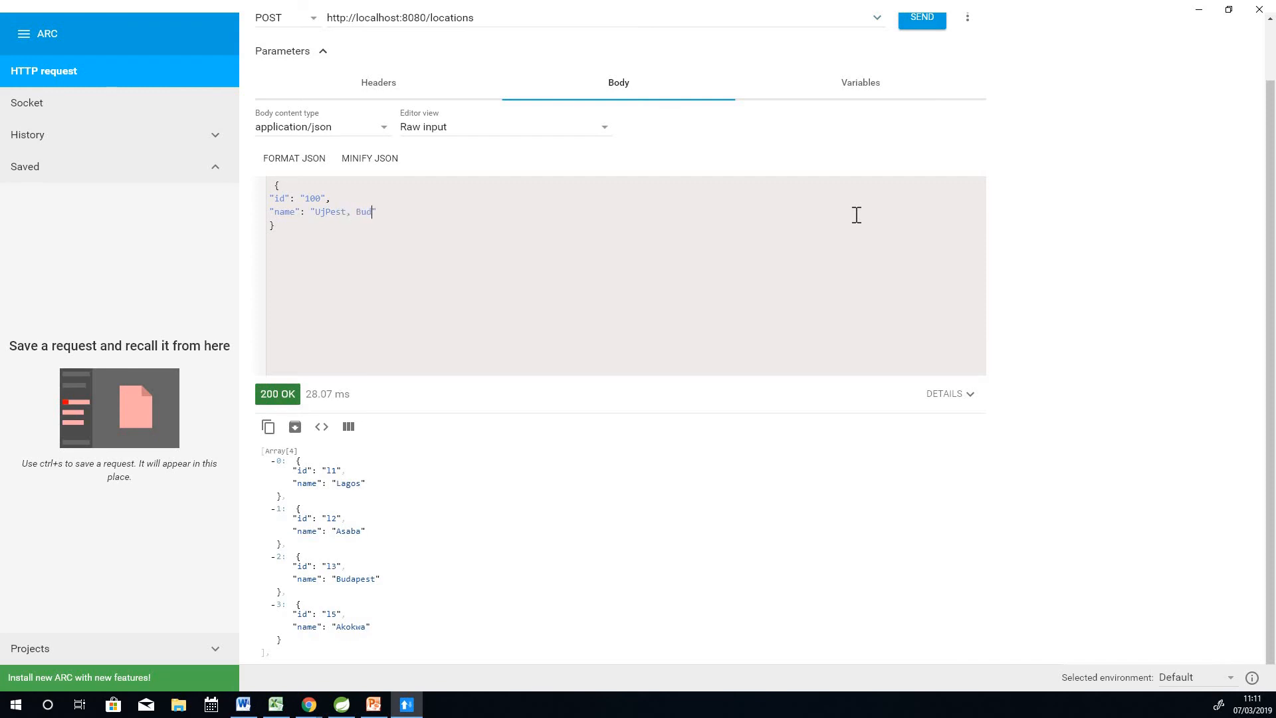
pyautogui.write('apest')
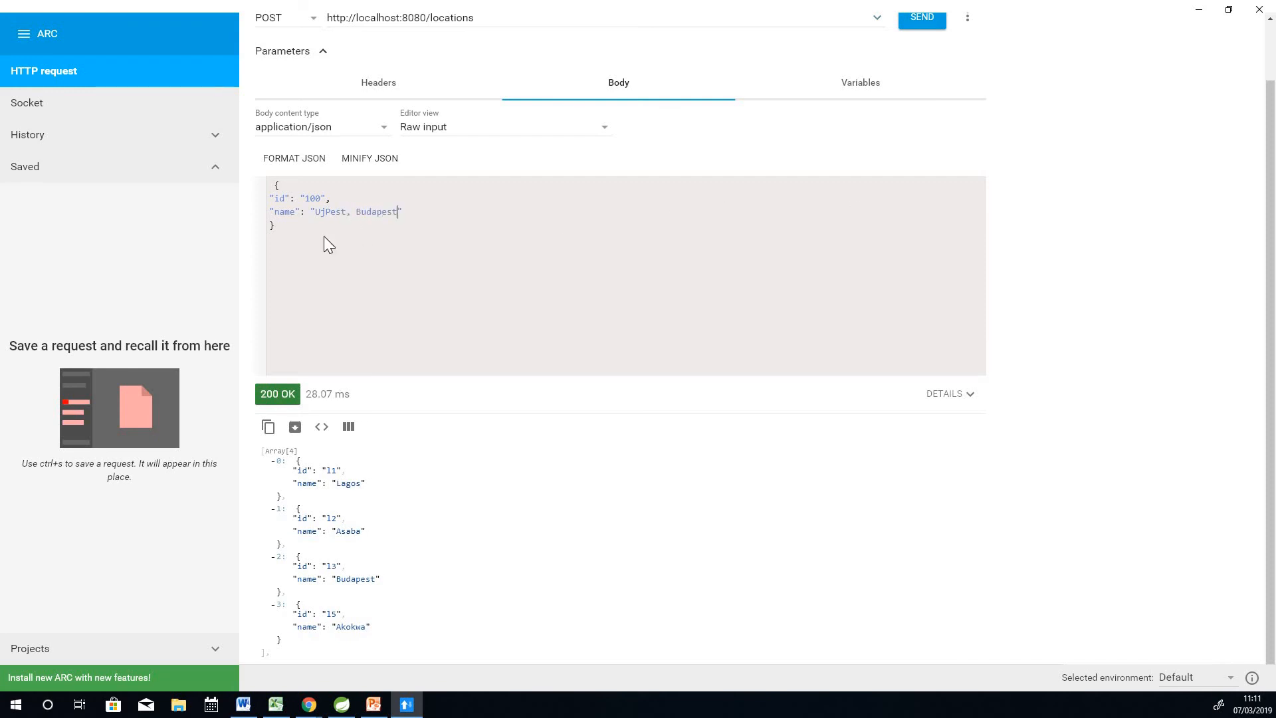
pyautogui.moveTo(568, 122)
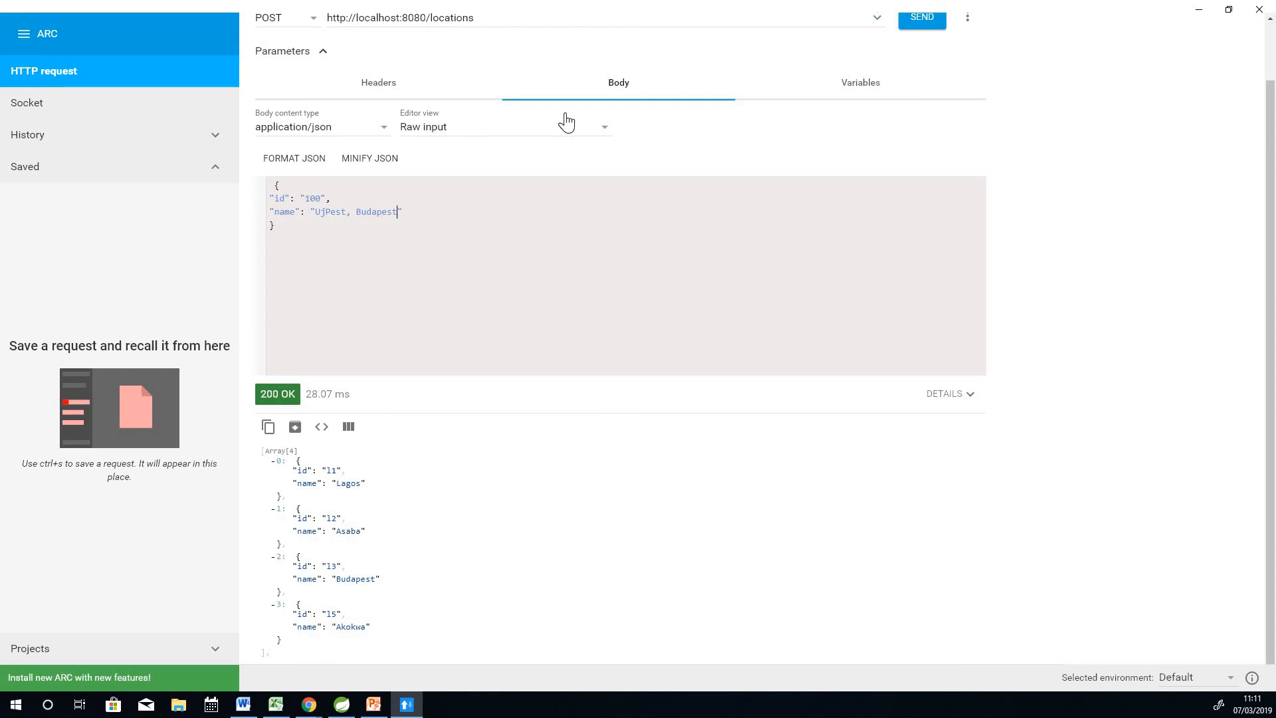
pyautogui.moveTo(676, 89)
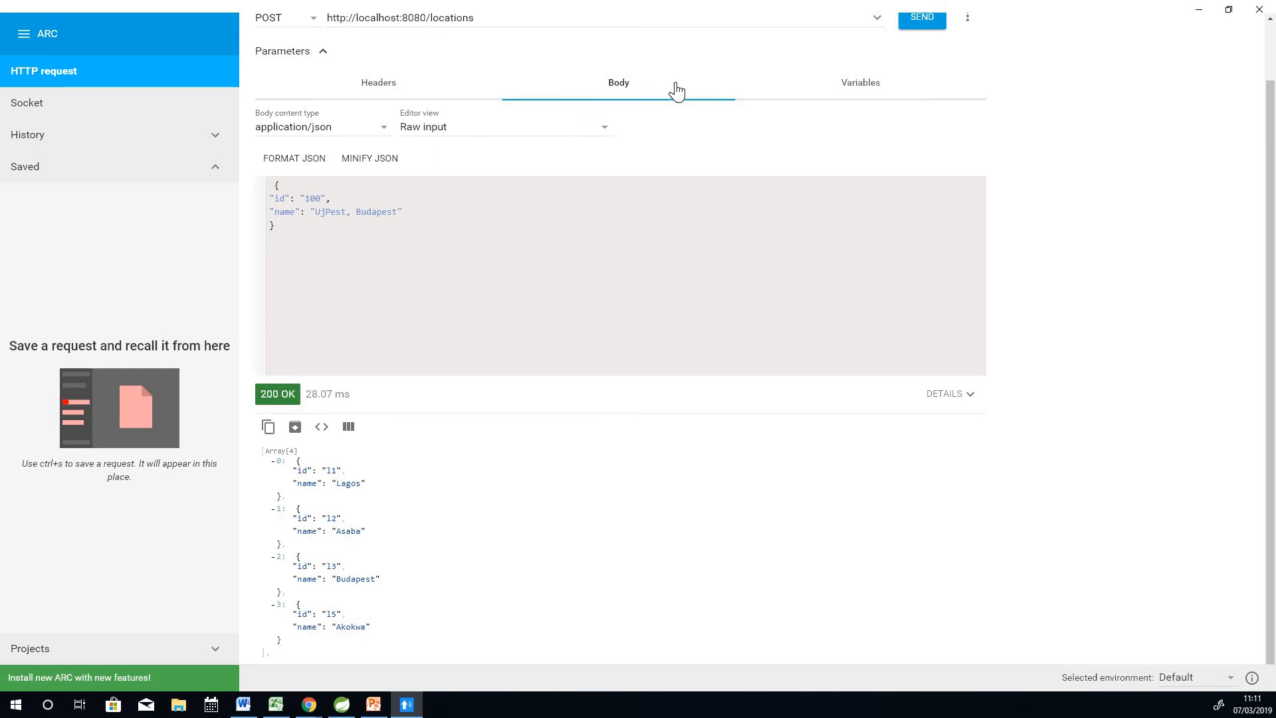
# Step: Send the POST with the UjPest, Budapest body and receive 200 OK
pyautogui.click(860, 83)
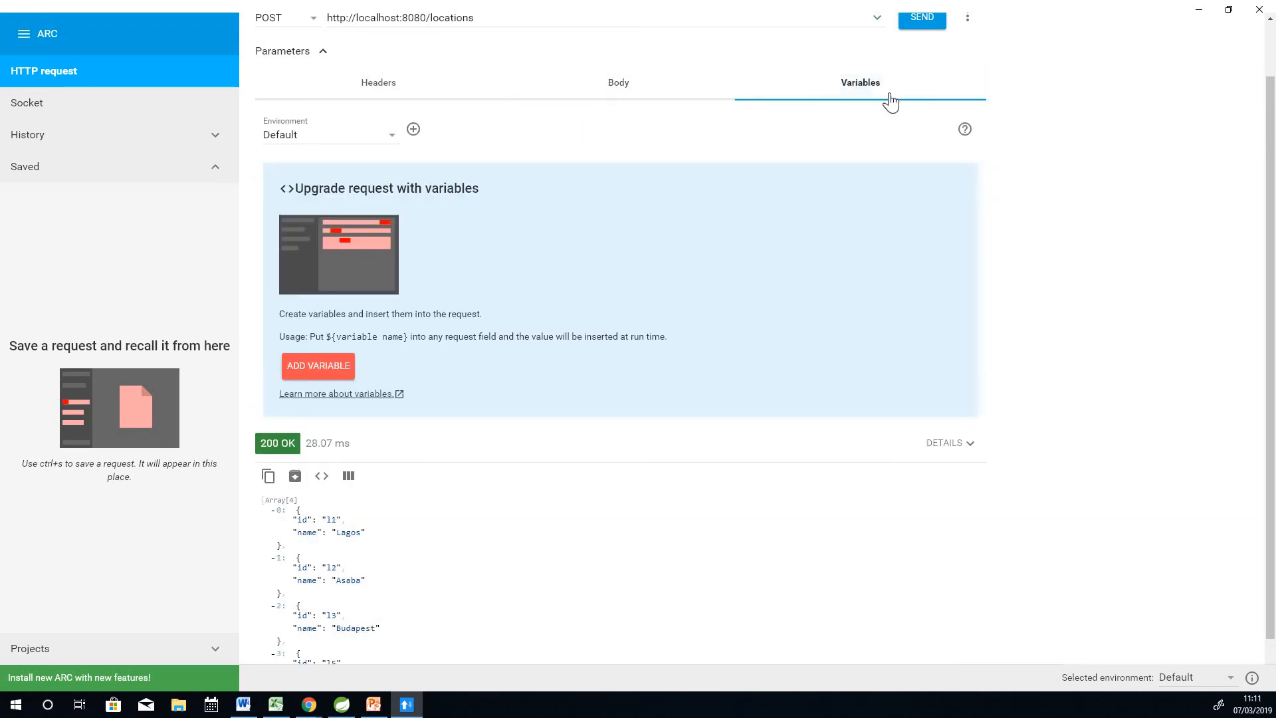
pyautogui.click(618, 83)
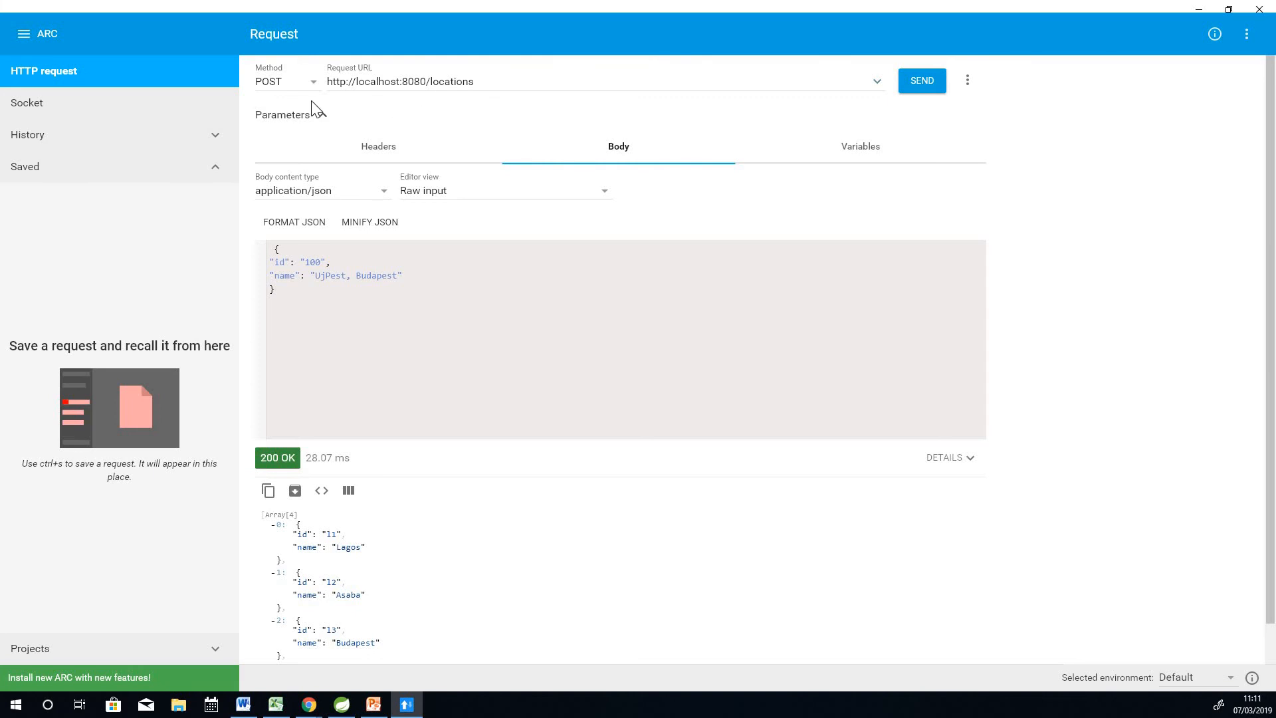
pyautogui.click(321, 115)
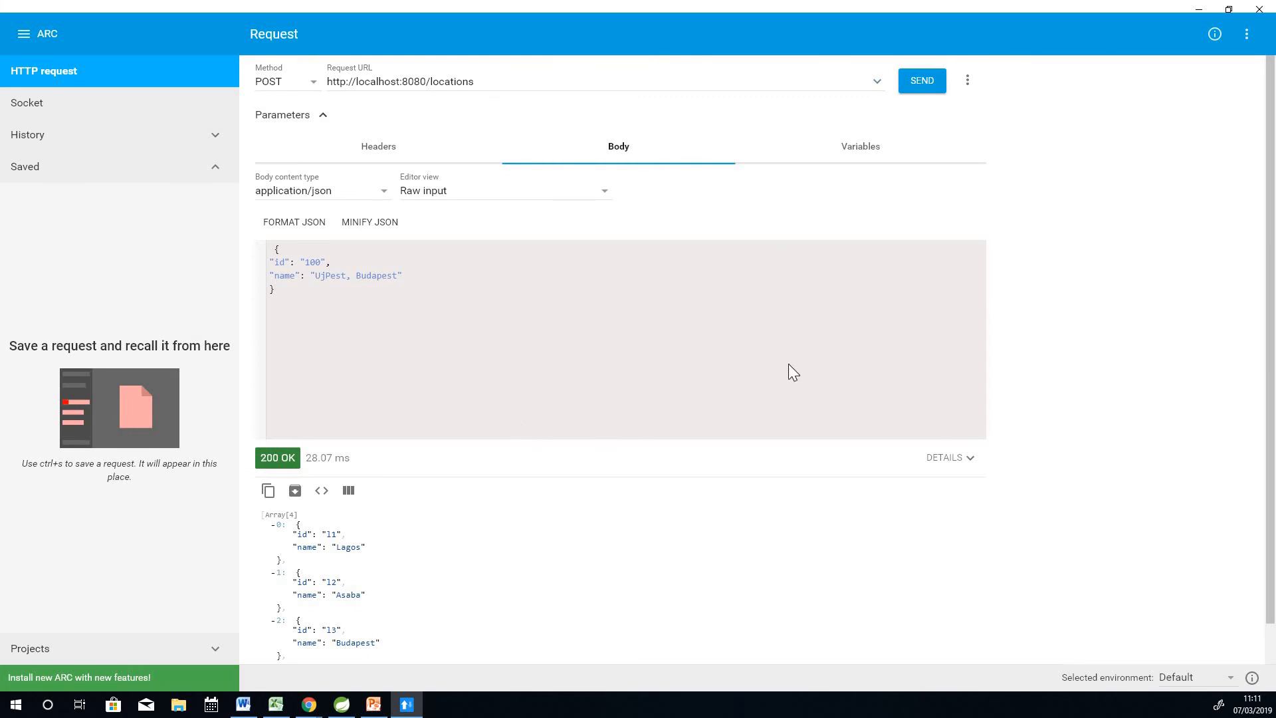
pyautogui.moveTo(921, 81)
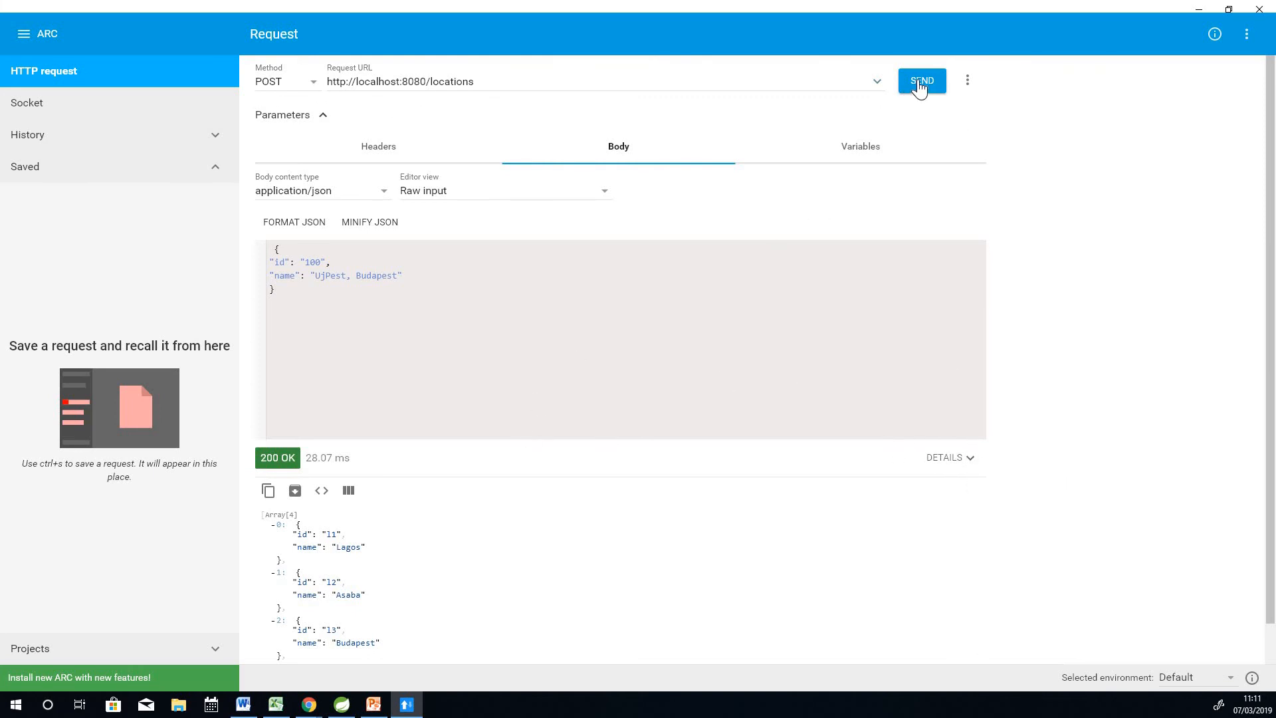
pyautogui.click(921, 82)
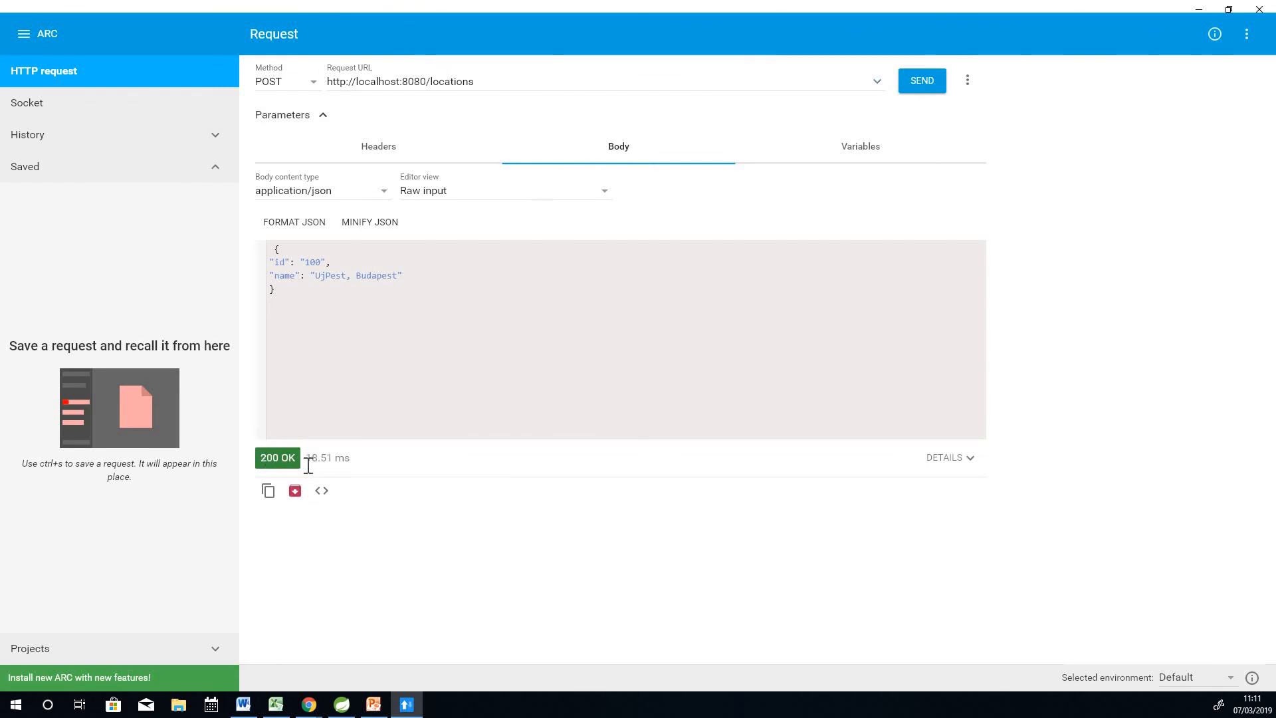
pyautogui.moveTo(517, 452)
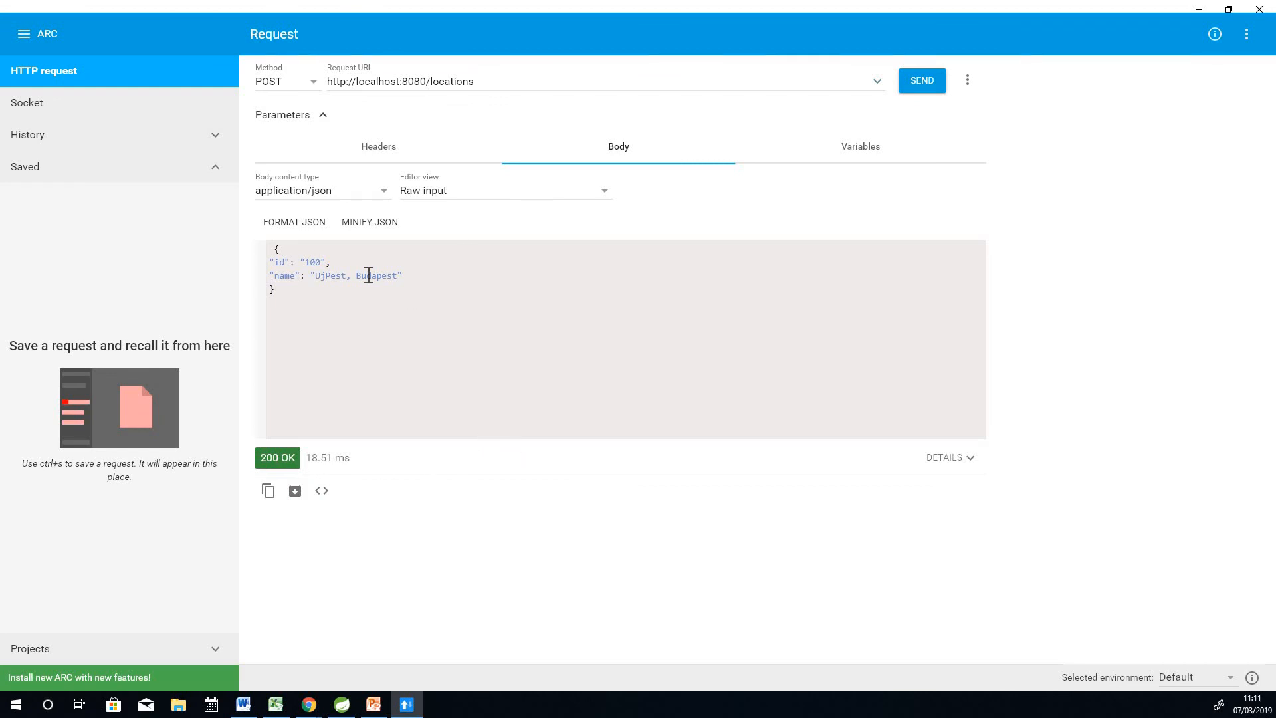
pyautogui.press('ctrl+a')
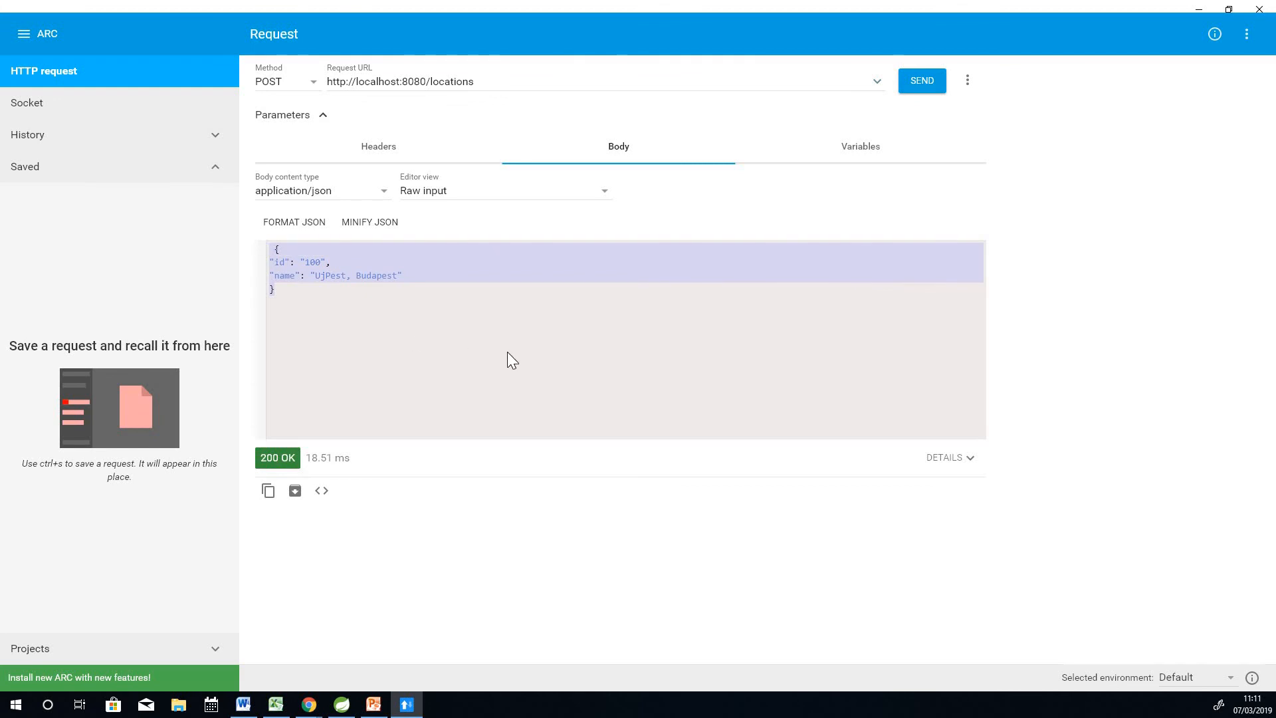
pyautogui.moveTo(308, 95)
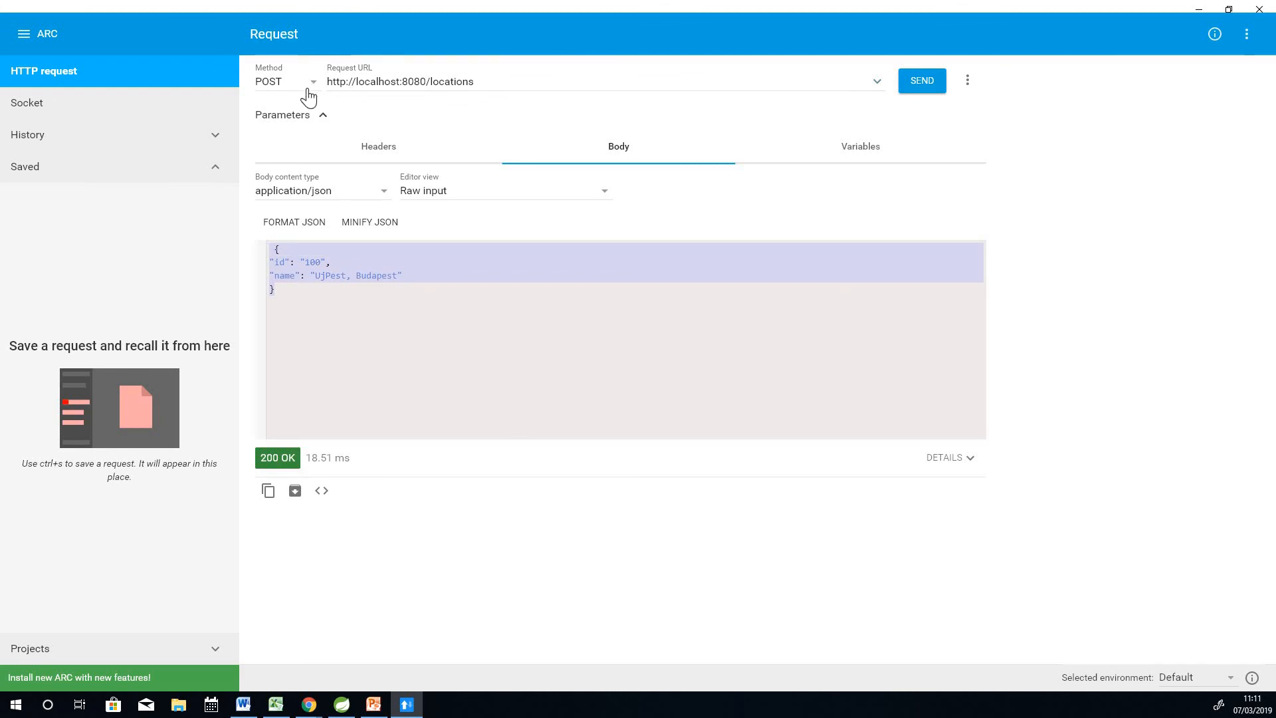
# Step: Switch back to GET and send it, returning five locations including id 100 UjPest, Budapest
pyautogui.click(285, 81)
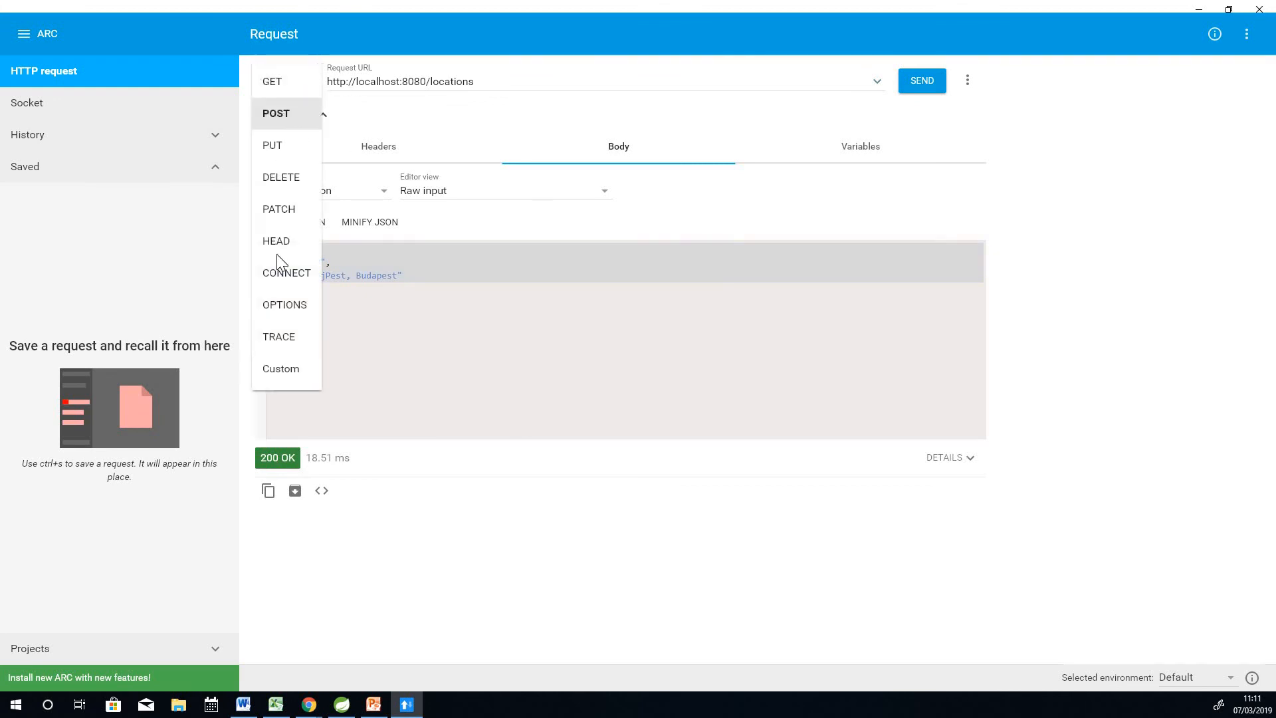
pyautogui.click(272, 81)
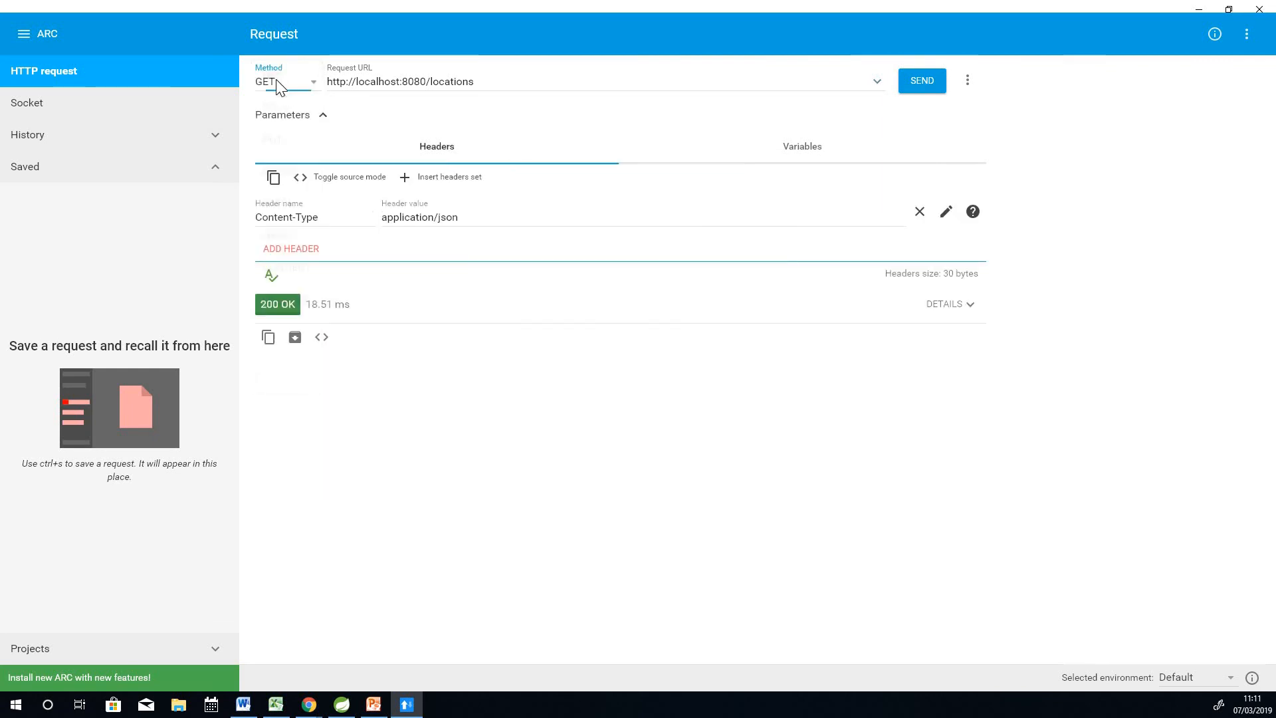
pyautogui.moveTo(919, 81)
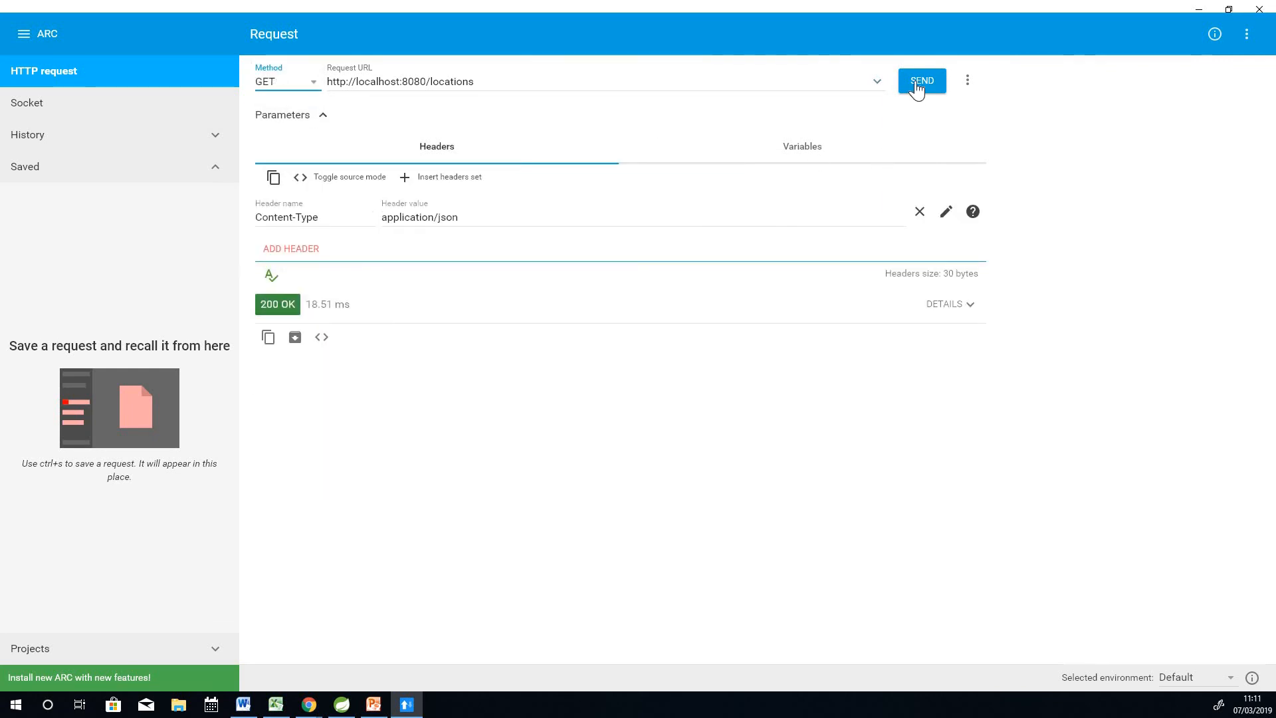
pyautogui.click(921, 81)
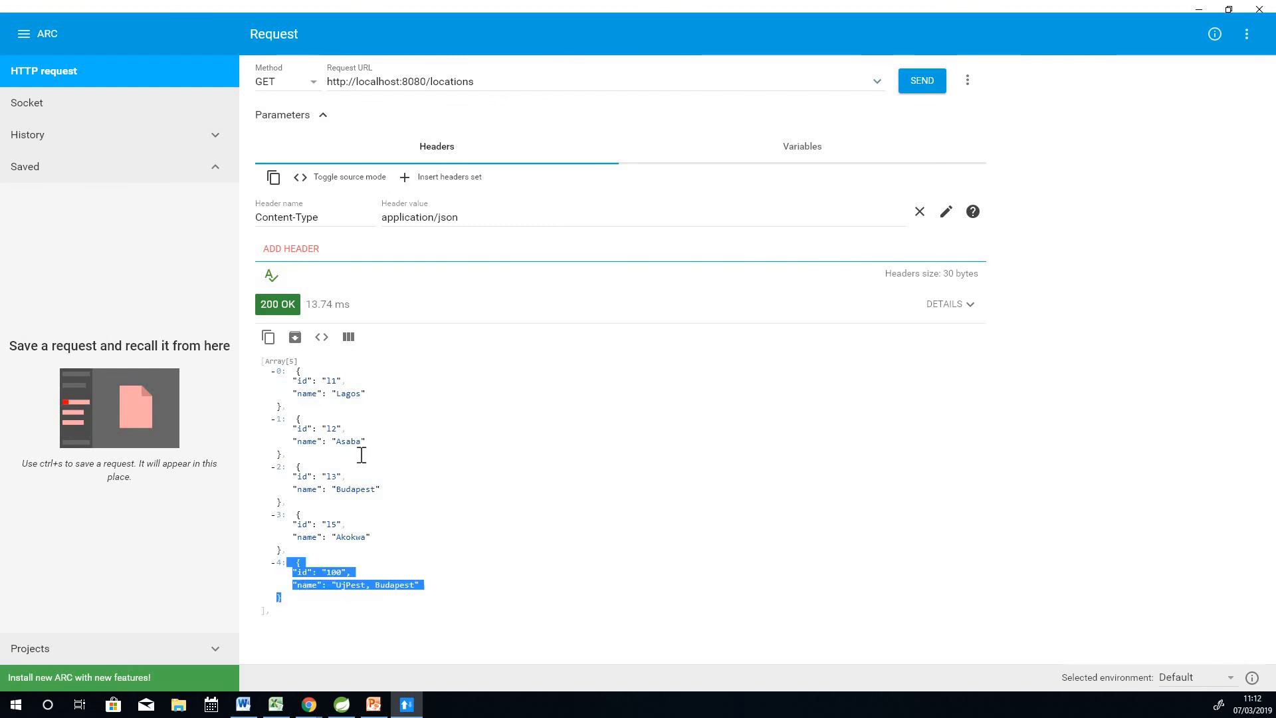
pyautogui.moveTo(340, 81)
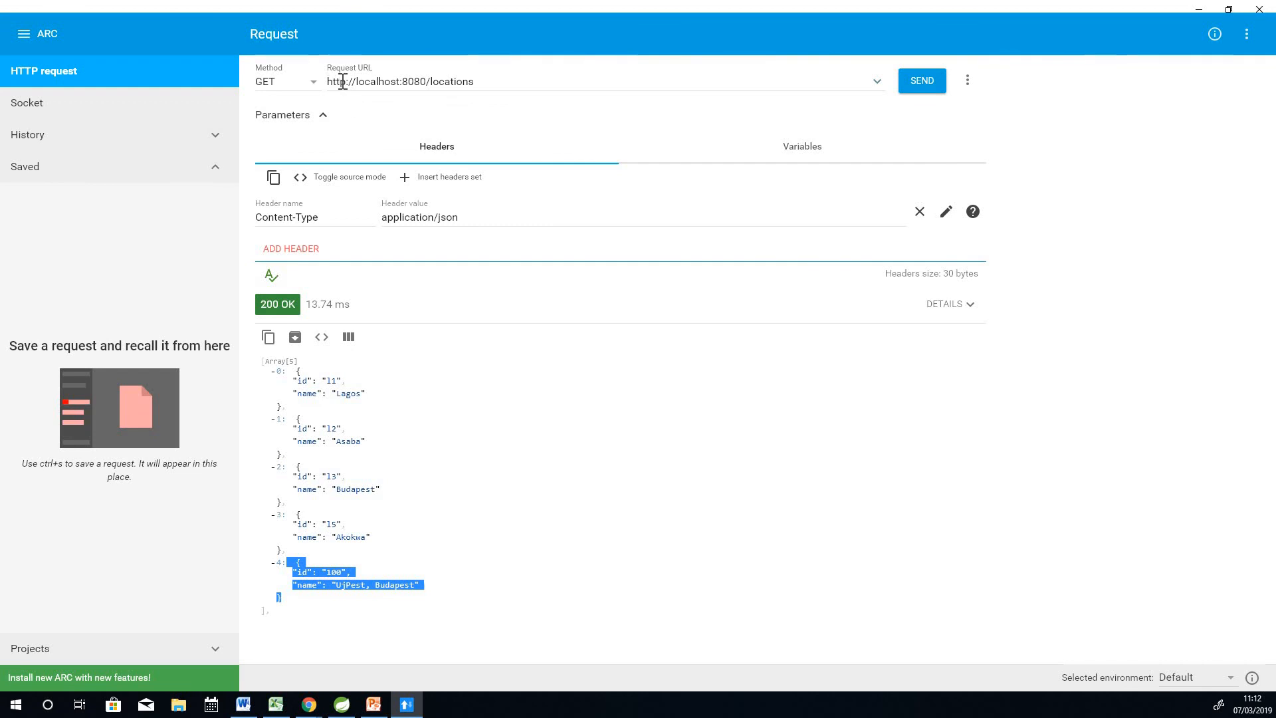
pyautogui.moveTo(311, 97)
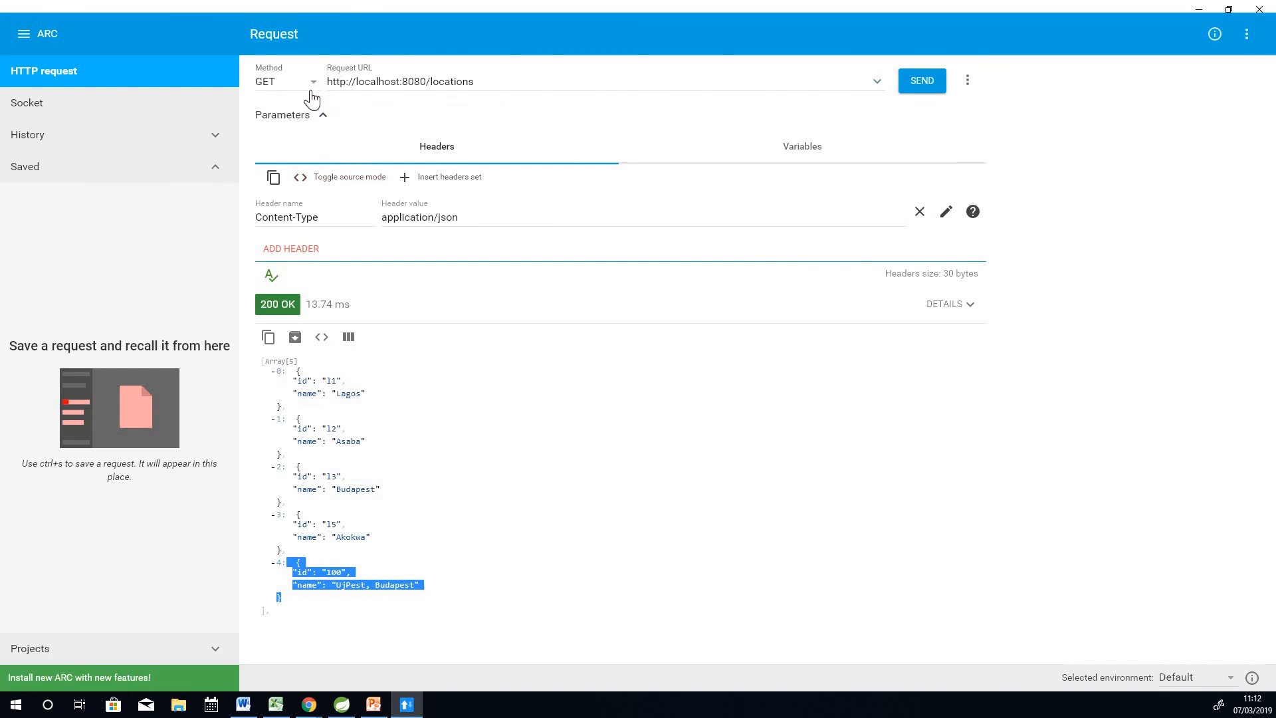
# Step: Show the HTTP method options from the Method dropdown
pyautogui.click(284, 81)
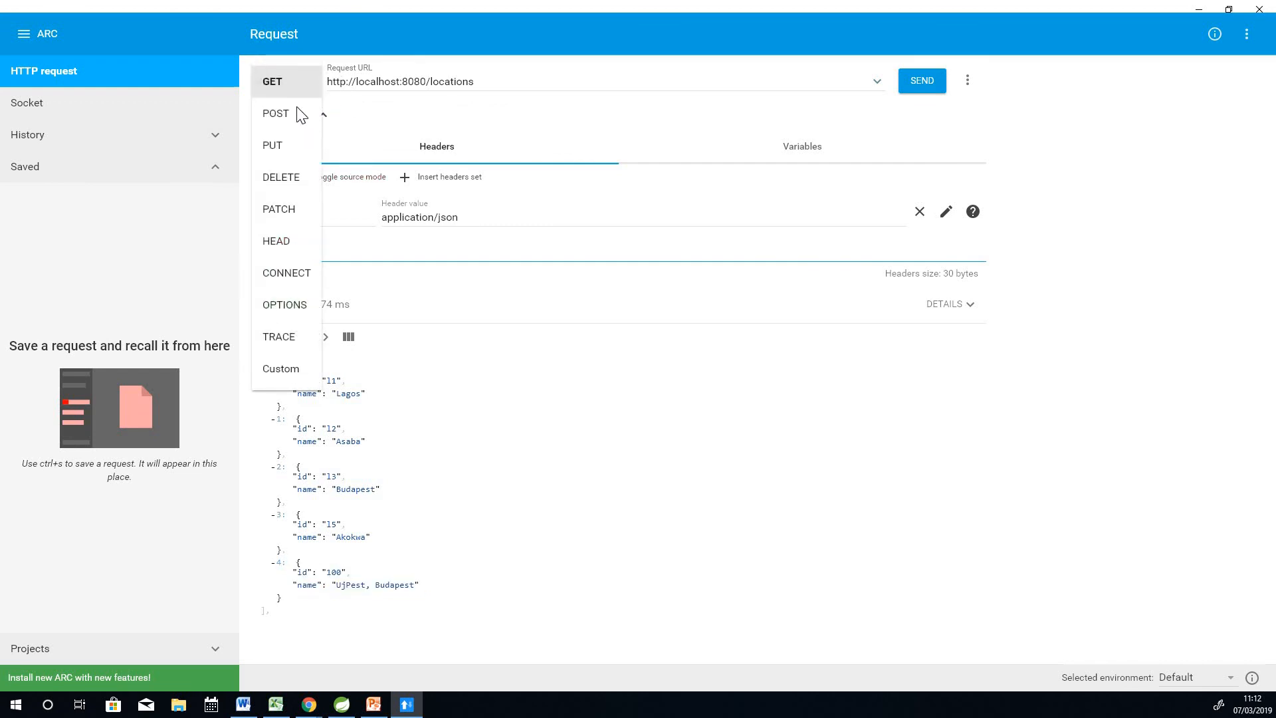
pyautogui.moveTo(270, 120)
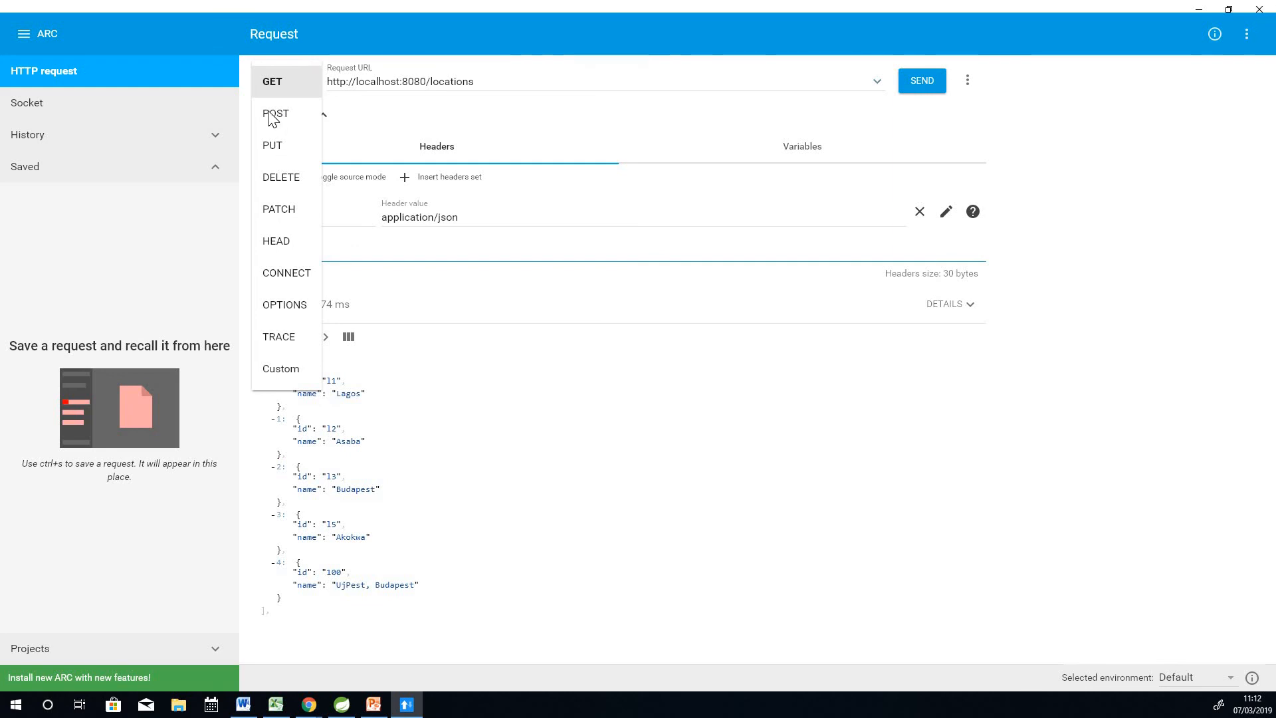
pyautogui.moveTo(277, 156)
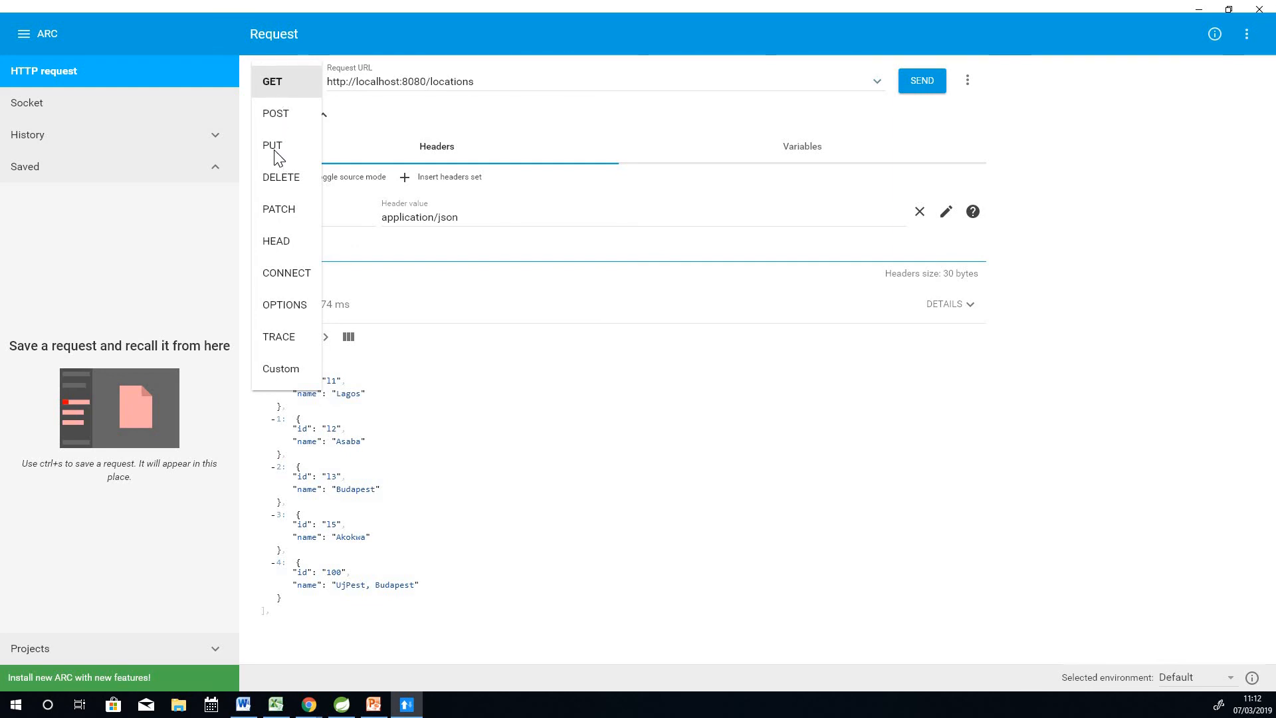
pyautogui.moveTo(285, 147)
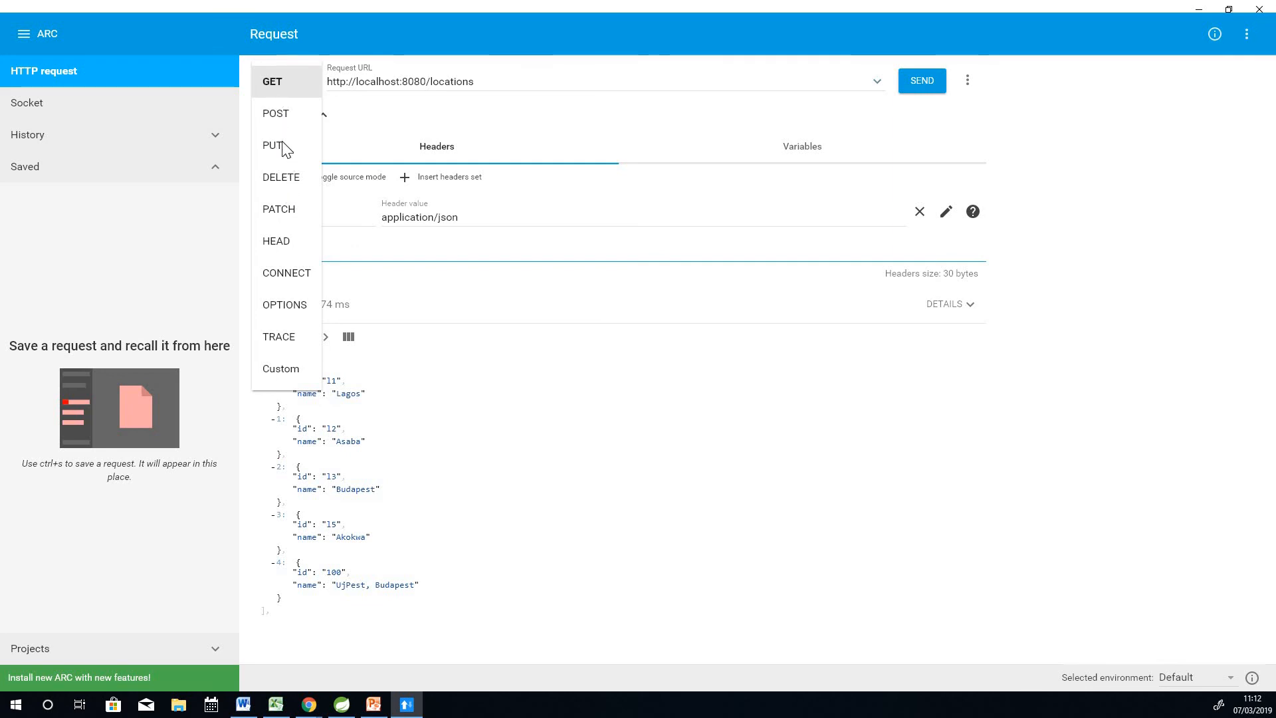
pyautogui.moveTo(558, 379)
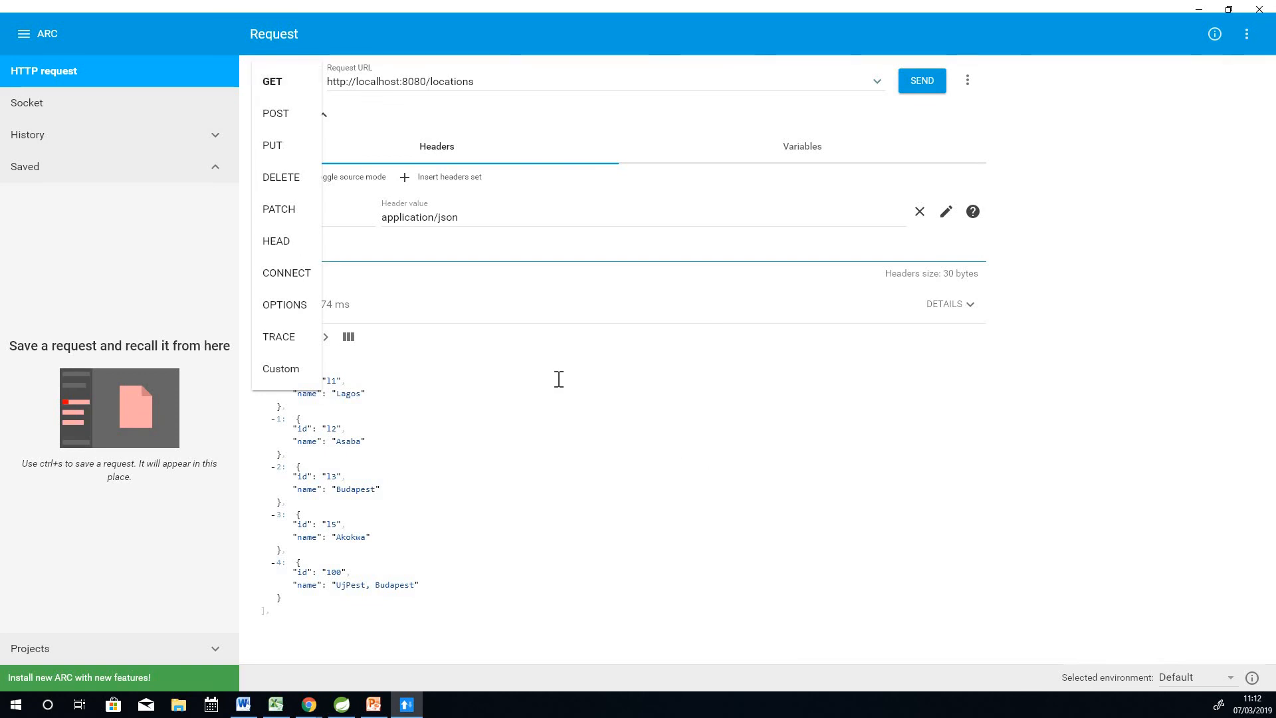